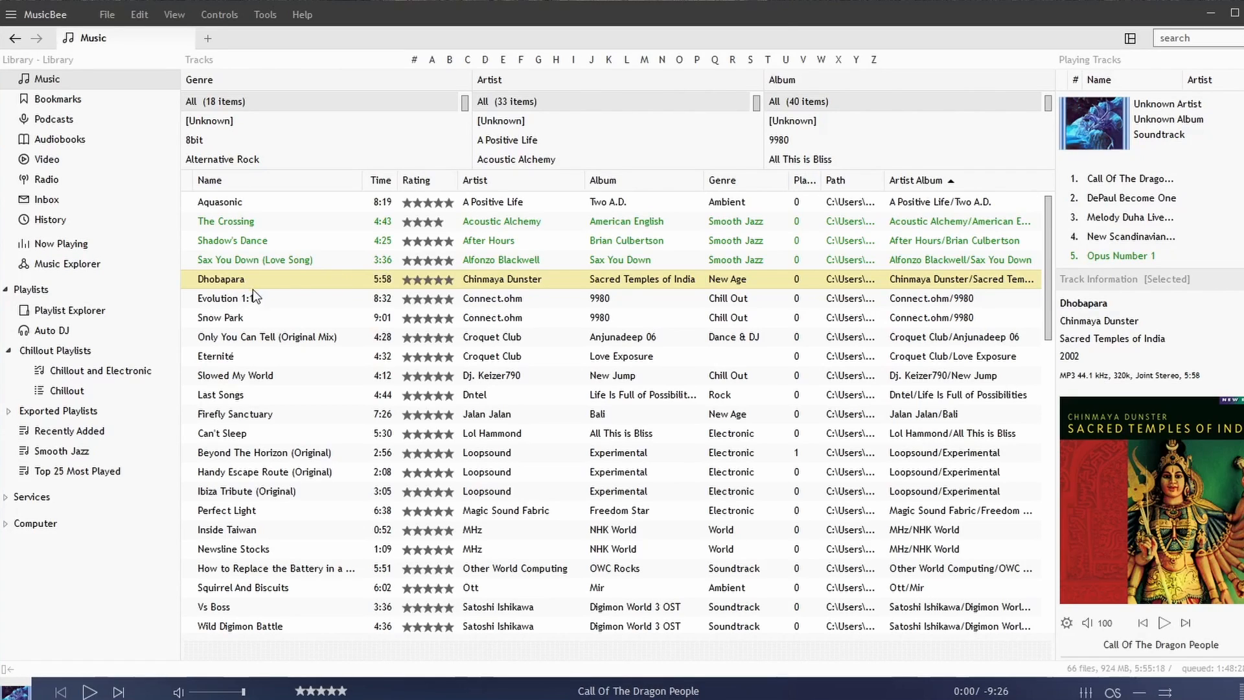
Step: Start a Tools > Convert Format on Dhobapara and choose FLAC as the output format
{"action": "left_click", "coordinate": [265, 14]}
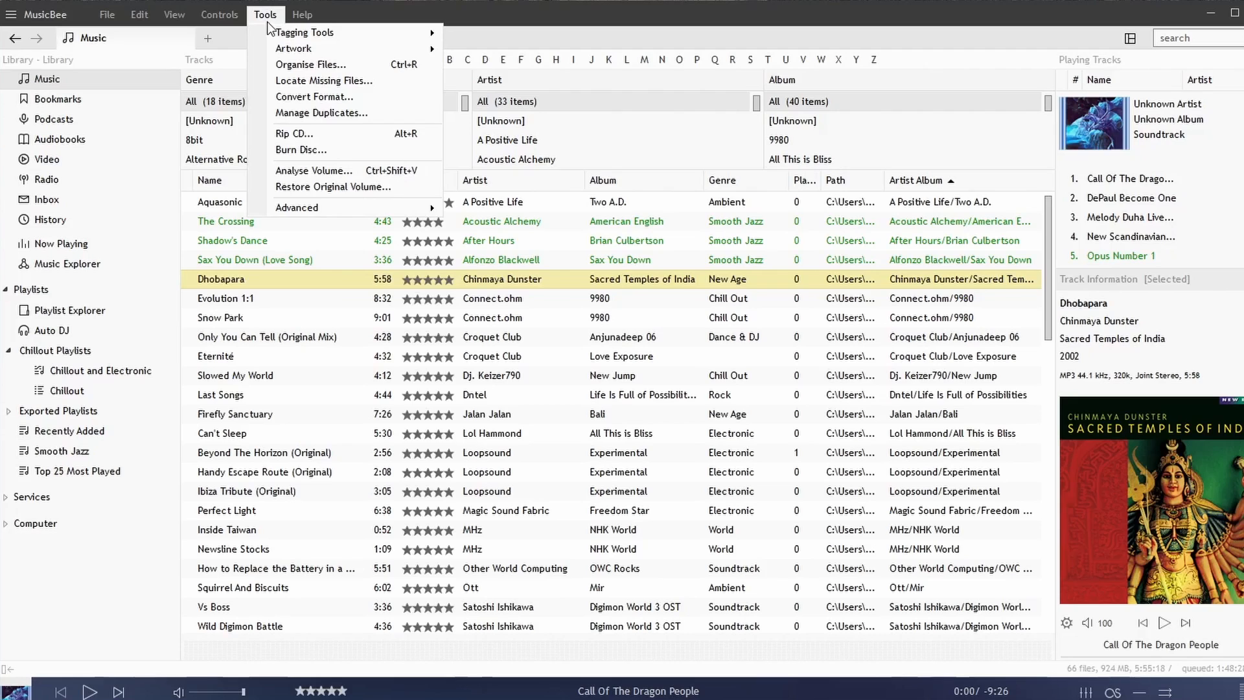
{"action": "left_click", "coordinate": [313, 97]}
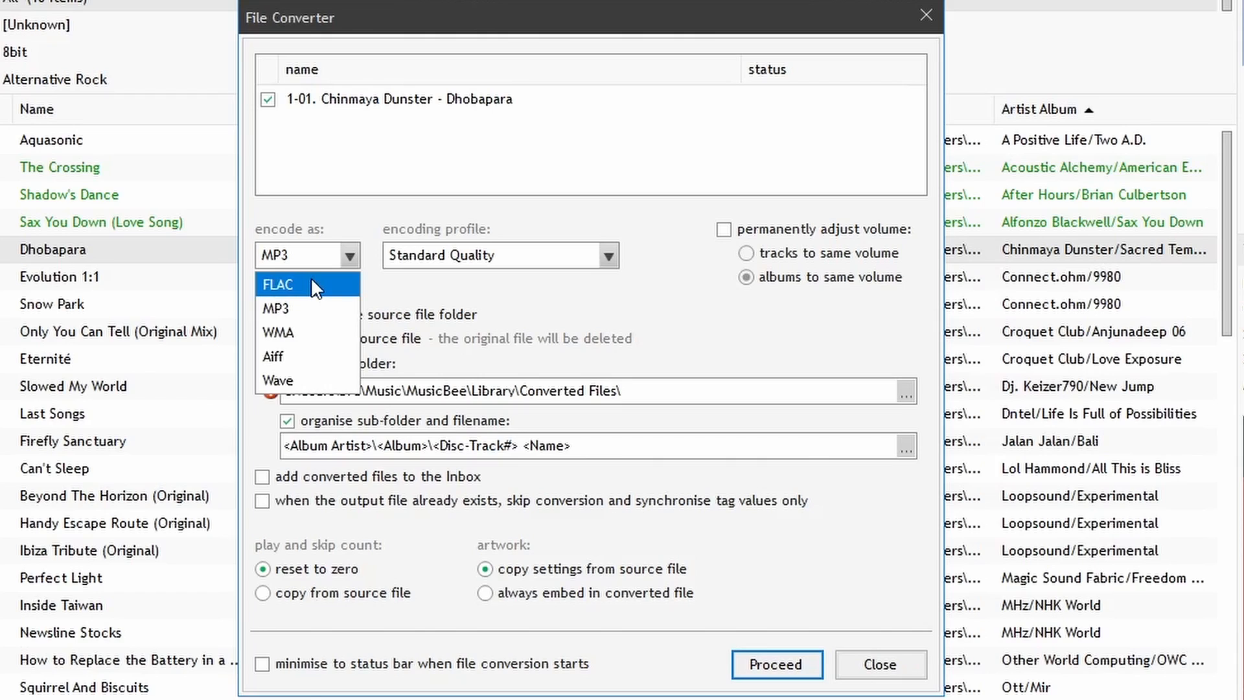
{"action": "mouse_move", "coordinate": [308, 355]}
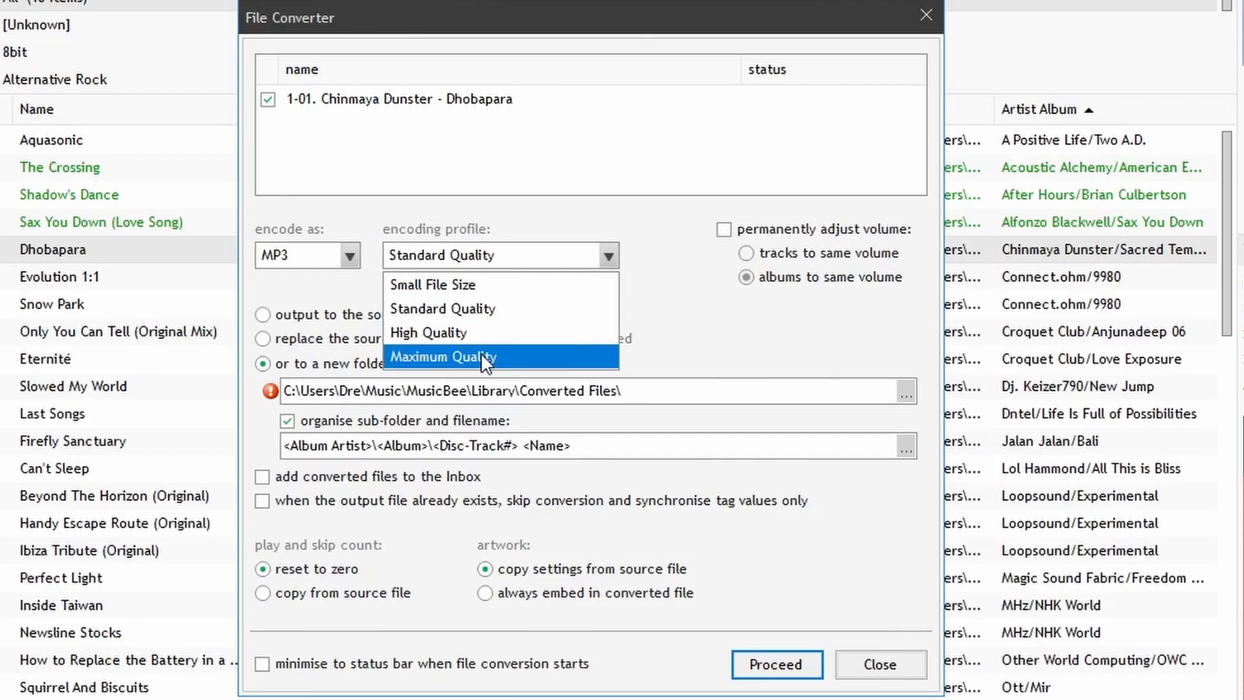
{"action": "left_click", "coordinate": [308, 255]}
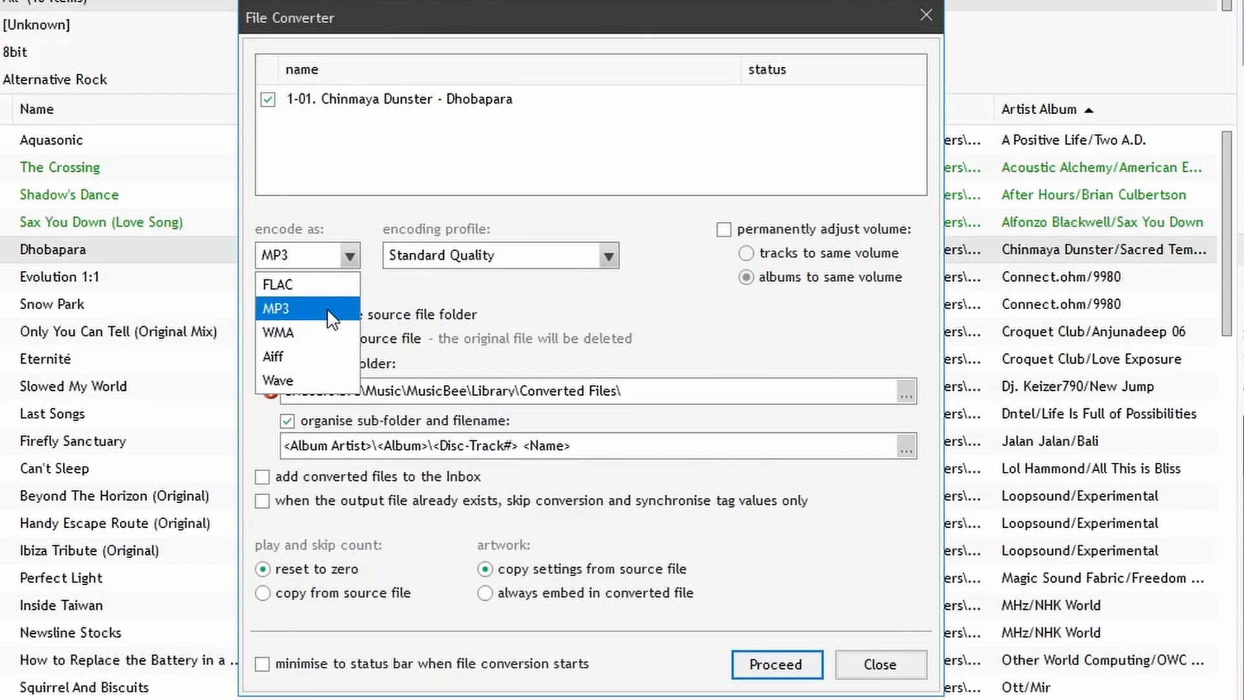
{"action": "left_click", "coordinate": [275, 283]}
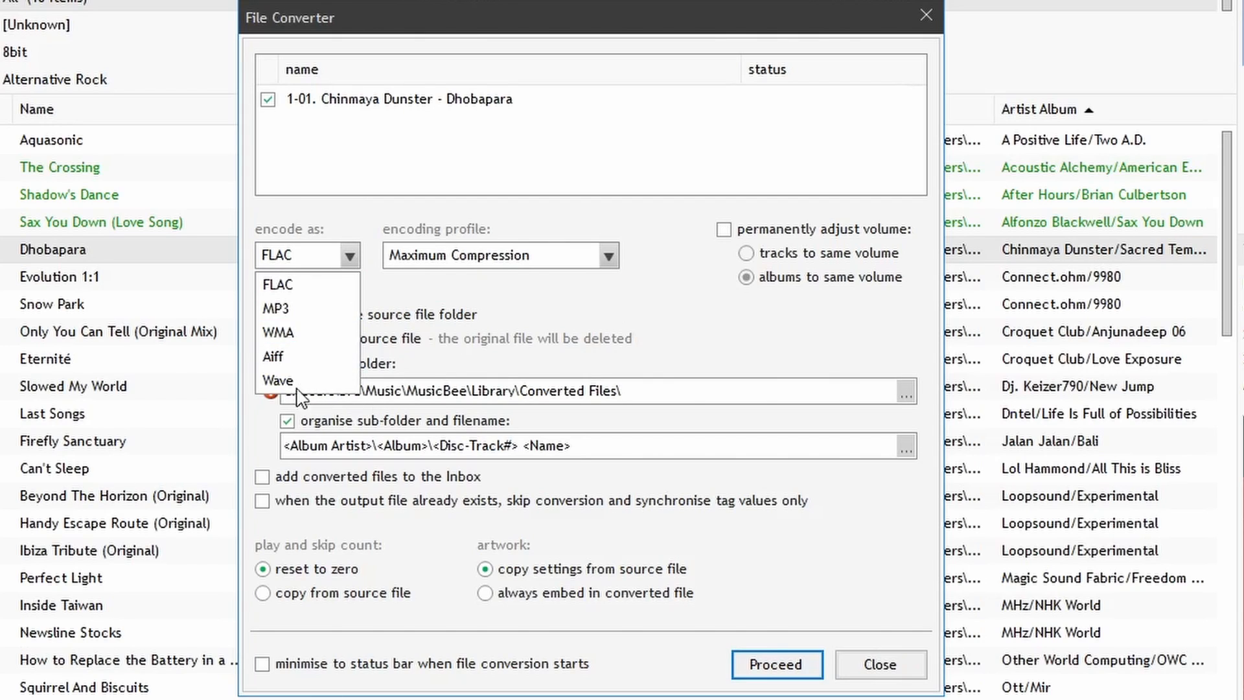
{"action": "mouse_move", "coordinate": [308, 355]}
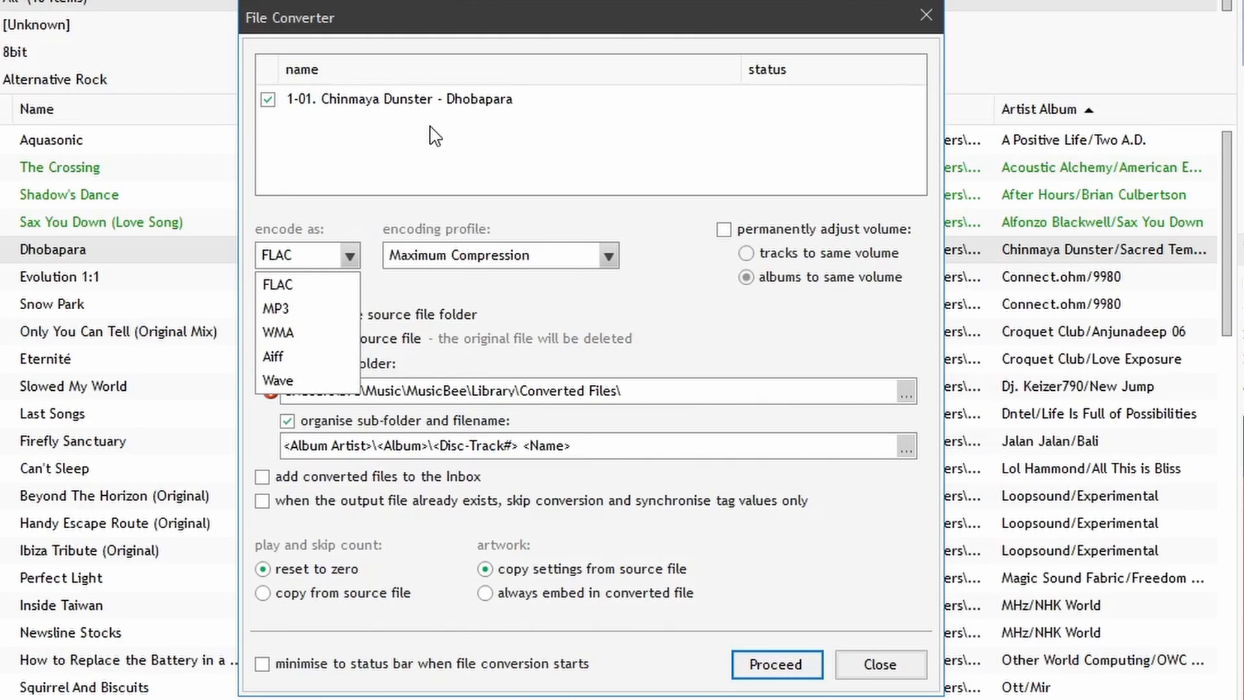
Step: Leave volume adjustment off and keep output going to a new Converted Files folder
{"action": "left_click", "coordinate": [277, 283]}
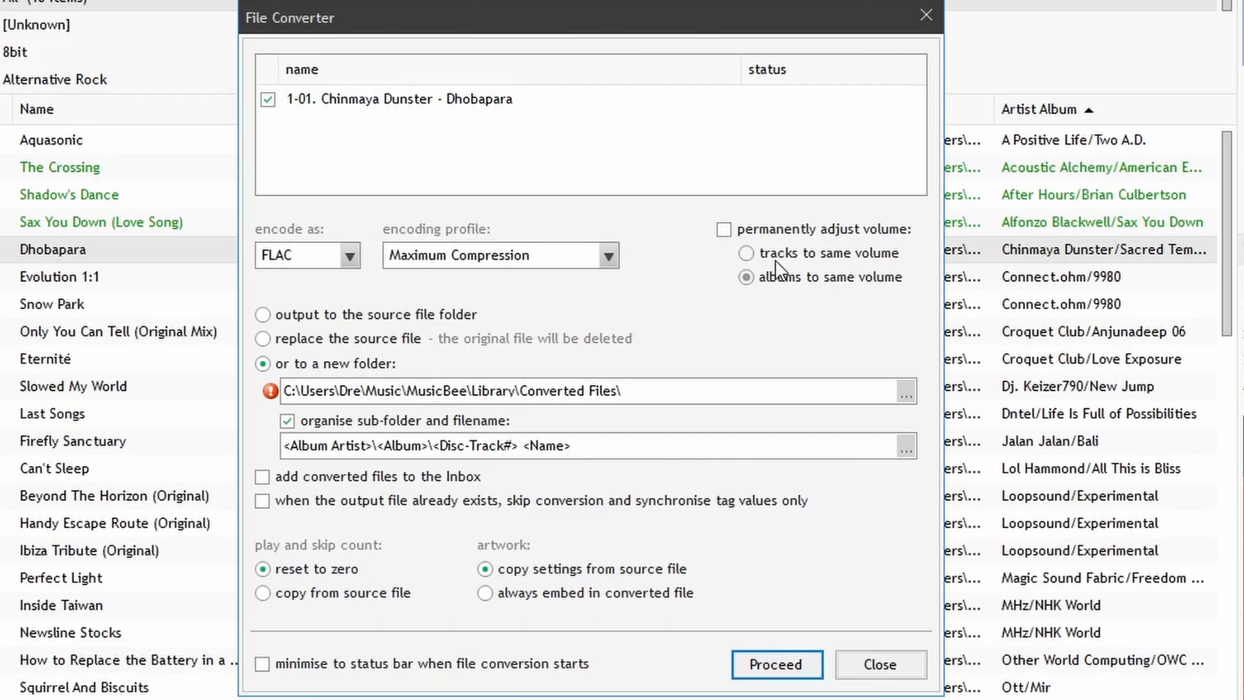
{"action": "left_click", "coordinate": [723, 229]}
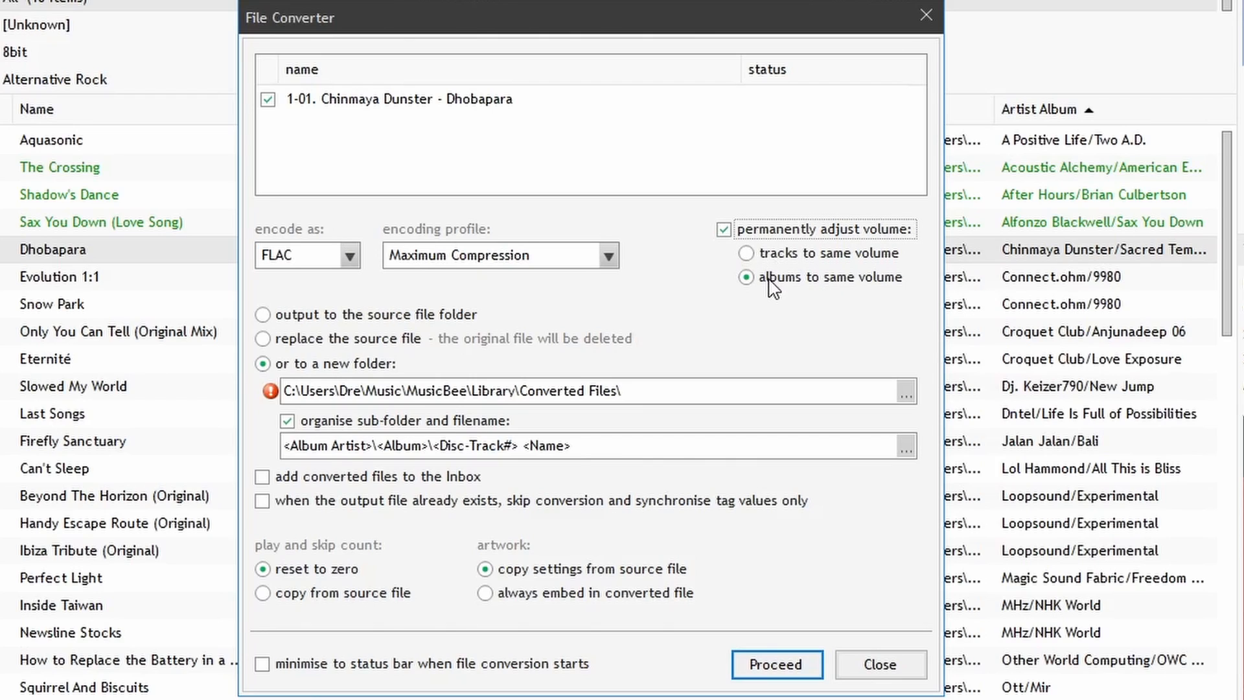
{"action": "left_click", "coordinate": [723, 228]}
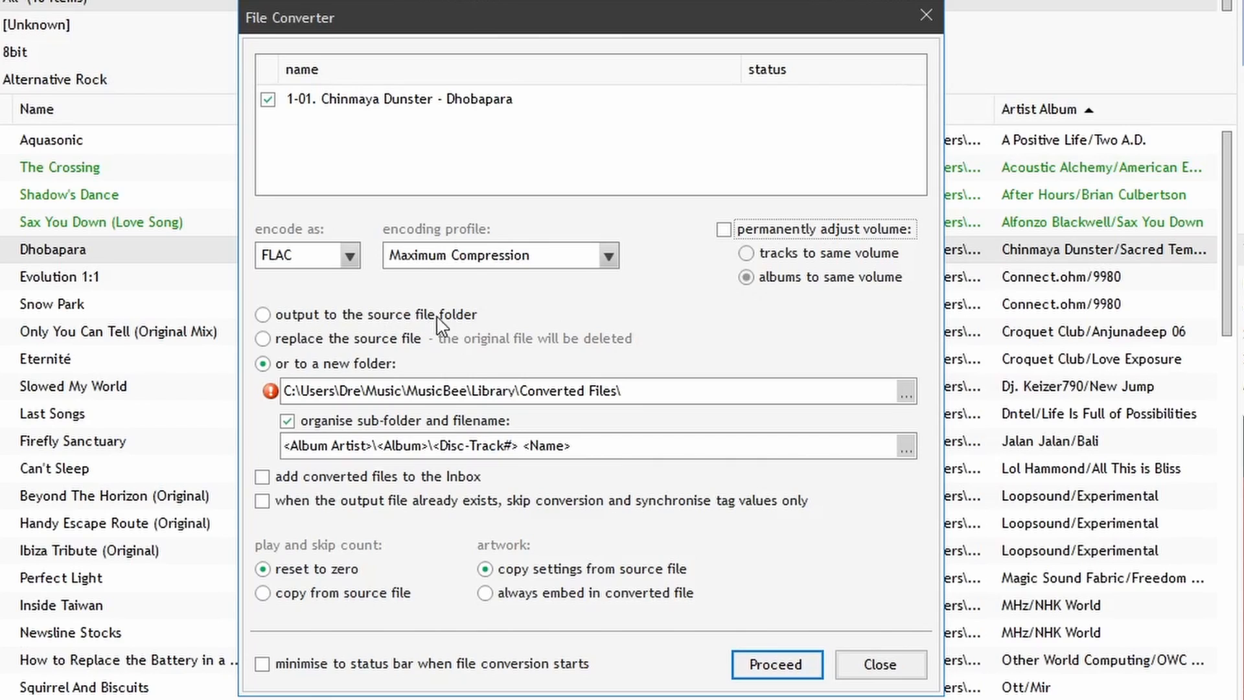
{"action": "mouse_move", "coordinate": [474, 322]}
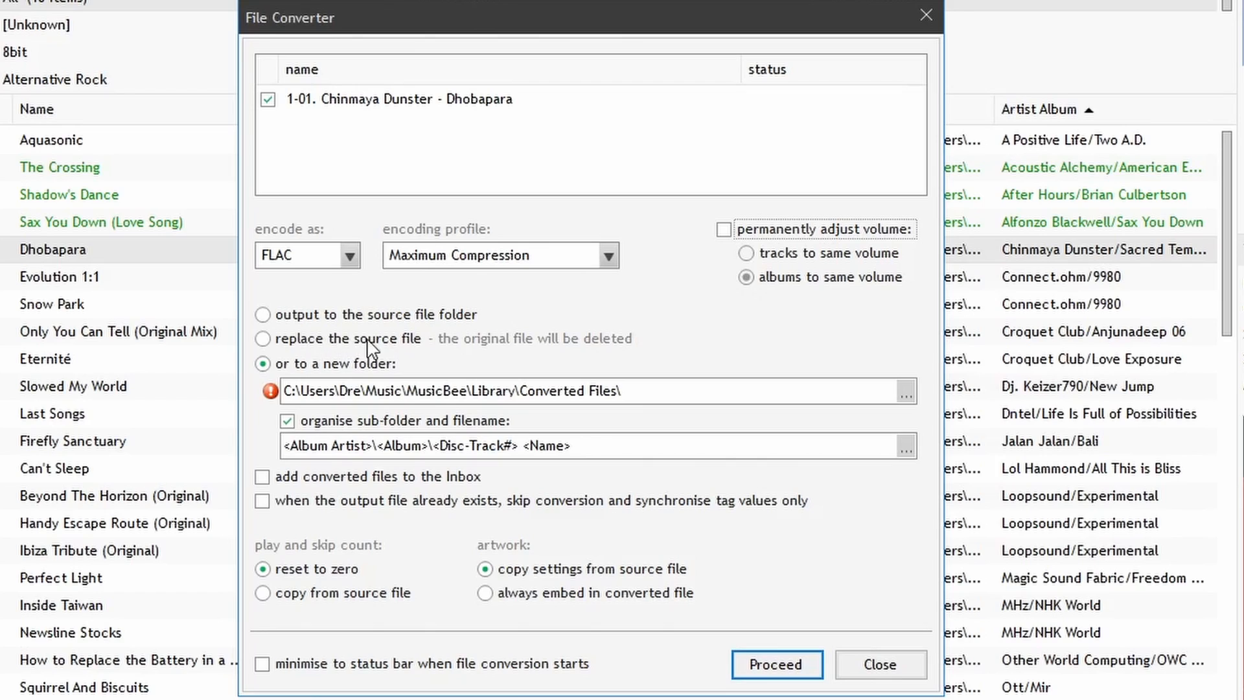
{"action": "mouse_move", "coordinate": [295, 347]}
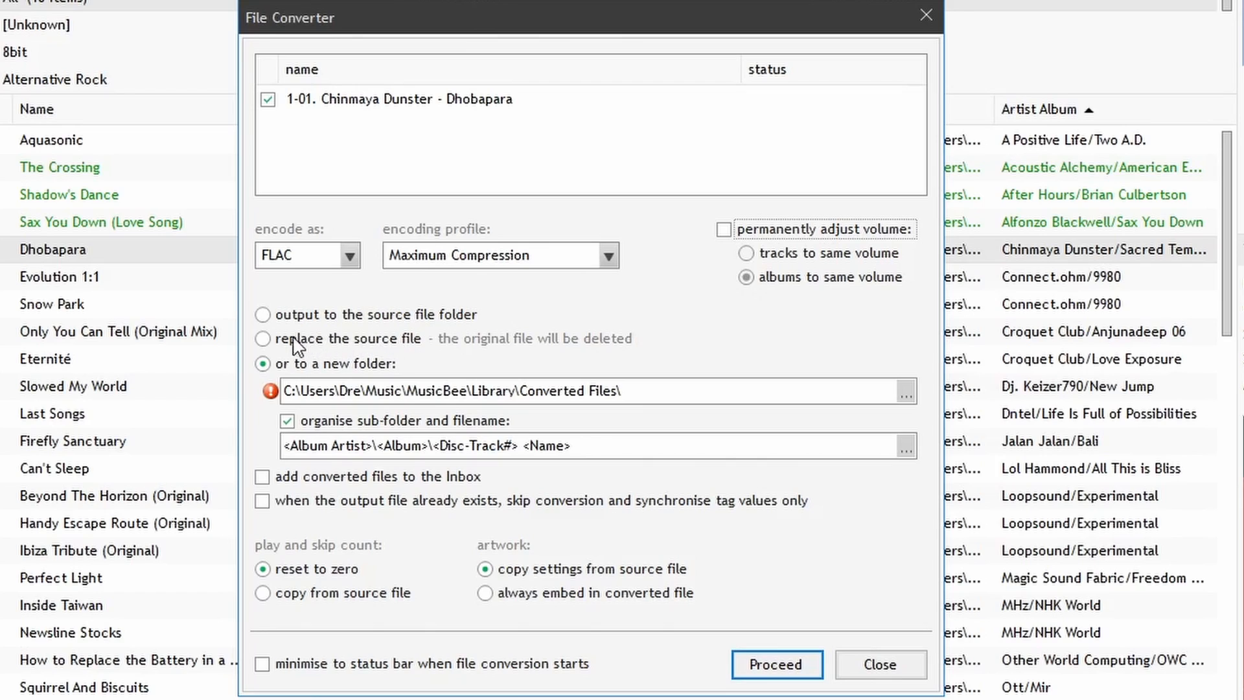
{"action": "left_click", "coordinate": [262, 338]}
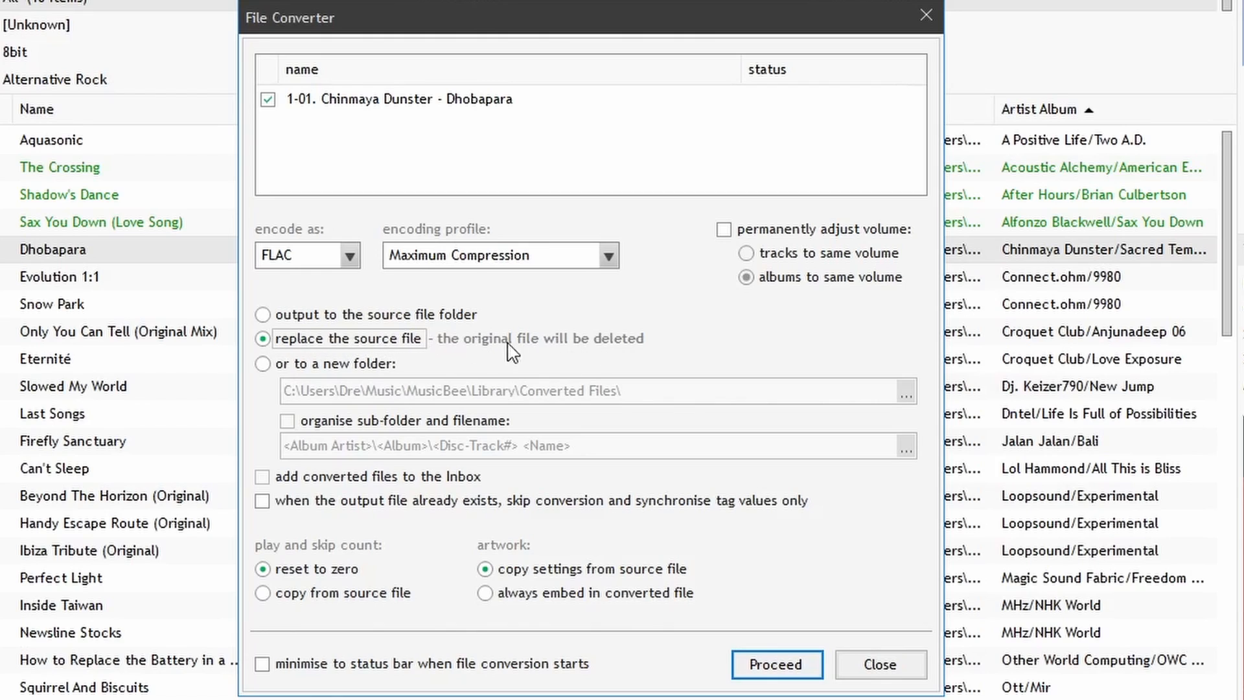
{"action": "mouse_move", "coordinate": [468, 353]}
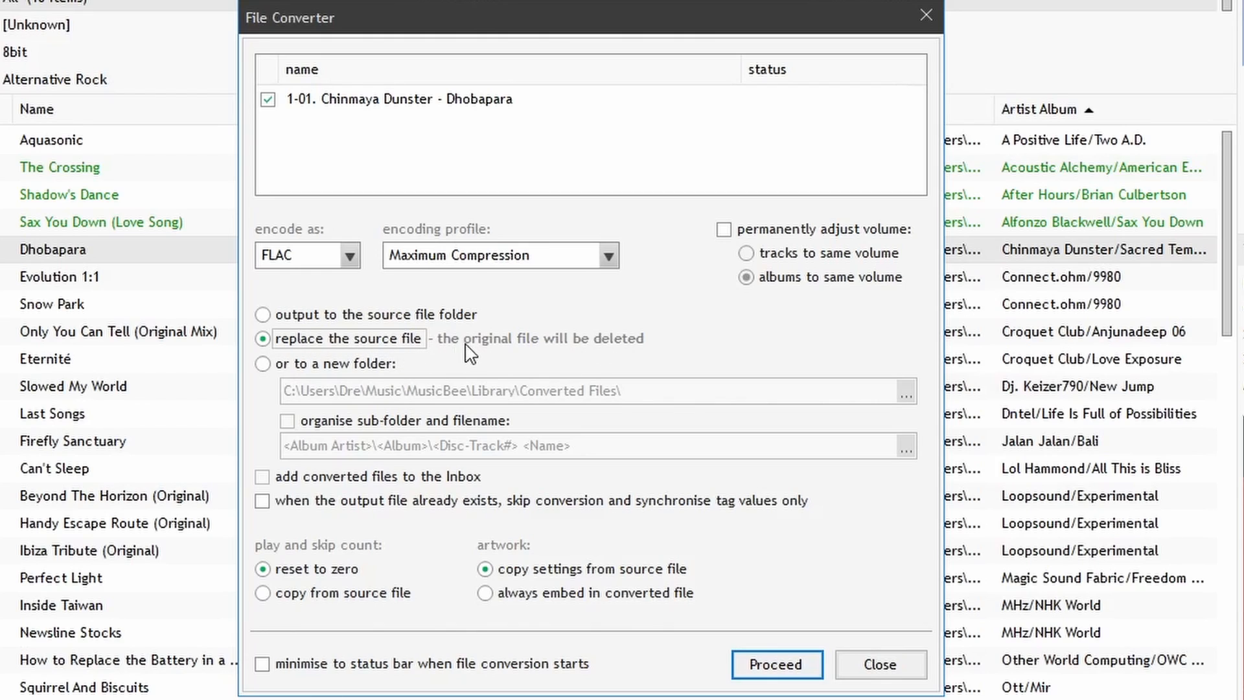
{"action": "left_click", "coordinate": [262, 362]}
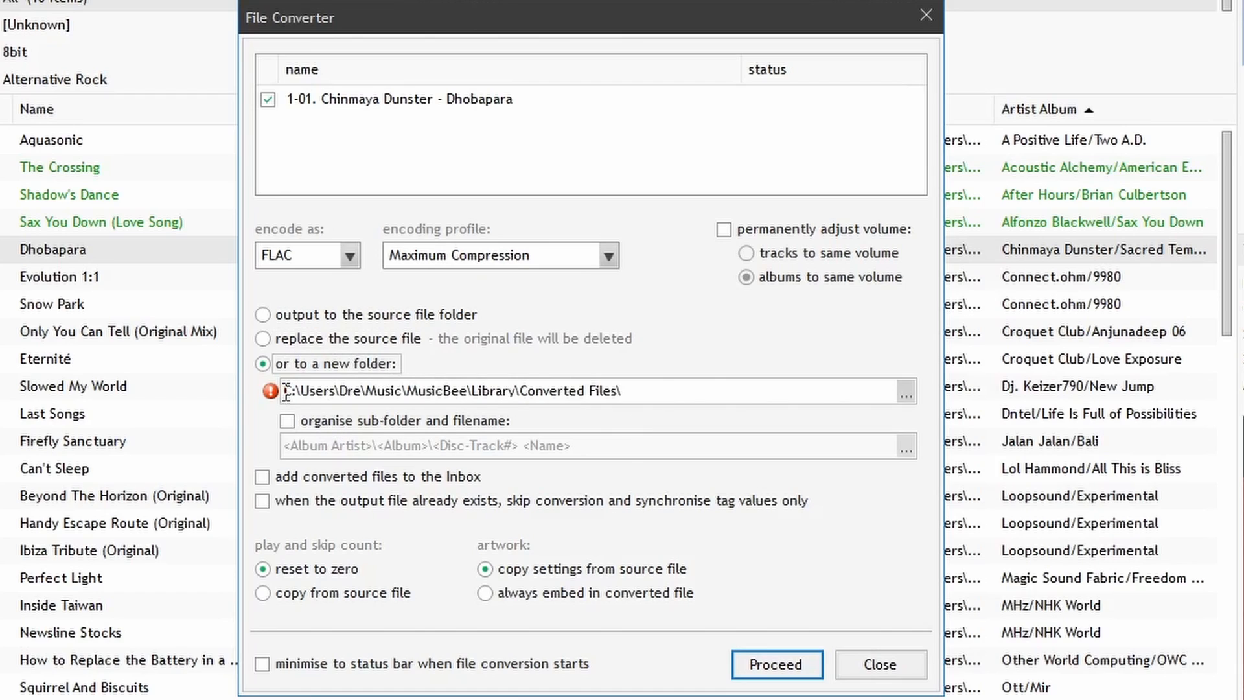
{"action": "mouse_move", "coordinate": [322, 383]}
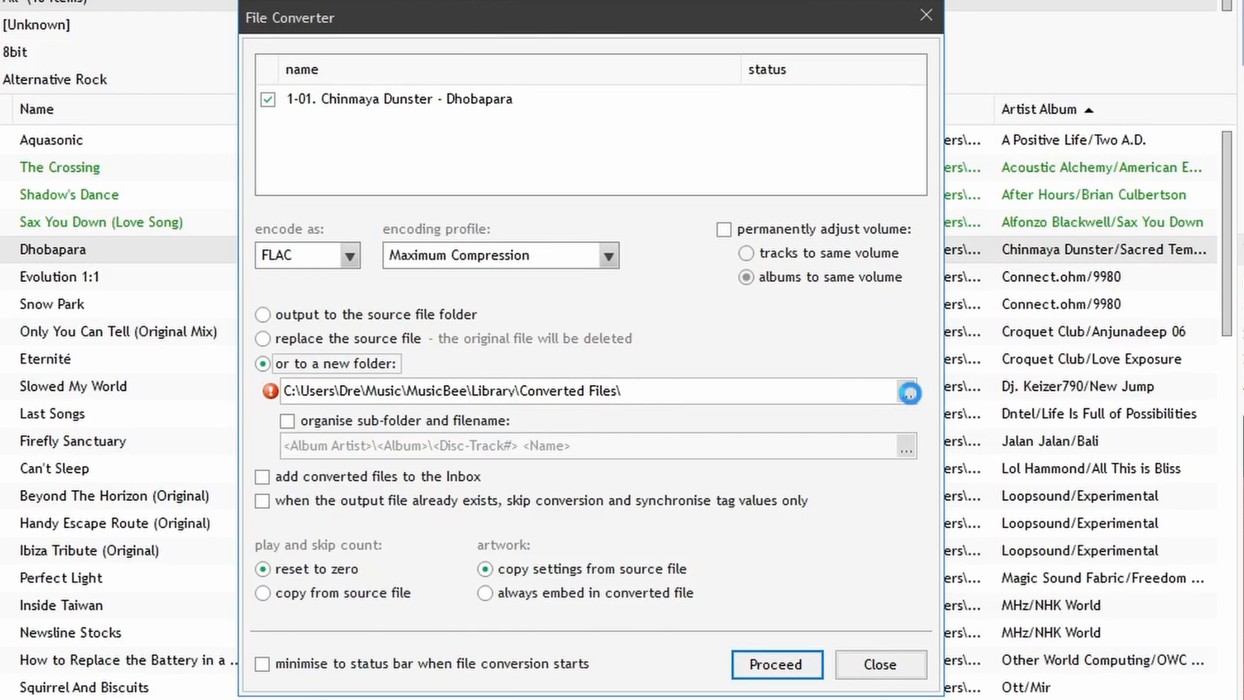
Step: Make the Desktop the output folder and turn on sub-folder and filename organising
{"action": "left_click", "coordinate": [908, 392]}
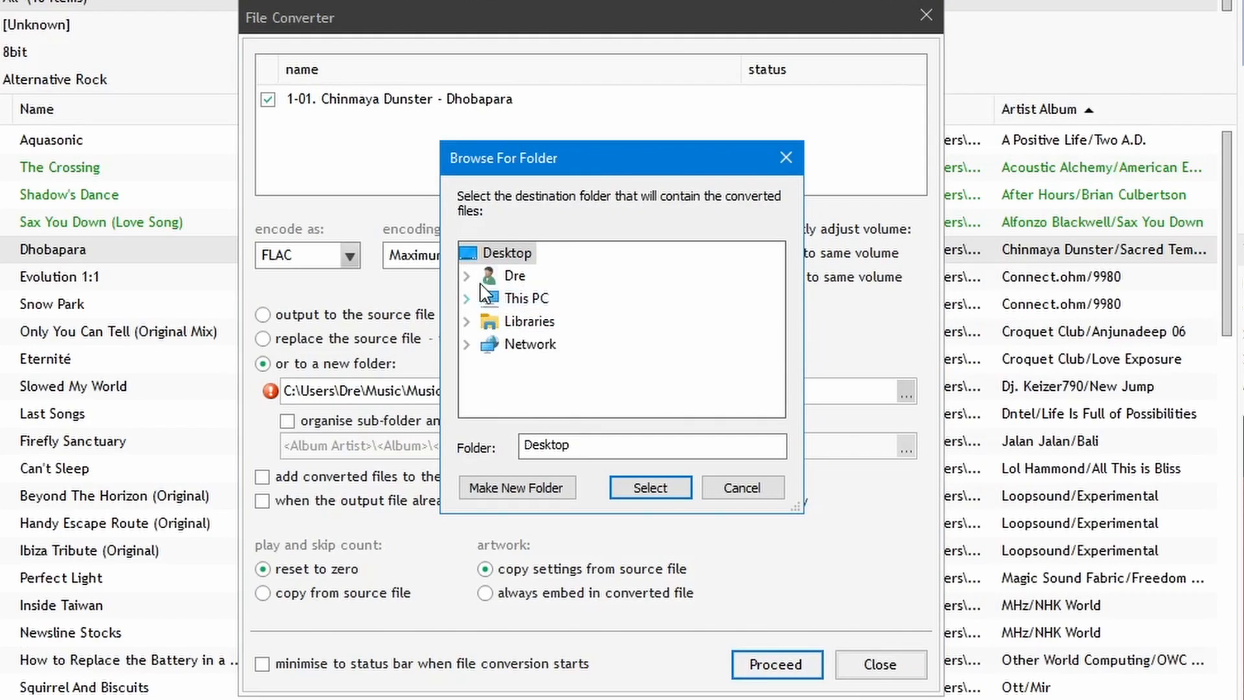
{"action": "left_click", "coordinate": [649, 486]}
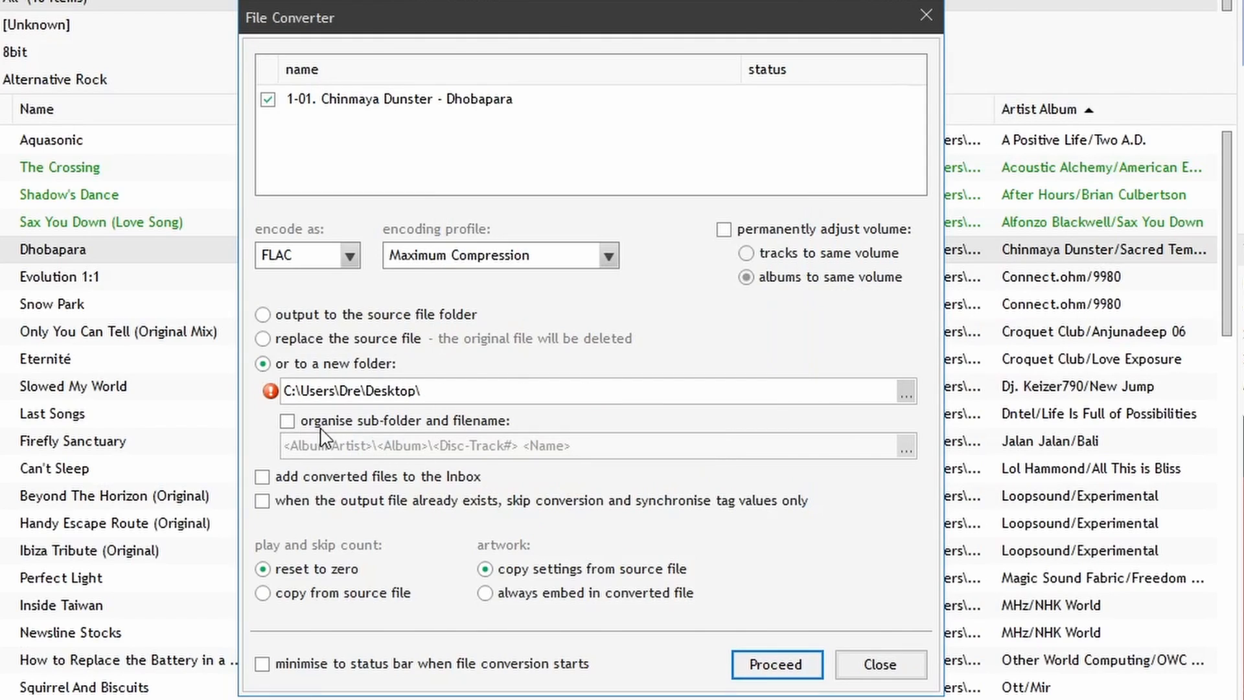
{"action": "mouse_move", "coordinate": [383, 431]}
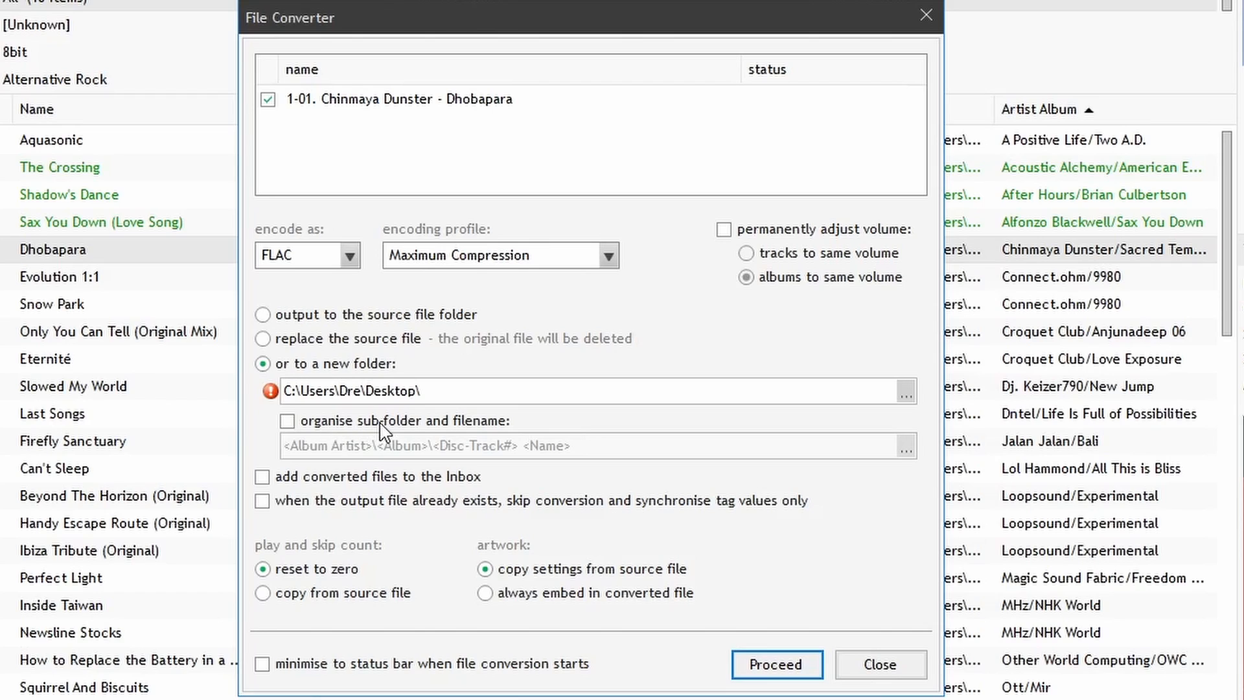
{"action": "left_click", "coordinate": [286, 419]}
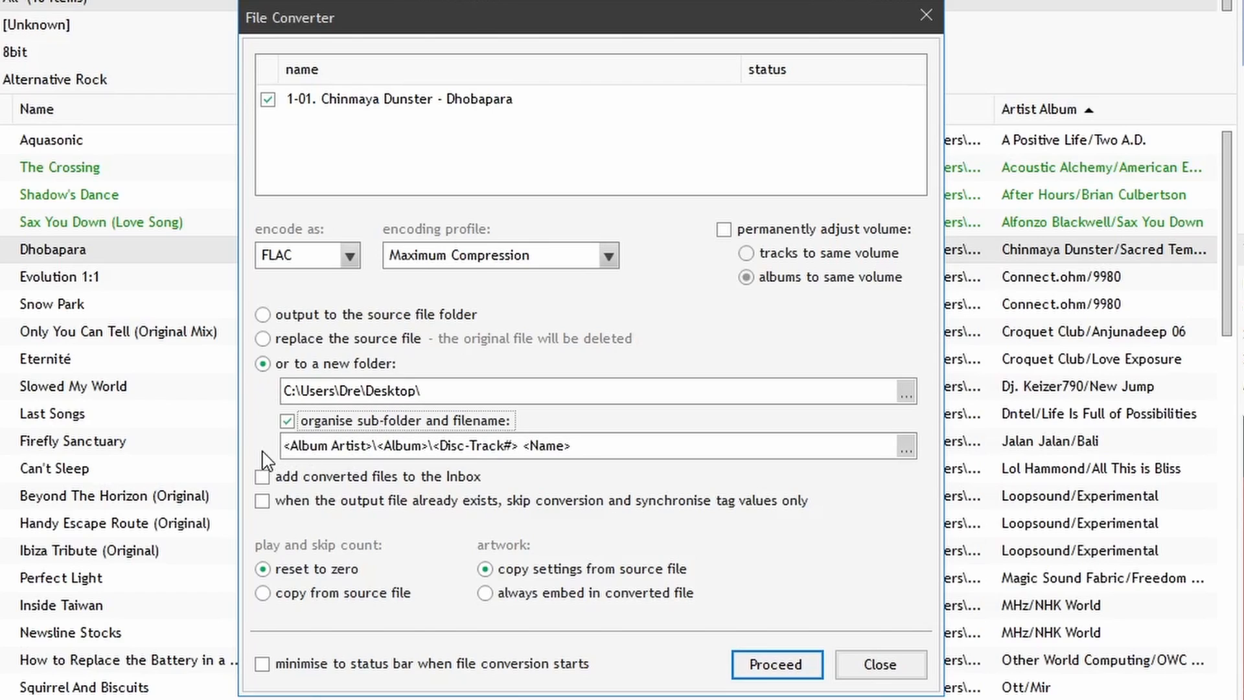
{"action": "double_click", "coordinate": [323, 445]}
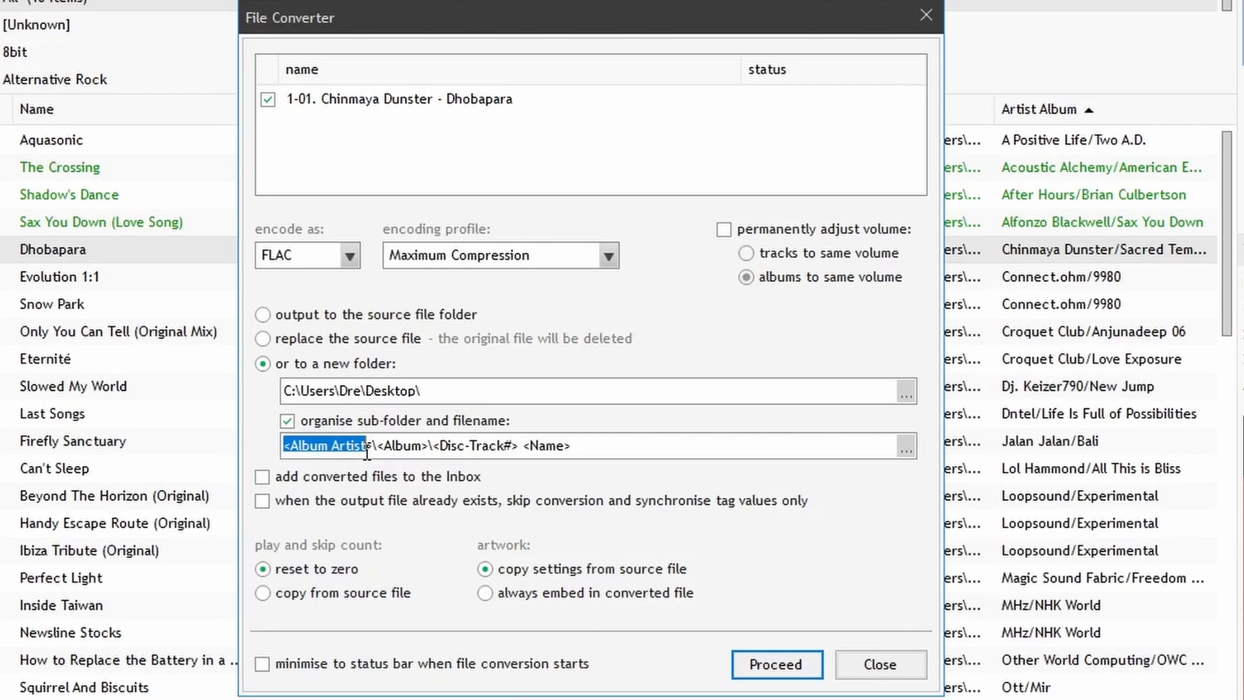
{"action": "left_click", "coordinate": [469, 444]}
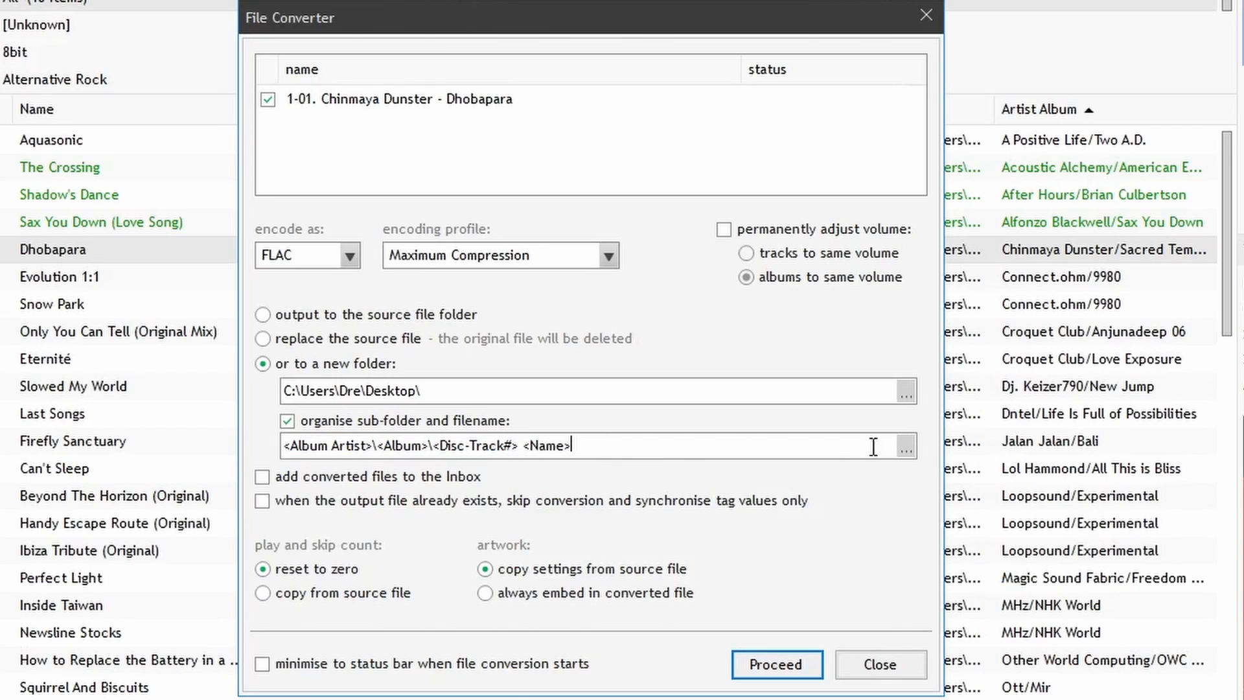
{"action": "mouse_move", "coordinate": [907, 447]}
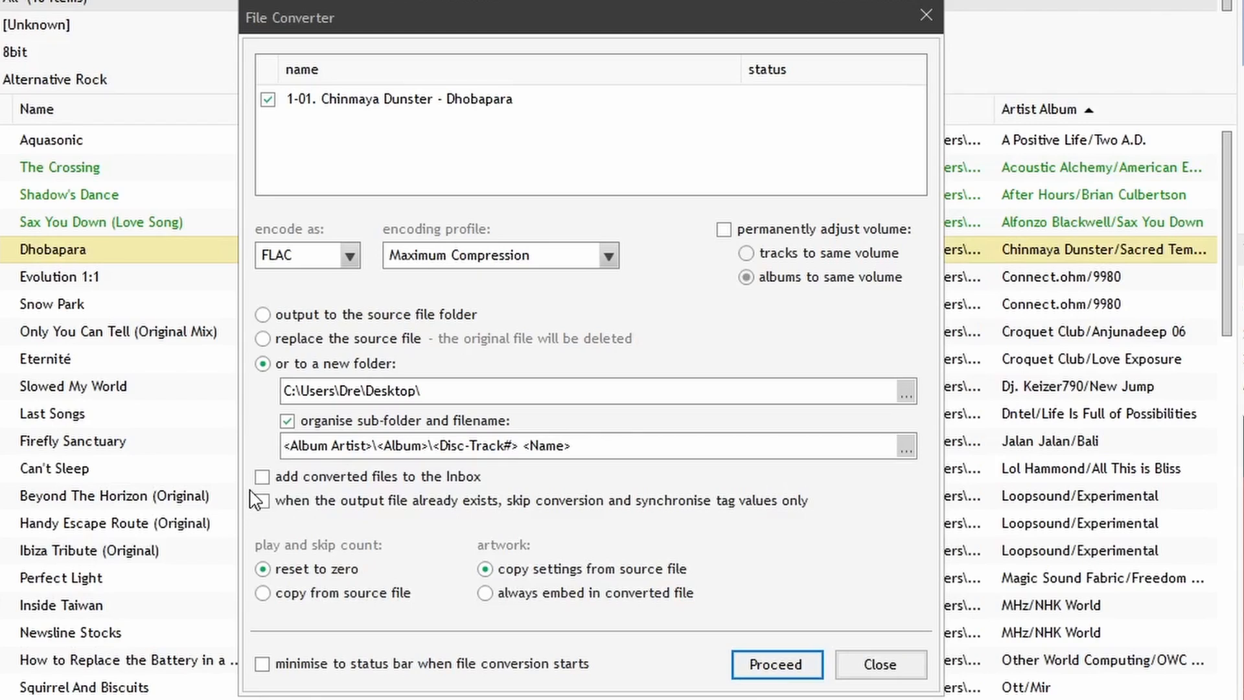
{"action": "mouse_move", "coordinate": [502, 486]}
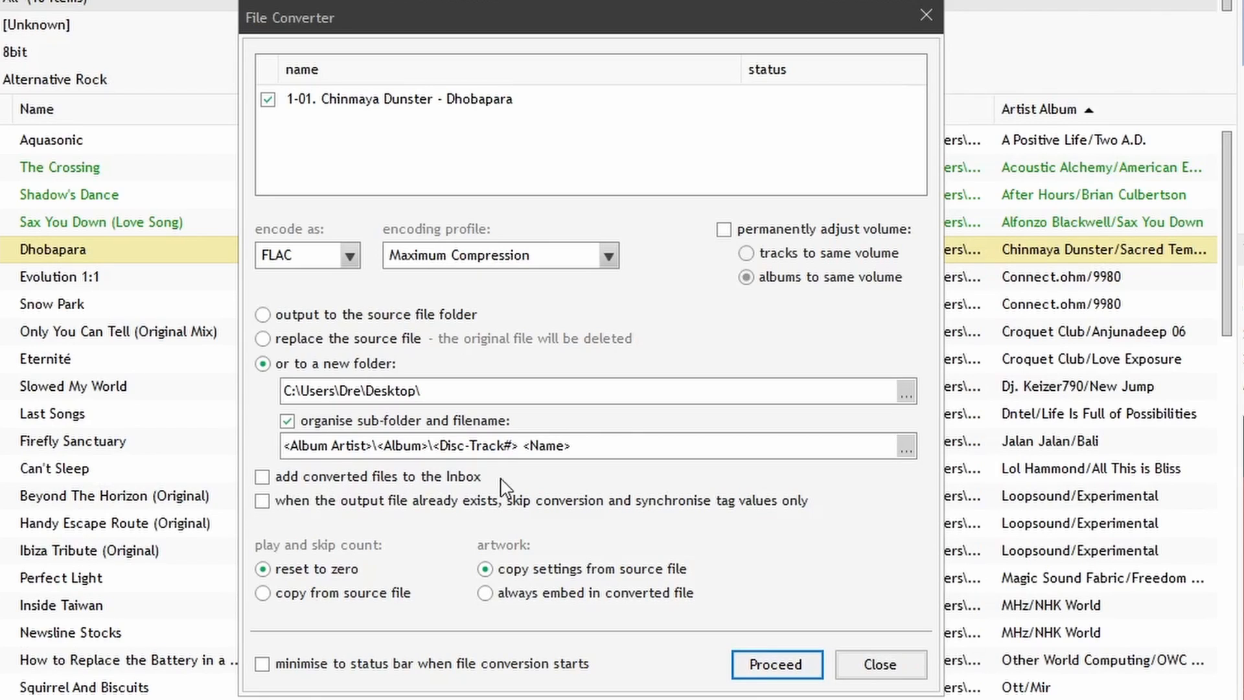
{"action": "mouse_move", "coordinate": [389, 522]}
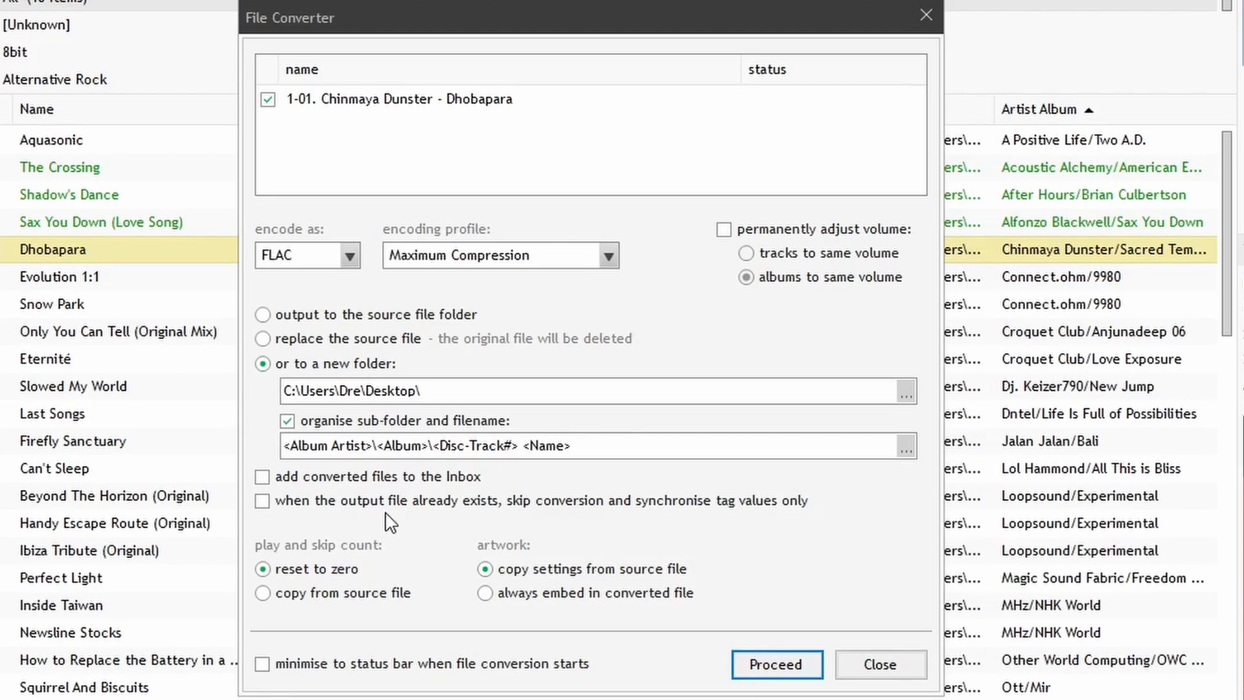
{"action": "mouse_move", "coordinate": [566, 525]}
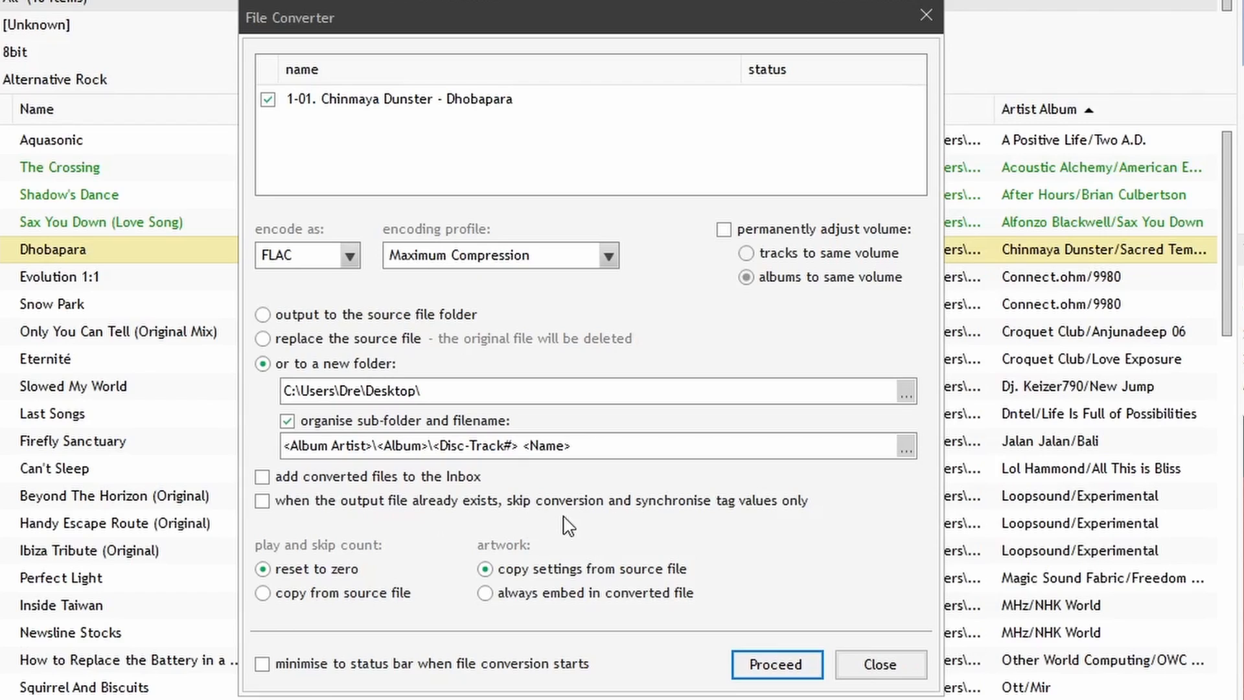
{"action": "mouse_move", "coordinate": [726, 517]}
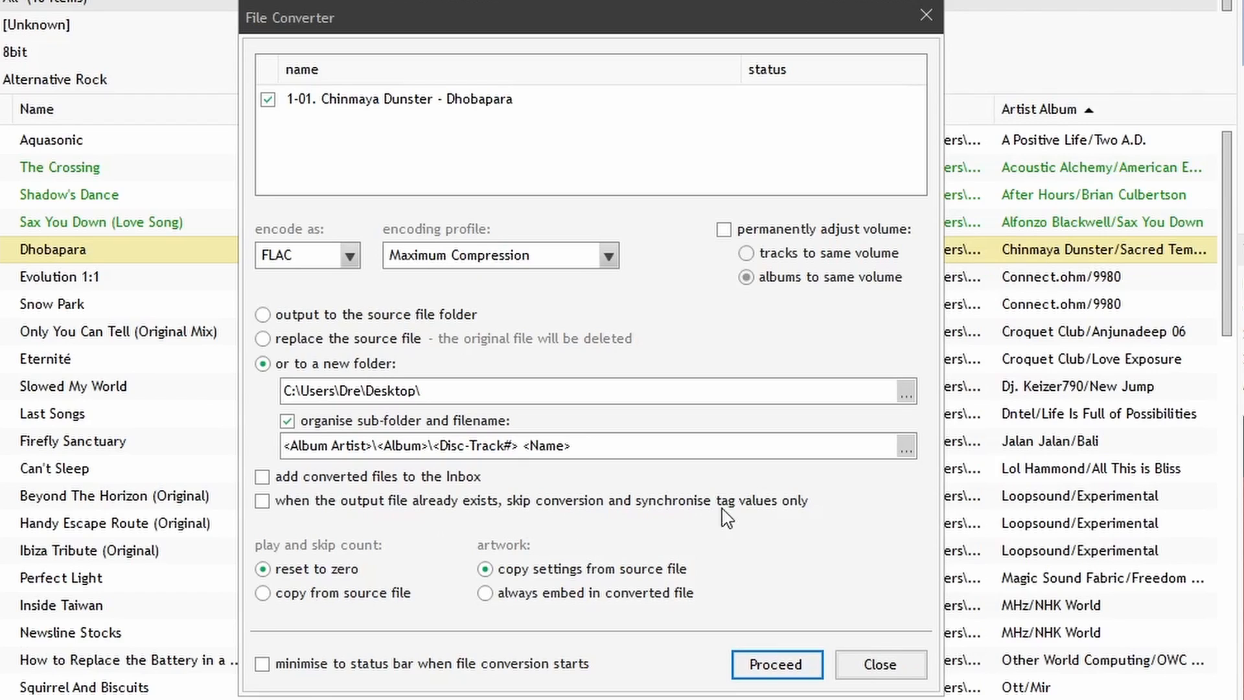
{"action": "mouse_move", "coordinate": [392, 519]}
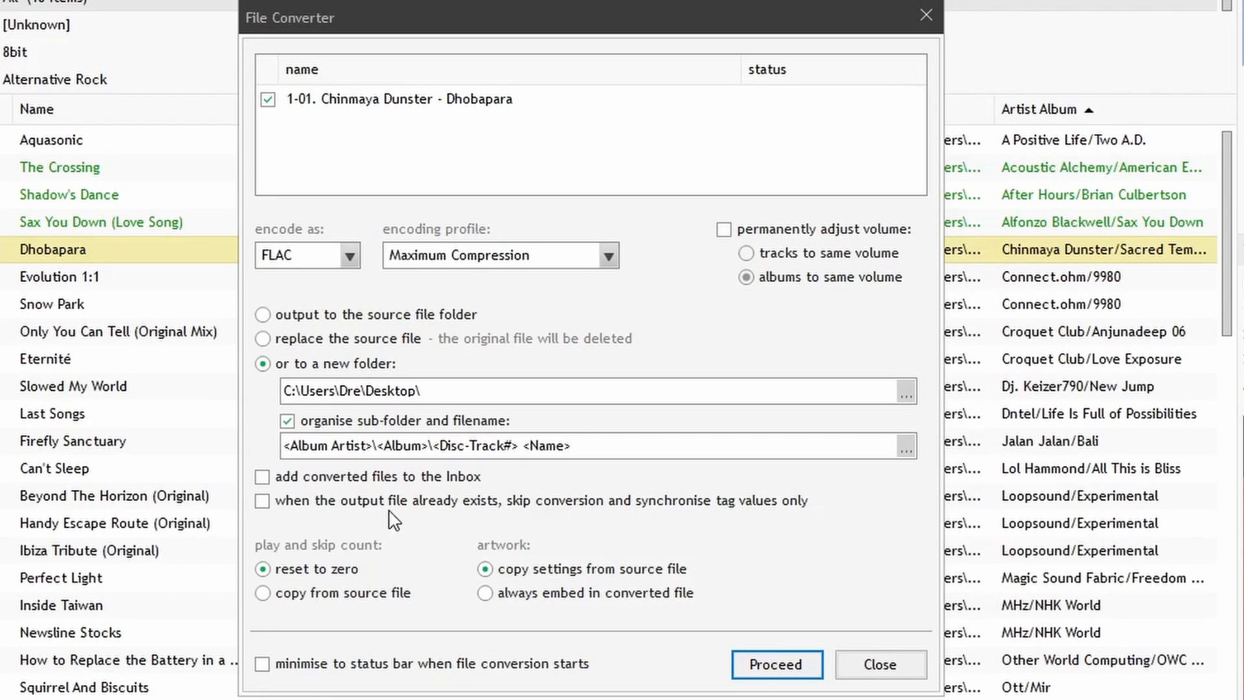
{"action": "mouse_move", "coordinate": [444, 527]}
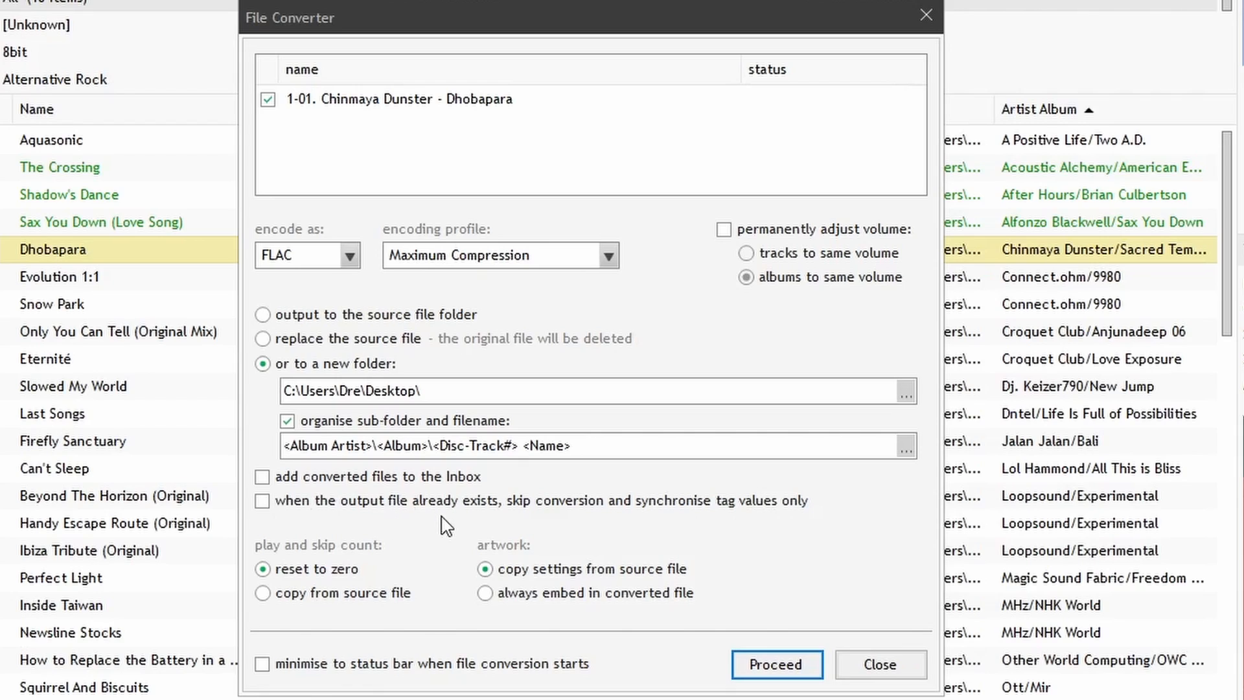
{"action": "mouse_move", "coordinate": [329, 559]}
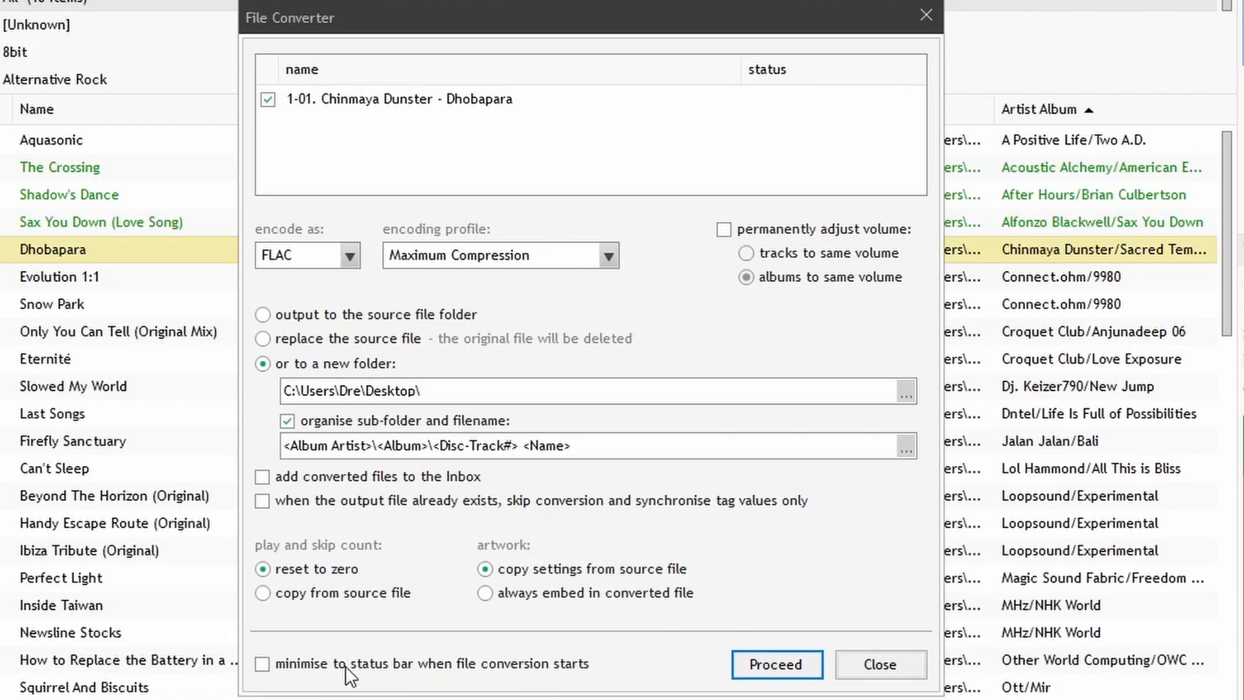
{"action": "mouse_move", "coordinate": [690, 640]}
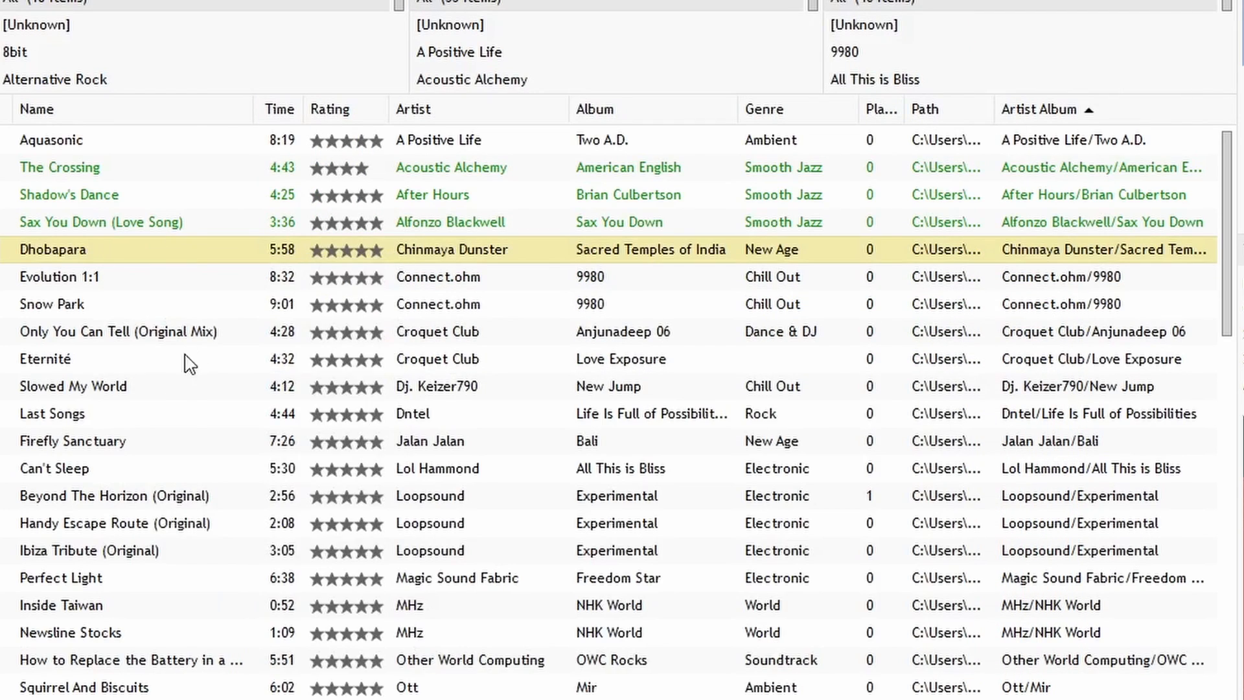
Step: Send Dhobapara to the format converter and convert it to Wave at maximum quality
{"action": "double_click", "coordinate": [53, 248]}
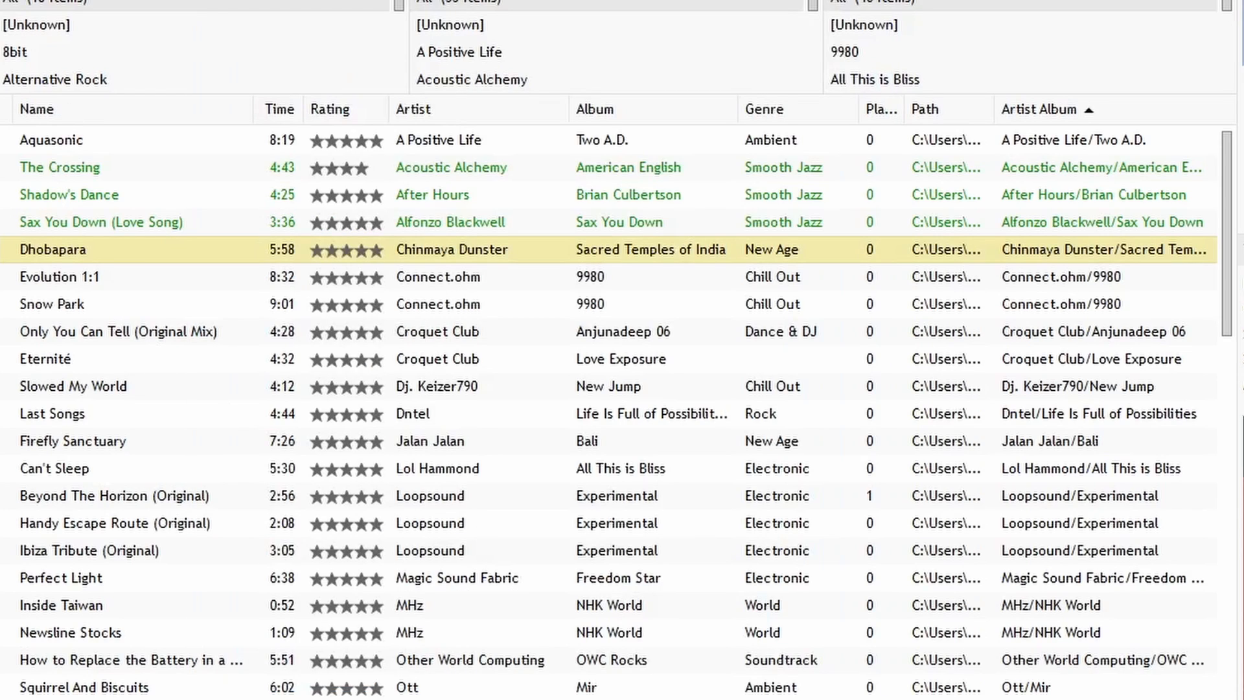
{"action": "left_click", "coordinate": [80, 4]}
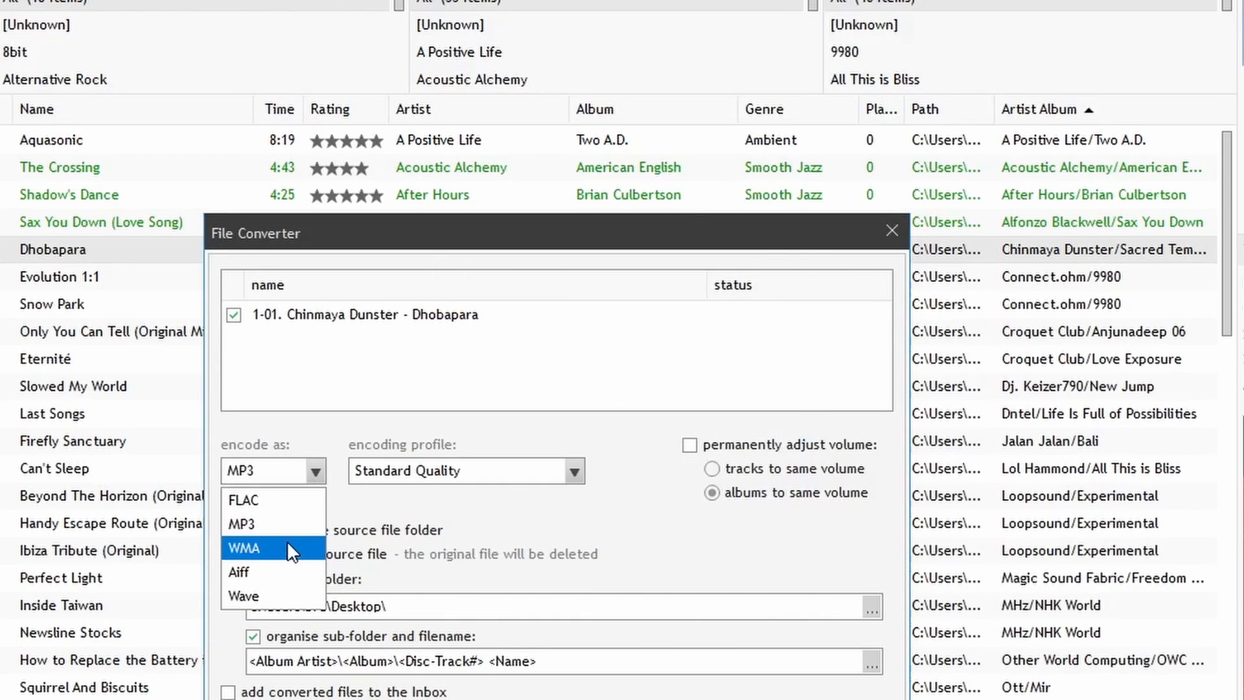
{"action": "left_click", "coordinate": [245, 596]}
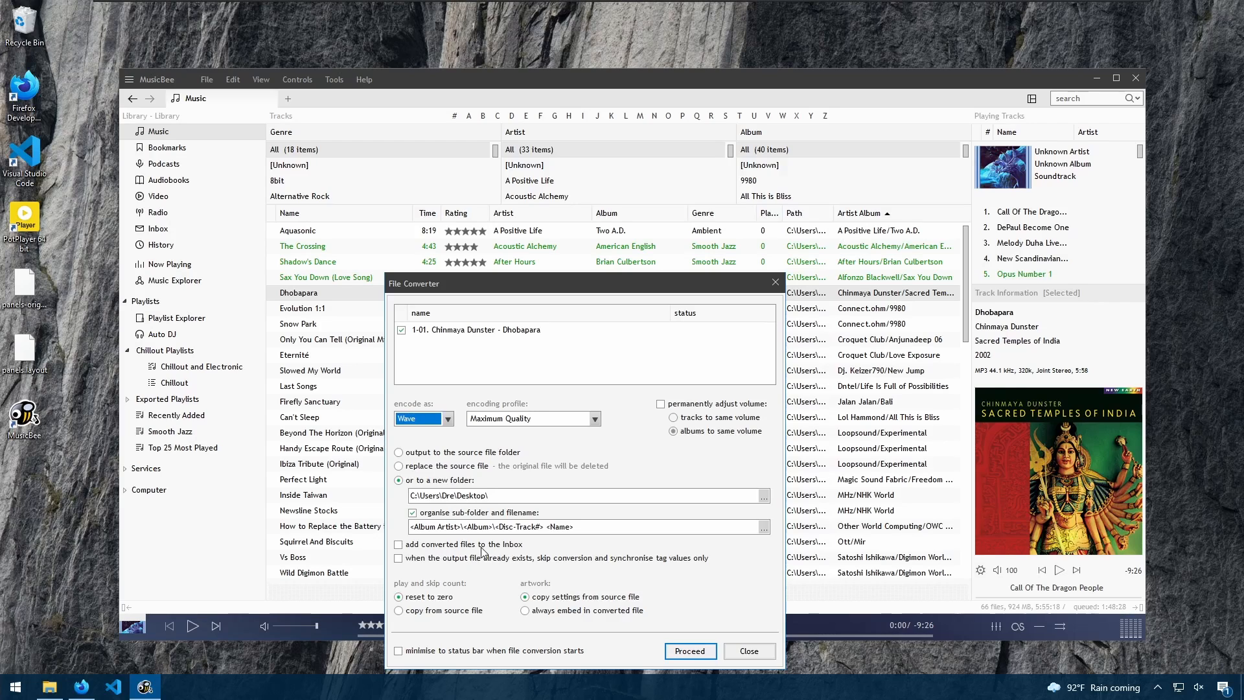
{"action": "mouse_move", "coordinate": [491, 524]}
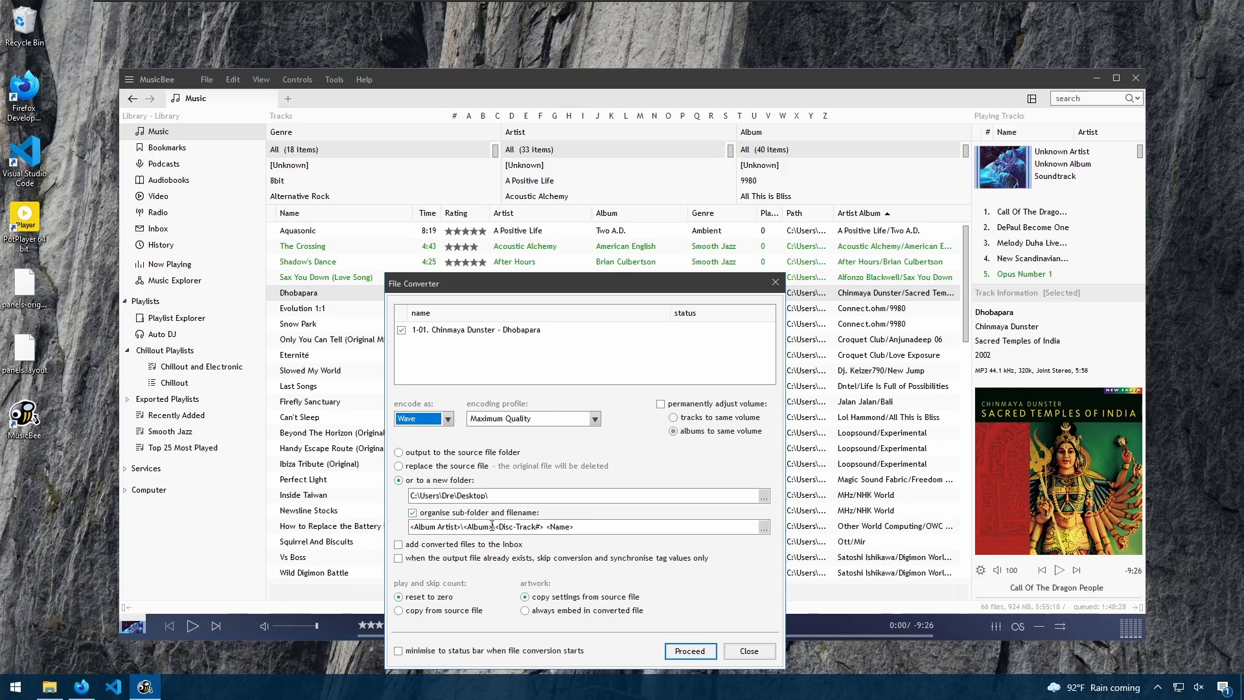
{"action": "left_click", "coordinate": [689, 650]}
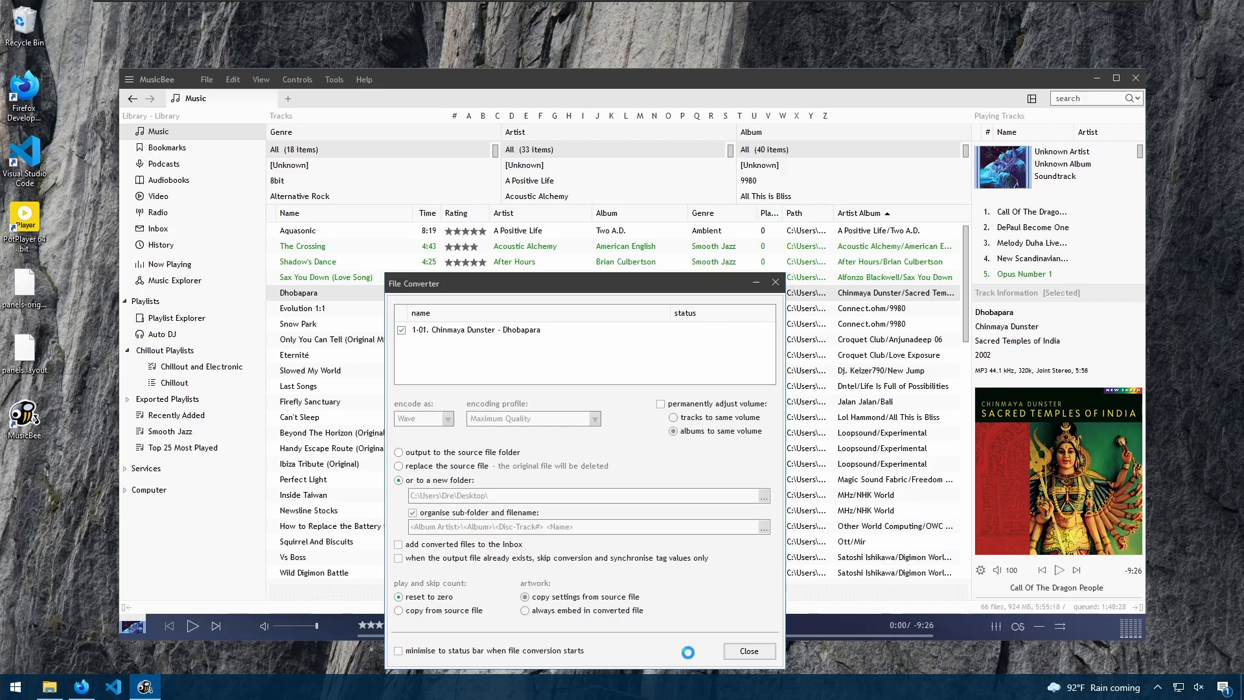
{"action": "left_click", "coordinate": [747, 650]}
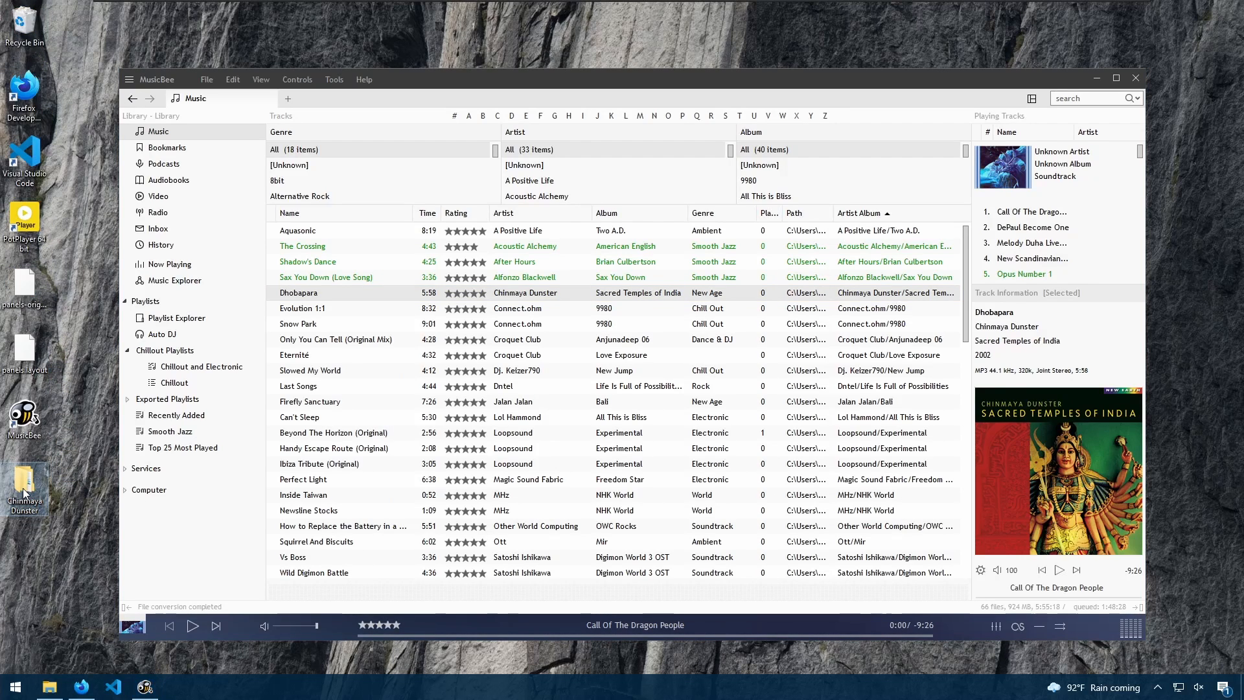
Step: Browse Chinmaya Dunster > Sacred Temples of India, check 1-01 Dhobapara.wav's details, then close Explorer
{"action": "double_click", "coordinate": [24, 486]}
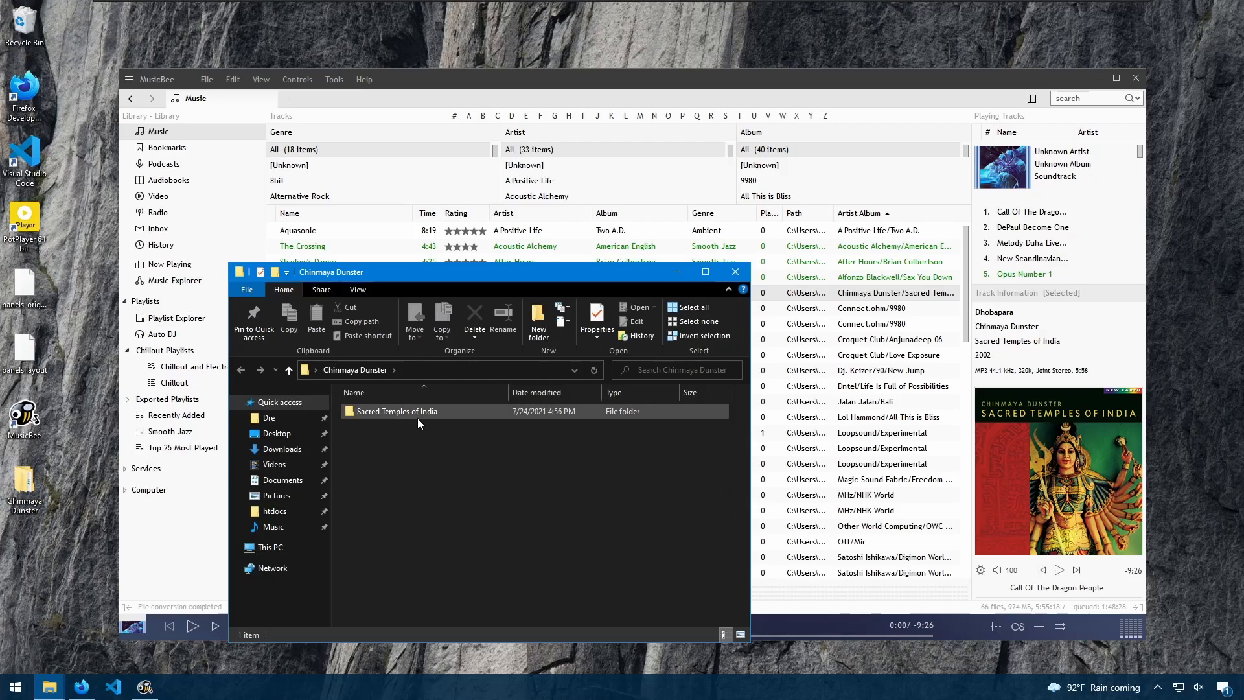
{"action": "double_click", "coordinate": [397, 410]}
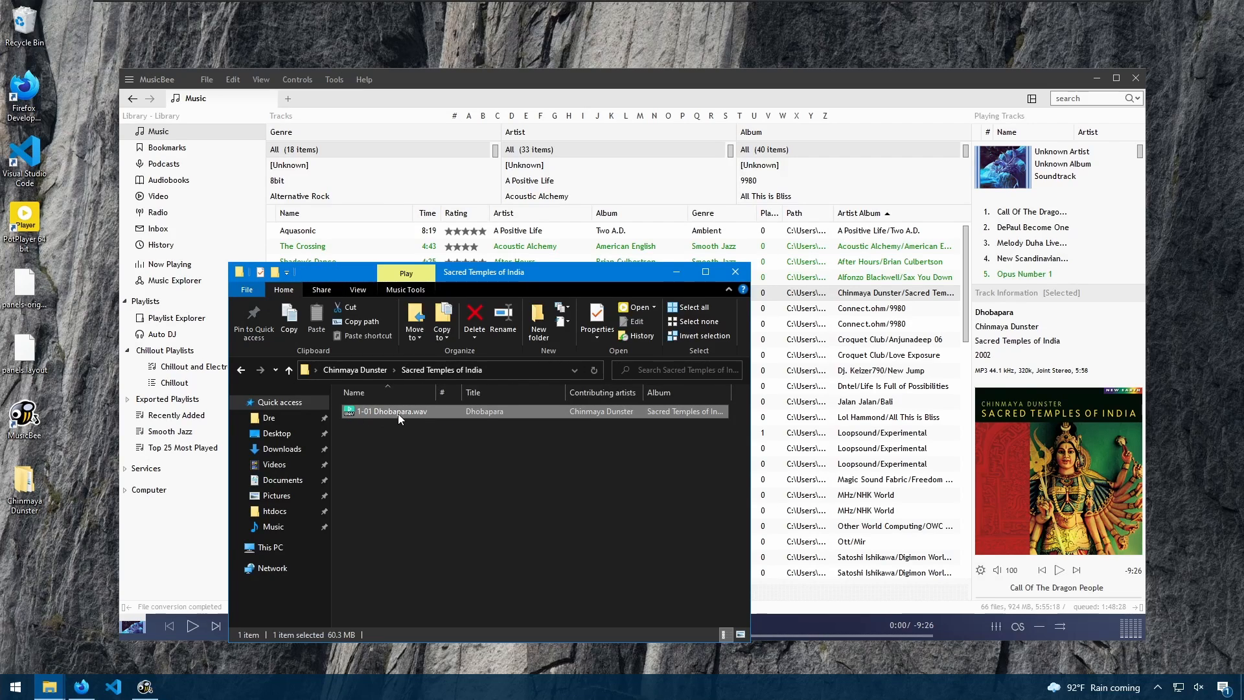
{"action": "mouse_move", "coordinate": [411, 407]}
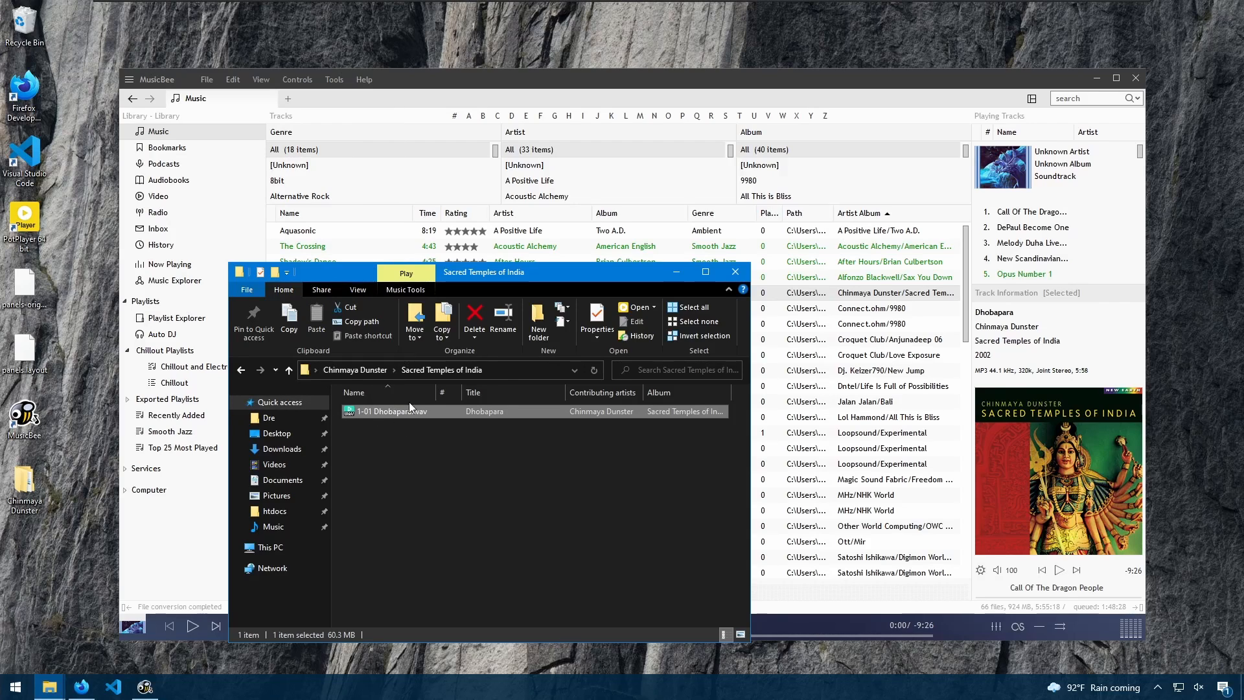
{"action": "left_click", "coordinate": [596, 322]}
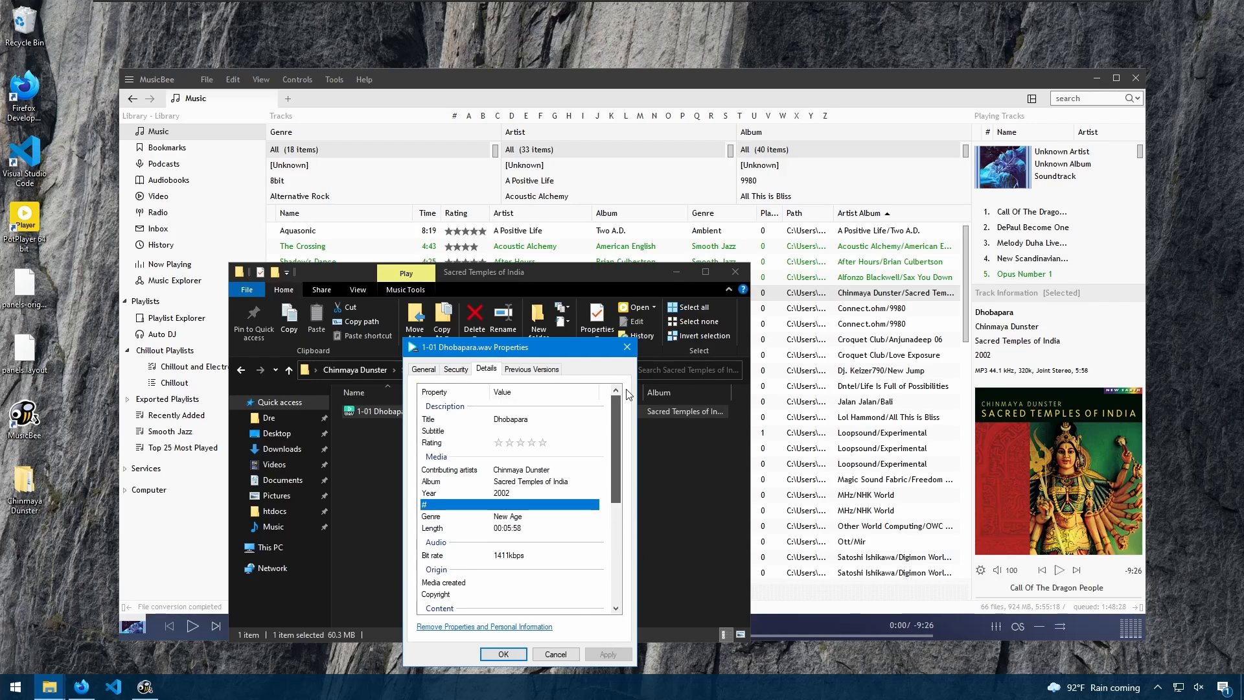
{"action": "left_click", "coordinate": [503, 653]}
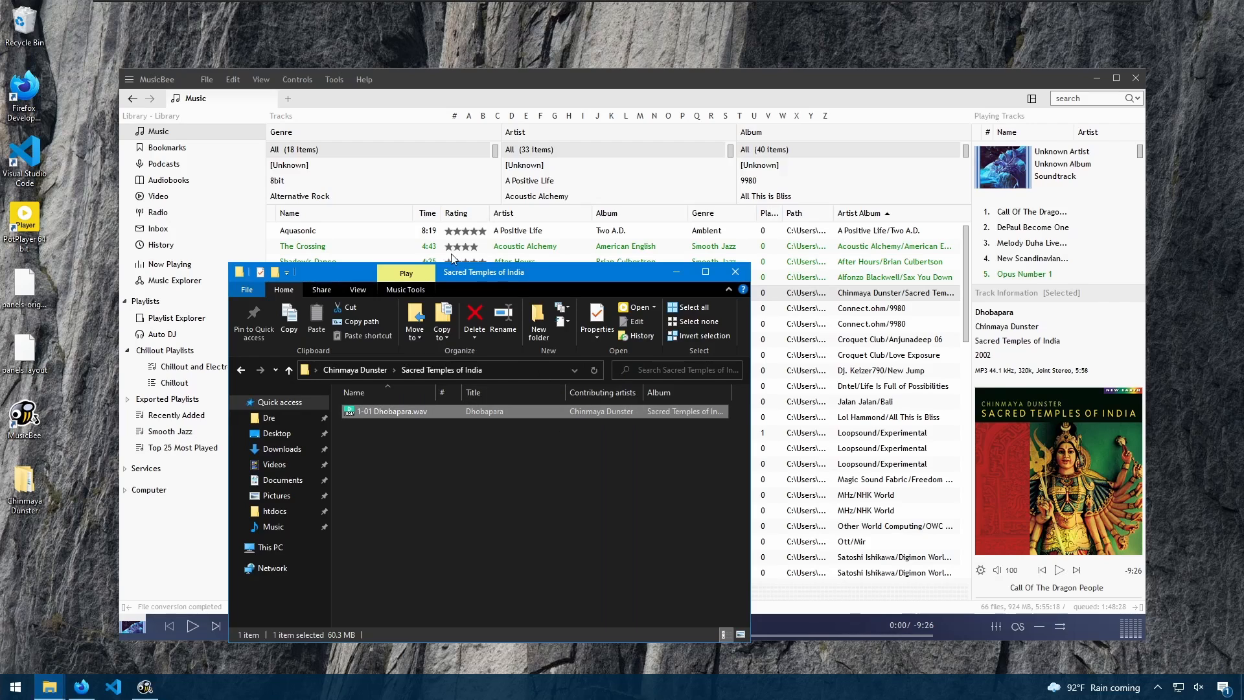
{"action": "left_click", "coordinate": [206, 79]}
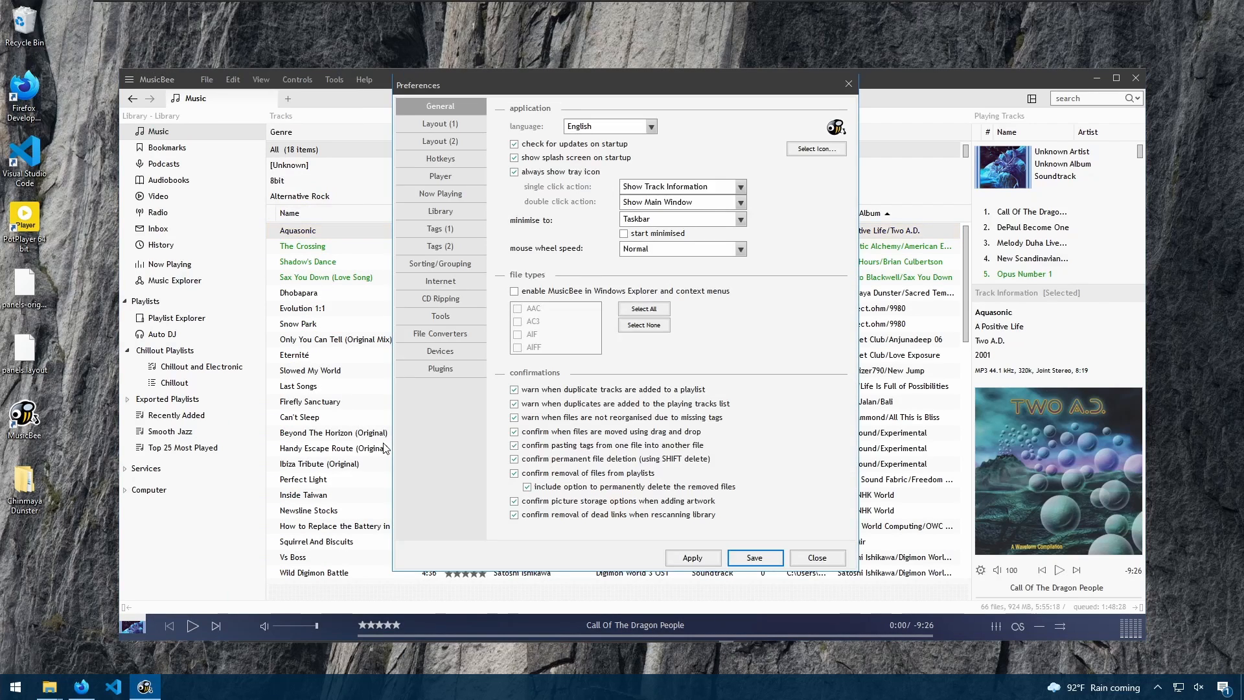
{"action": "mouse_move", "coordinate": [449, 345]}
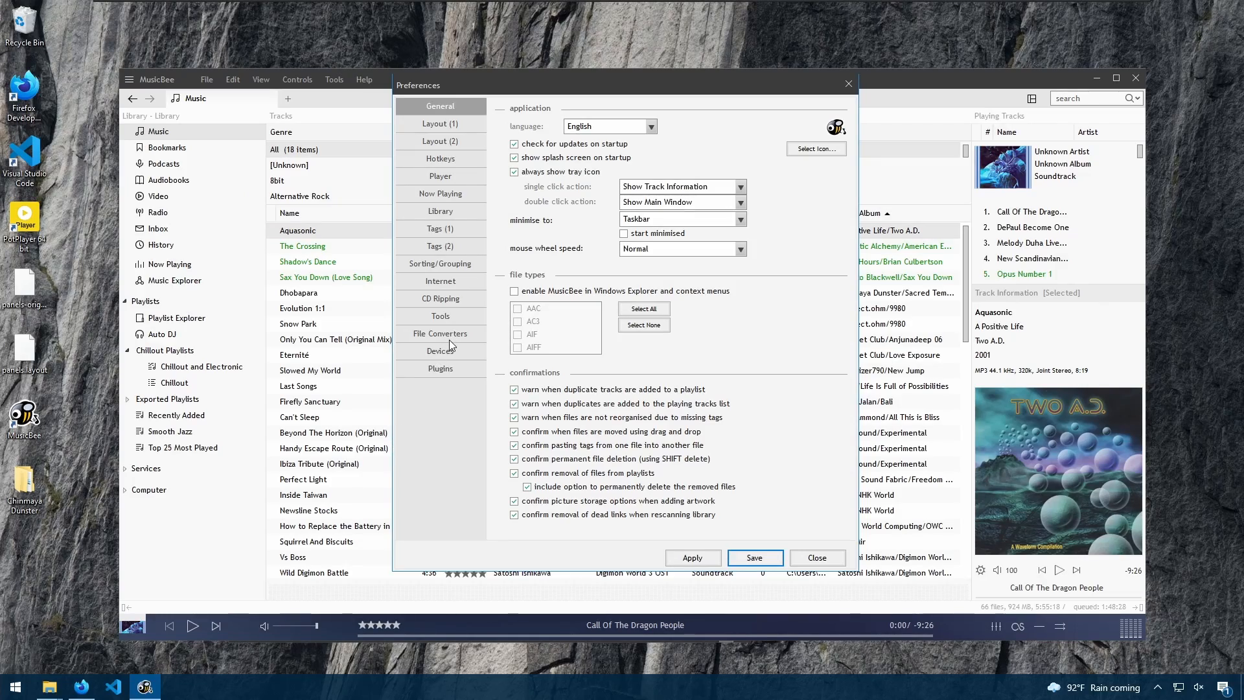
Step: Show the File Converters preferences and scroll through the encoder list to review which are enabled
{"action": "left_click", "coordinate": [440, 333]}
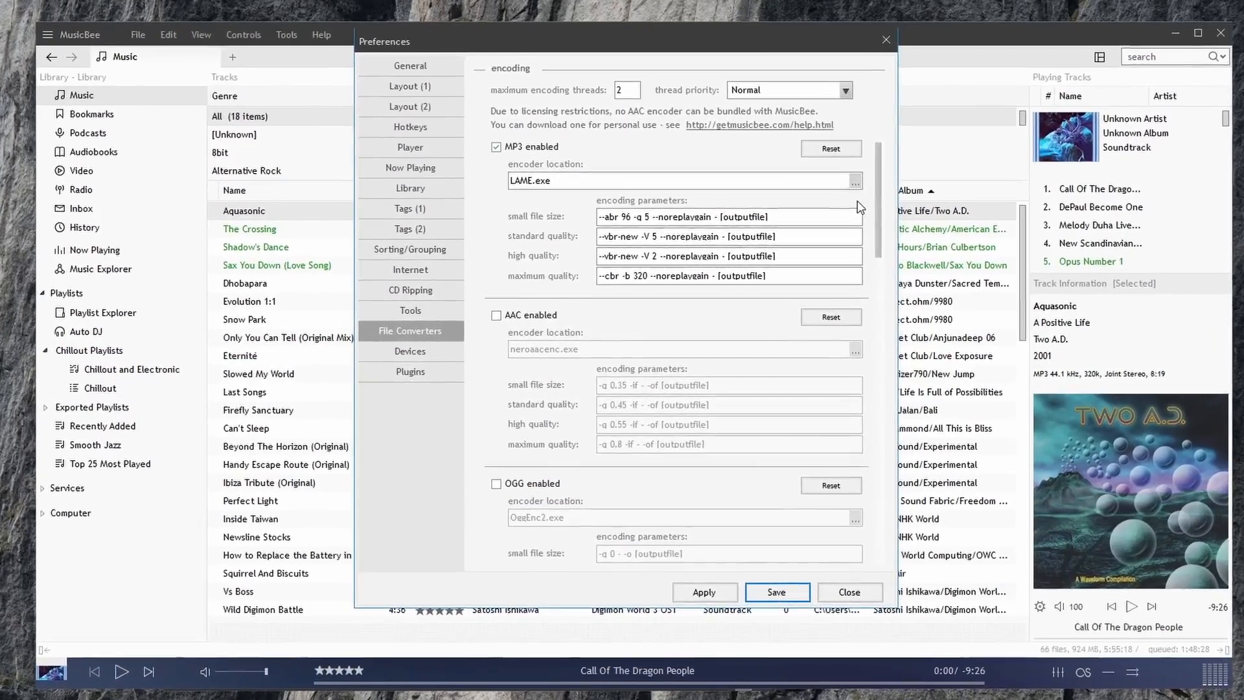
{"action": "scroll", "scroll_direction": "down", "scroll_amount": 3}
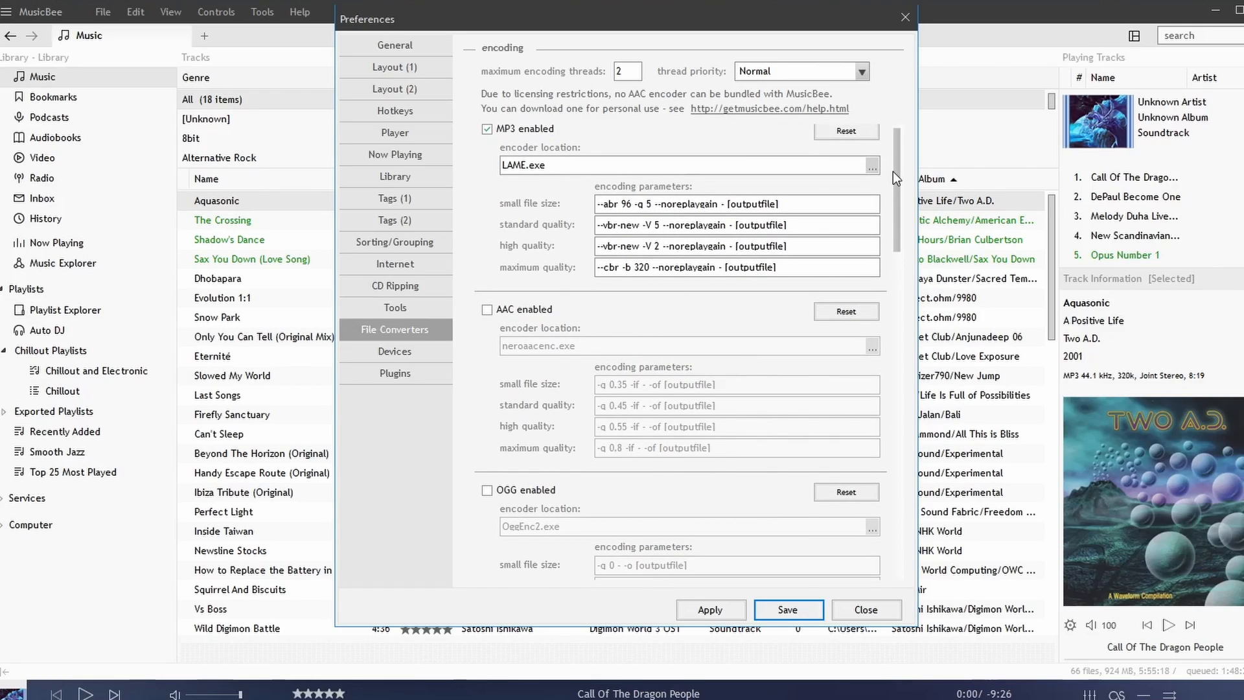
{"action": "scroll", "scroll_direction": "down", "scroll_amount": 3}
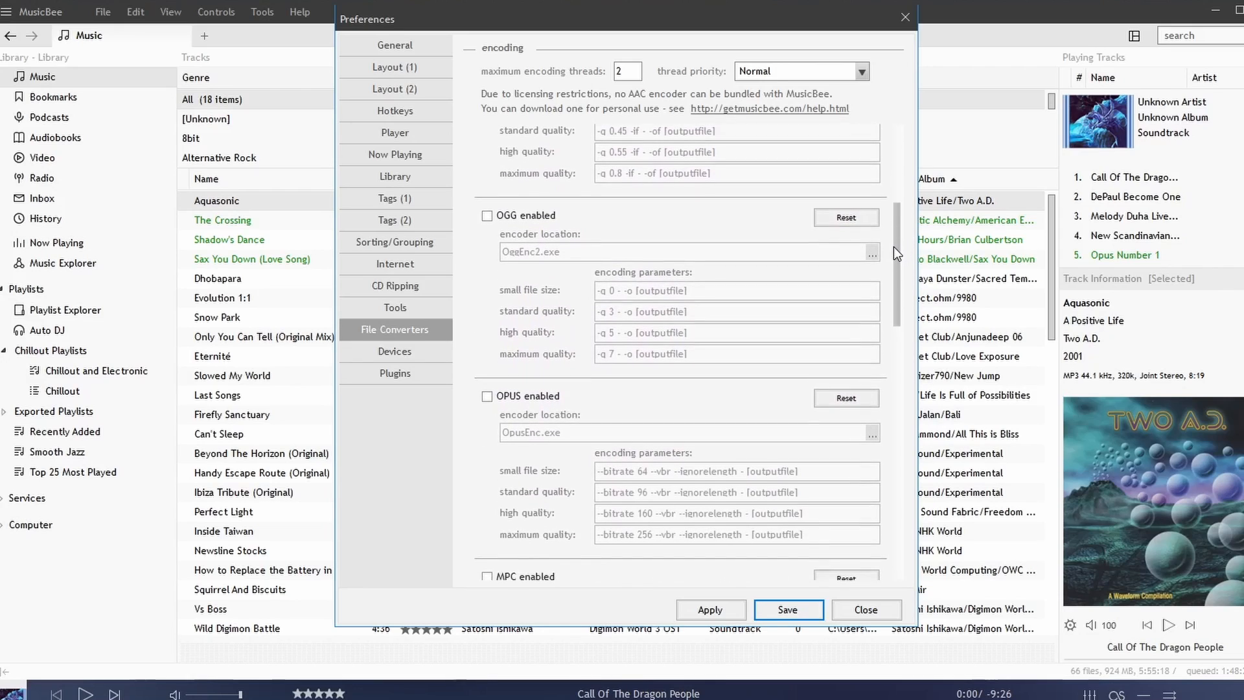
{"action": "scroll", "scroll_direction": "down", "scroll_amount": 3}
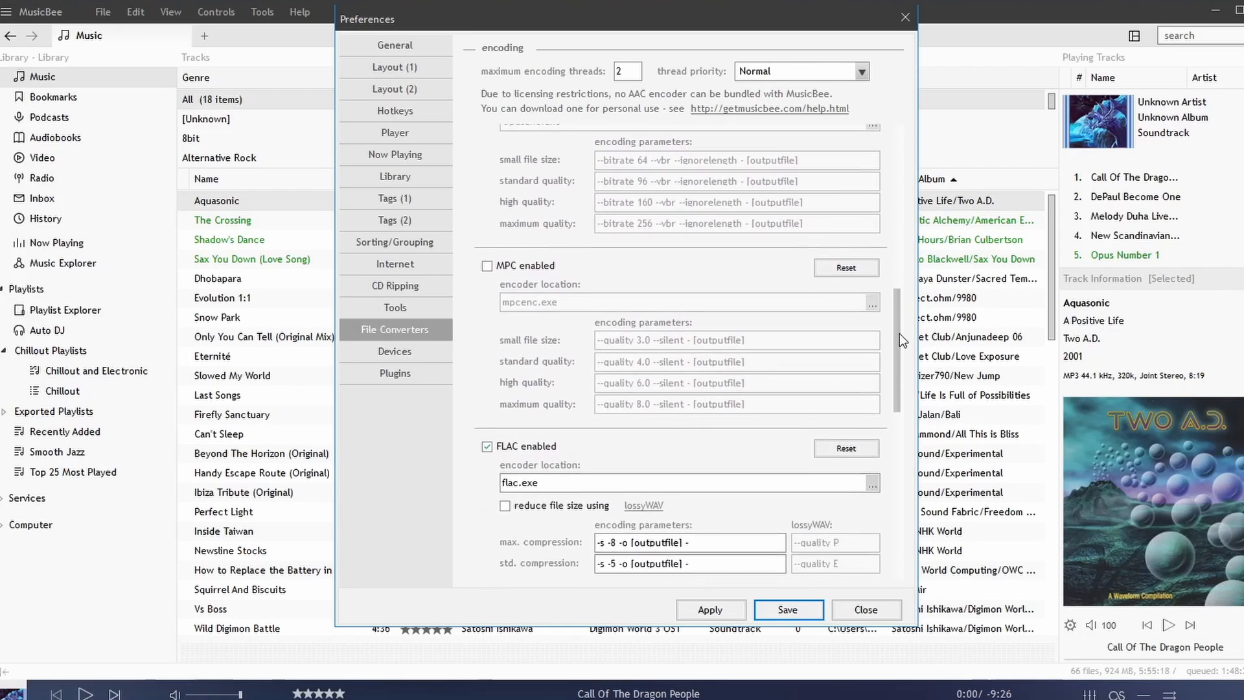
{"action": "scroll", "scroll_direction": "down", "scroll_amount": 3}
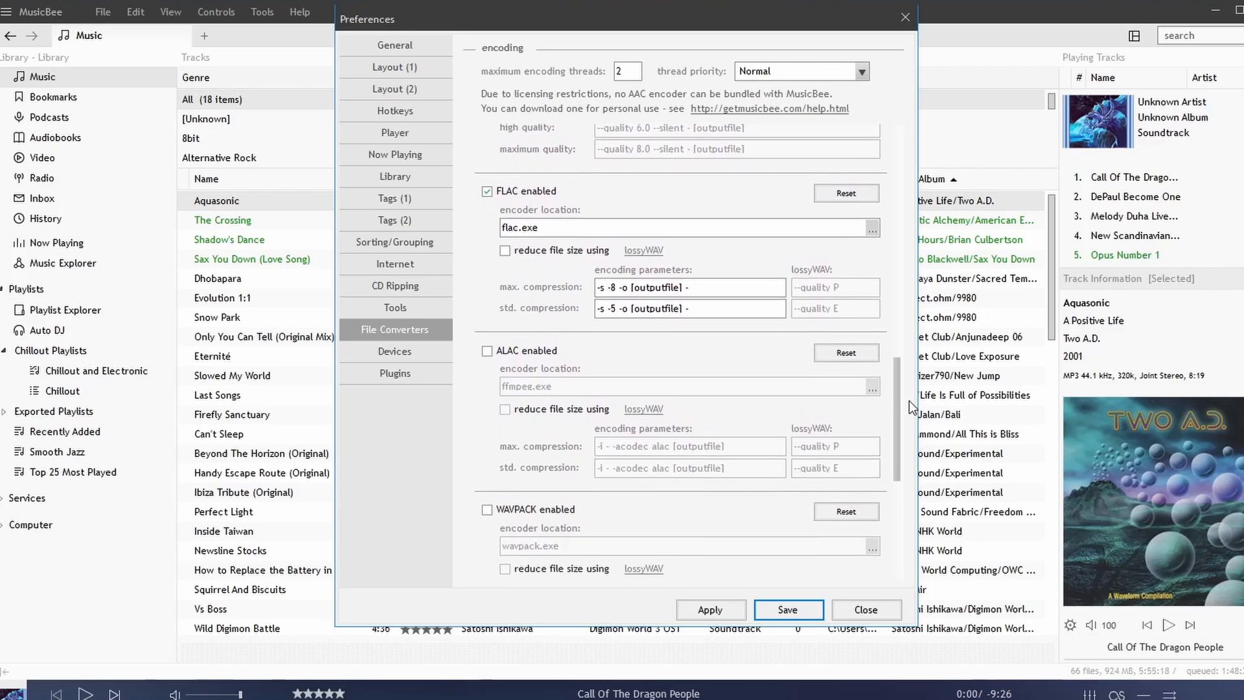
{"action": "scroll", "scroll_direction": "down", "scroll_amount": 3}
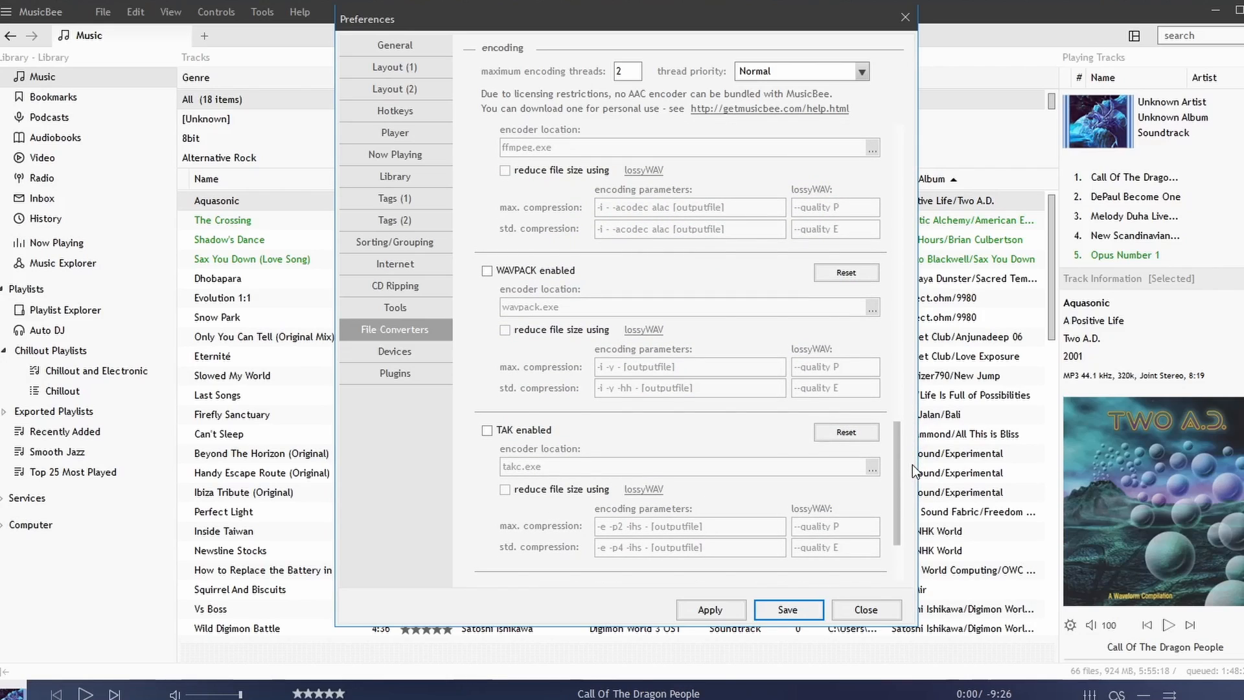
{"action": "scroll", "scroll_direction": "down", "scroll_amount": 3}
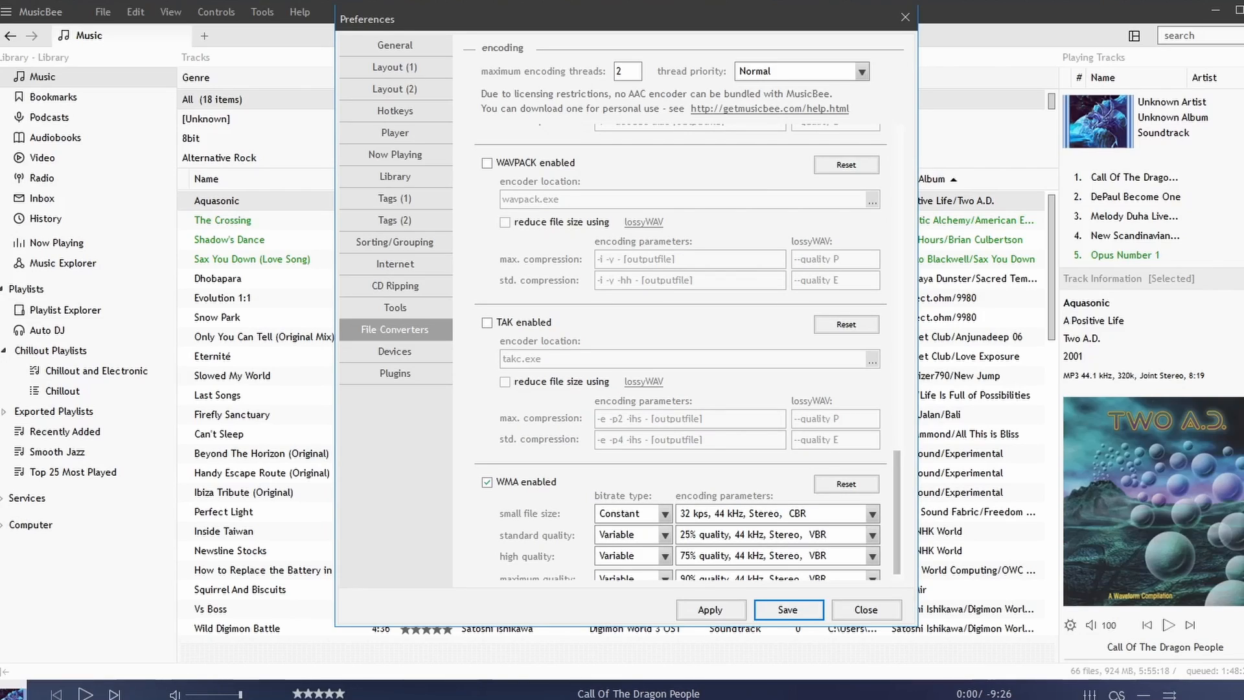
{"action": "scroll", "scroll_direction": "down", "scroll_amount": 3}
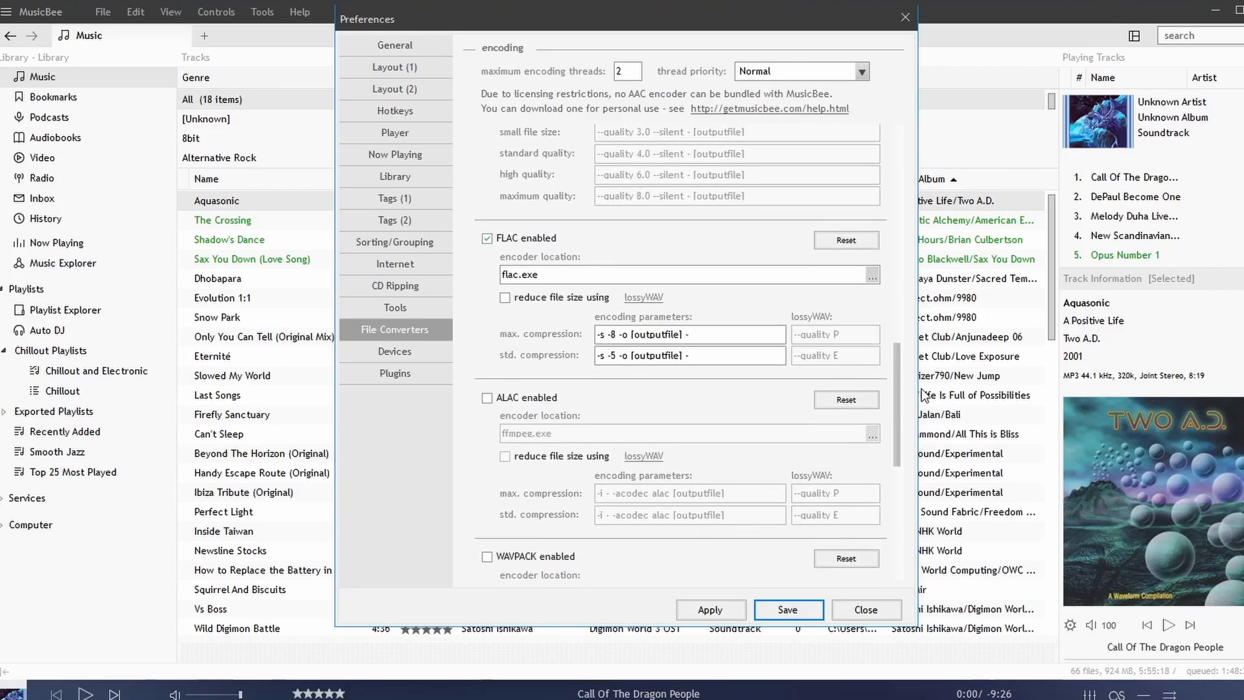
{"action": "scroll", "scroll_direction": "down", "scroll_amount": 3}
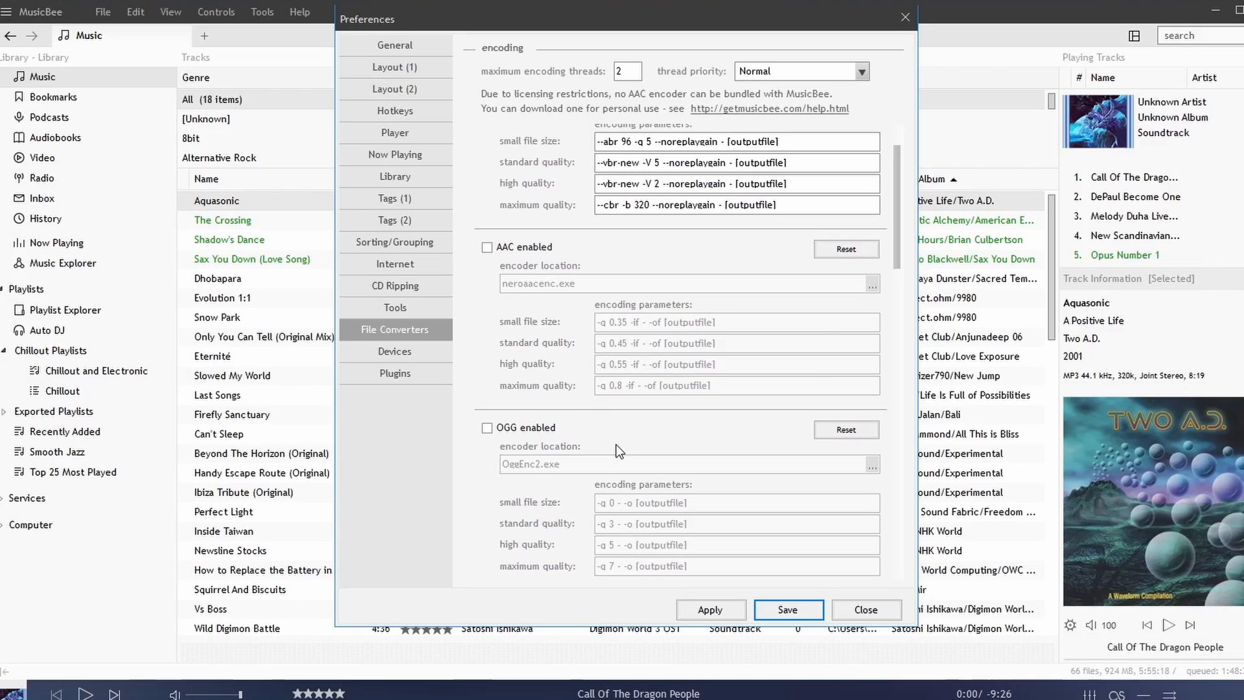
Step: Enable the AAC and OGG encoders, checking the AAC encoder file name
{"action": "left_click", "coordinate": [487, 246]}
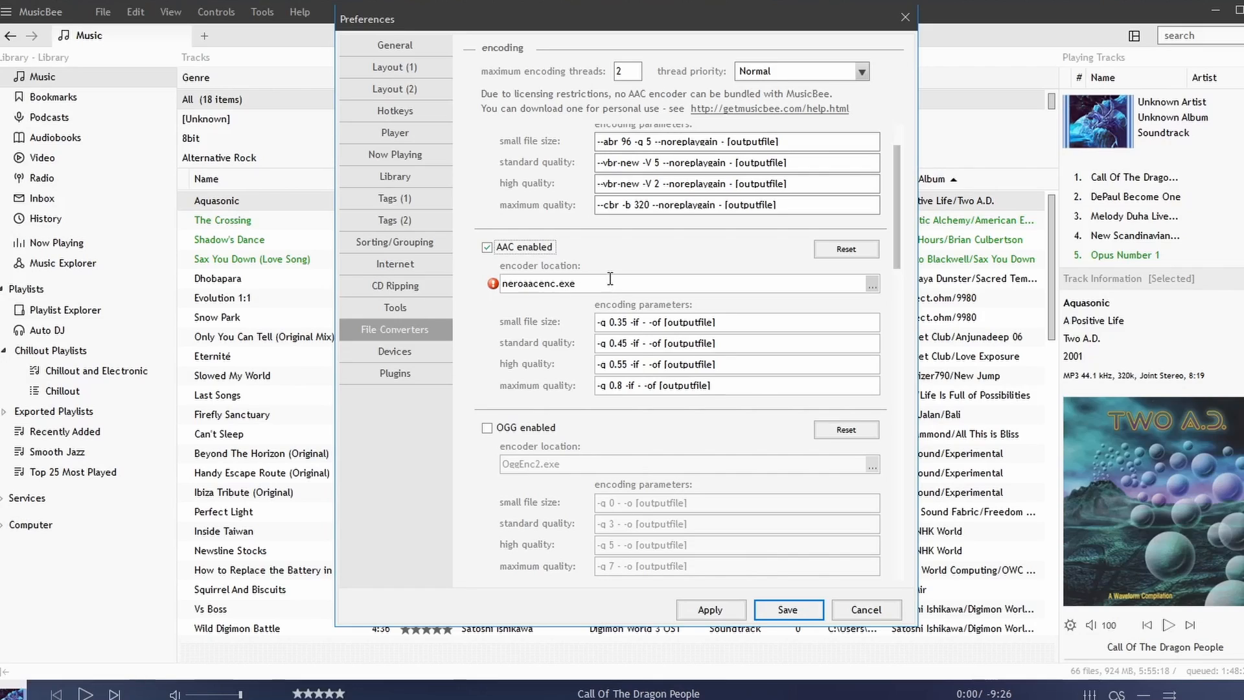
{"action": "mouse_move", "coordinate": [610, 295]}
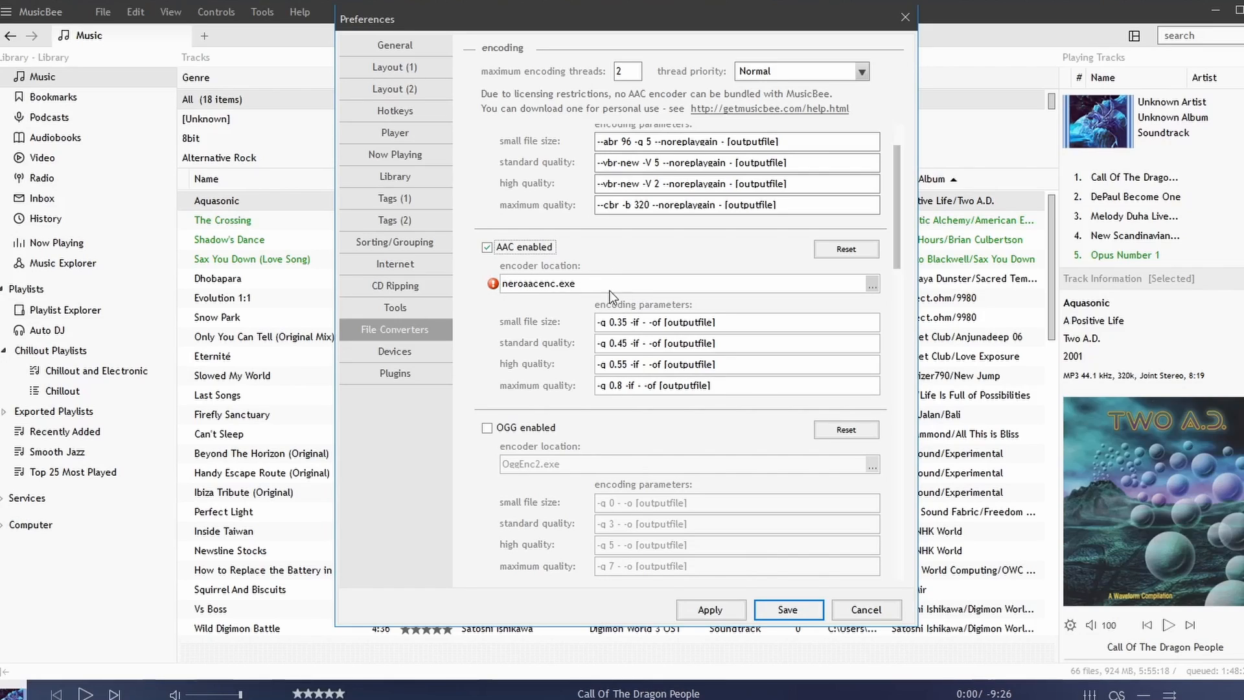
{"action": "mouse_move", "coordinate": [620, 285]}
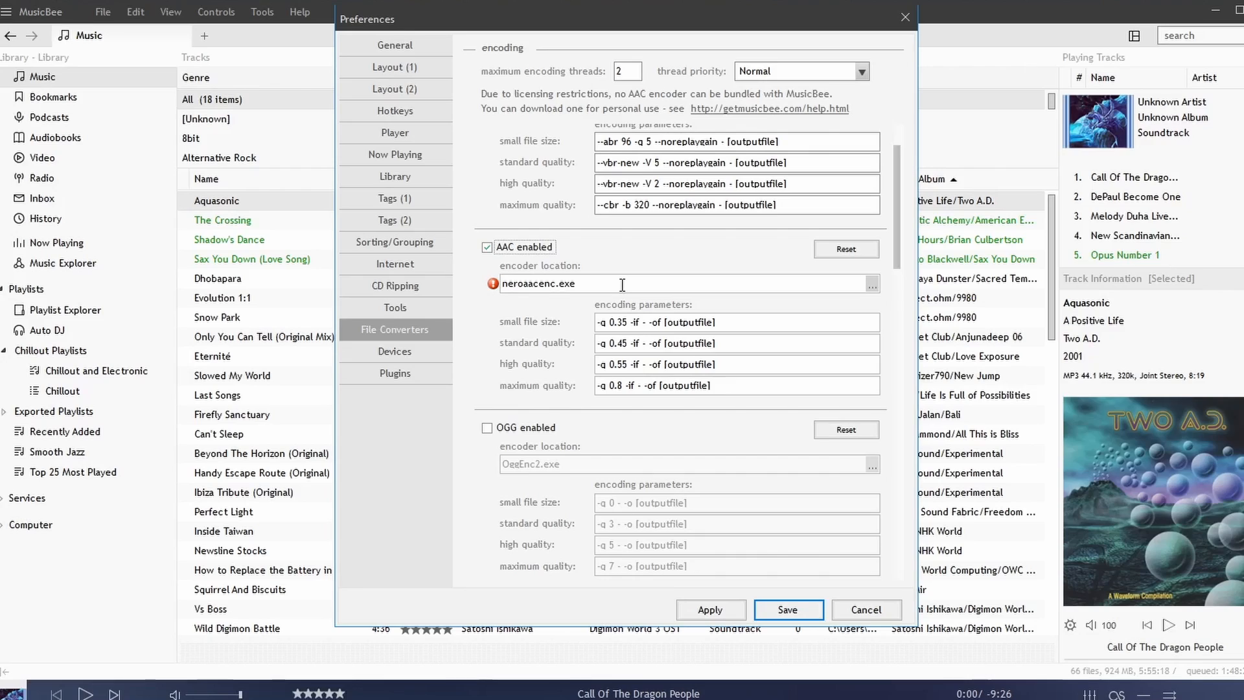
{"action": "double_click", "coordinate": [539, 284]}
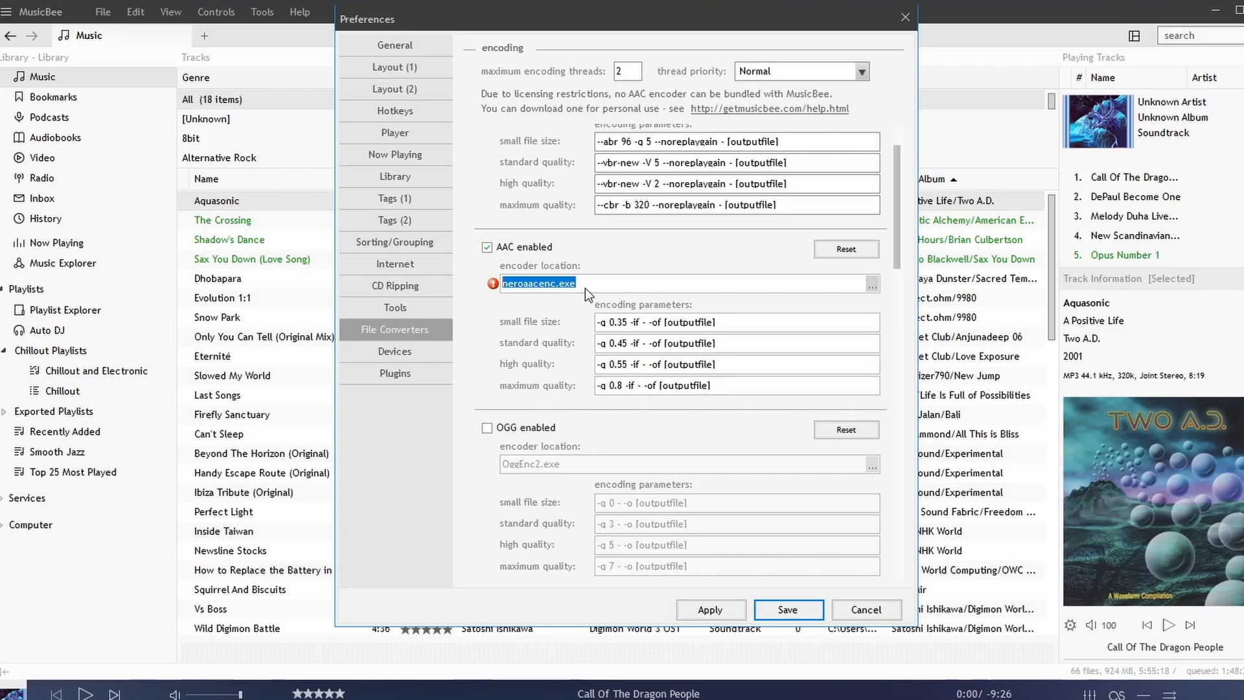
{"action": "mouse_move", "coordinate": [557, 338]}
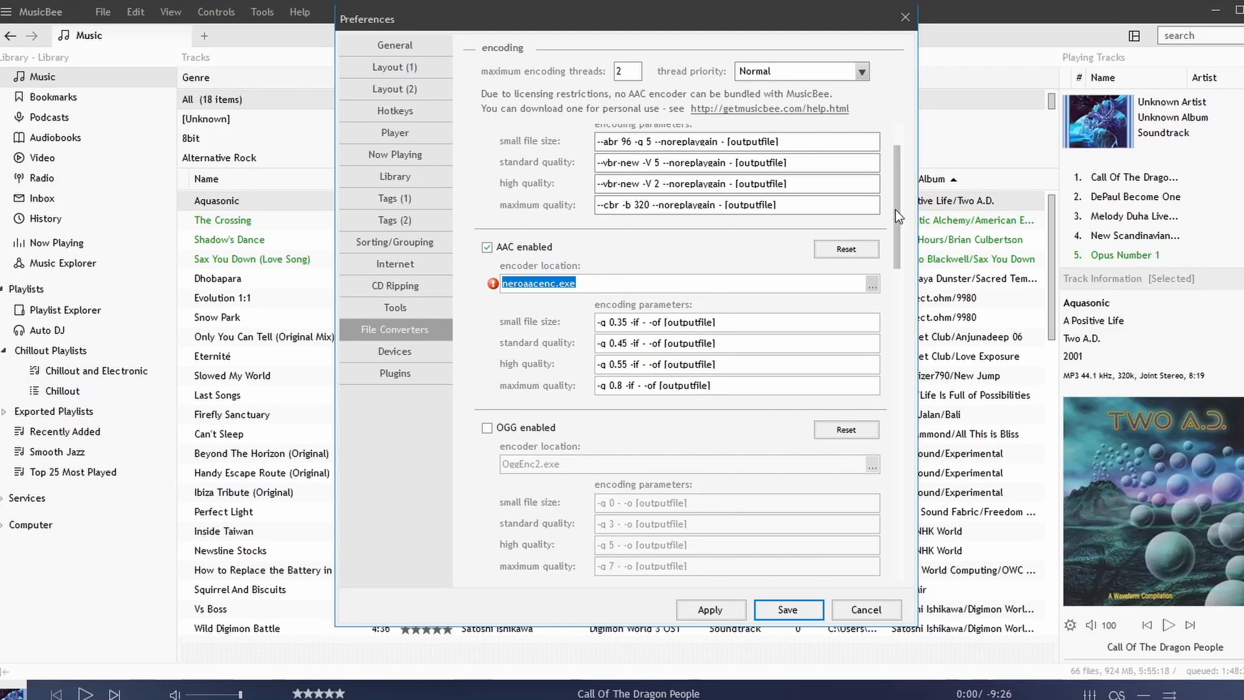
{"action": "scroll", "scroll_direction": "down", "scroll_amount": 3}
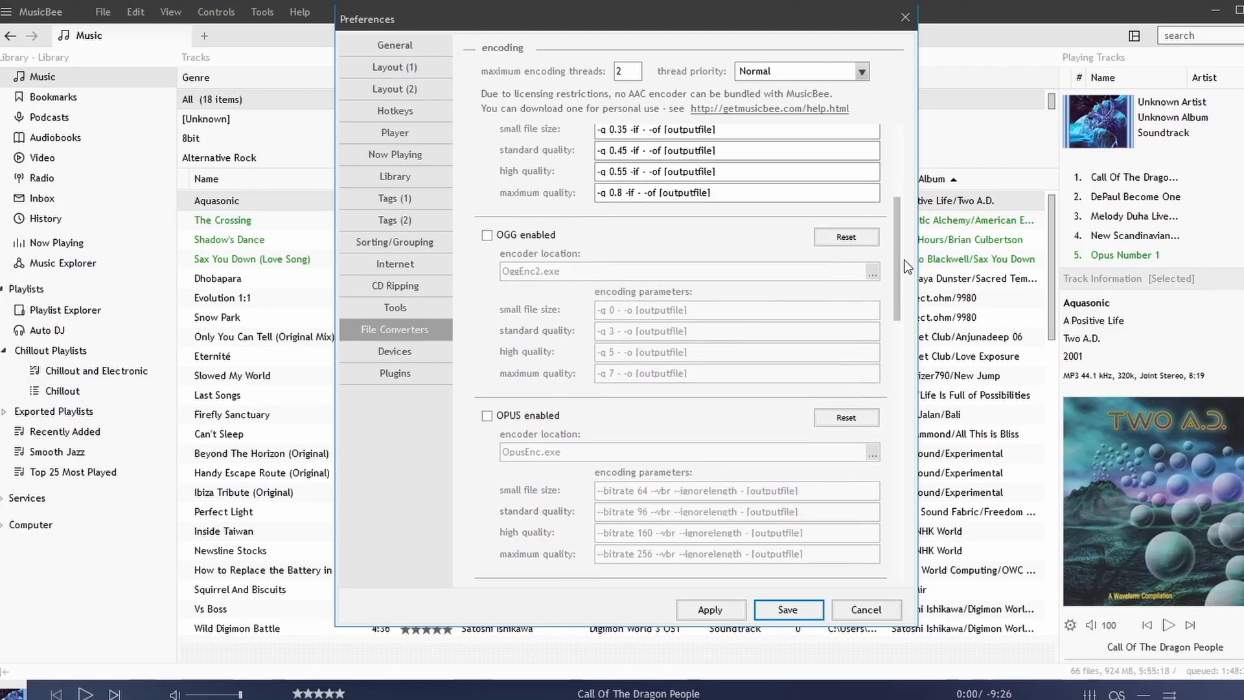
{"action": "left_click", "coordinate": [488, 236]}
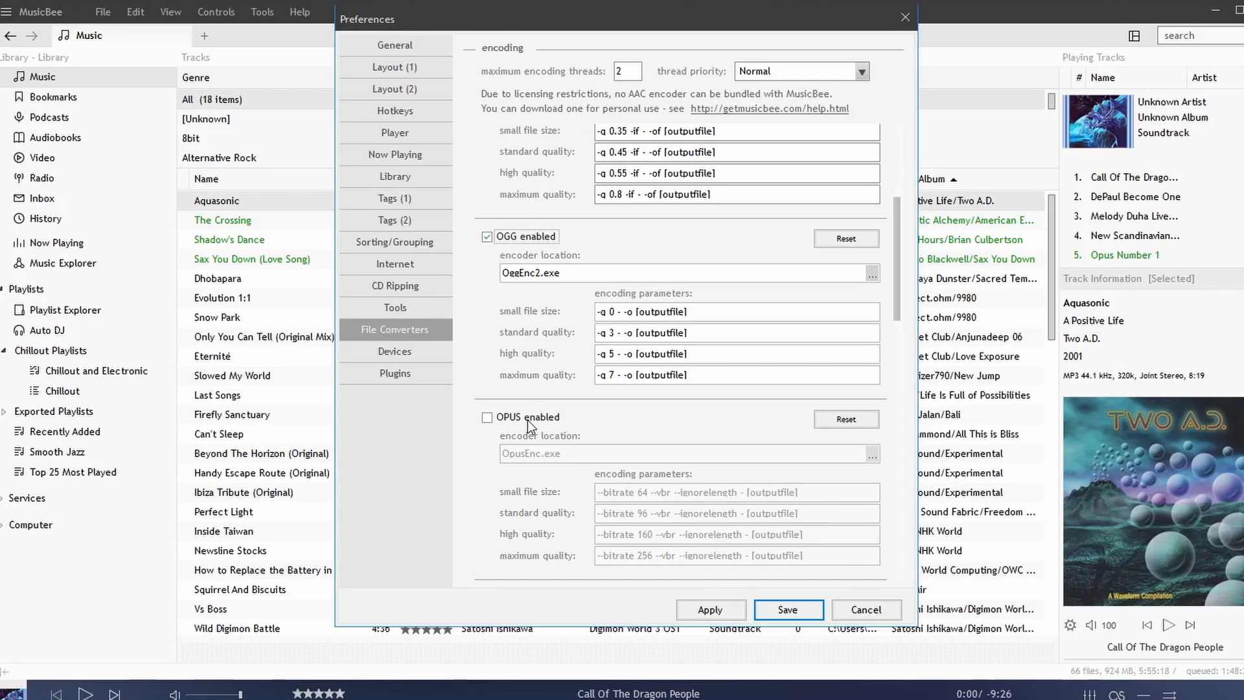
Step: Enable the MPC and TAK encoders further down the list
{"action": "scroll", "scroll_direction": "down", "scroll_amount": 3}
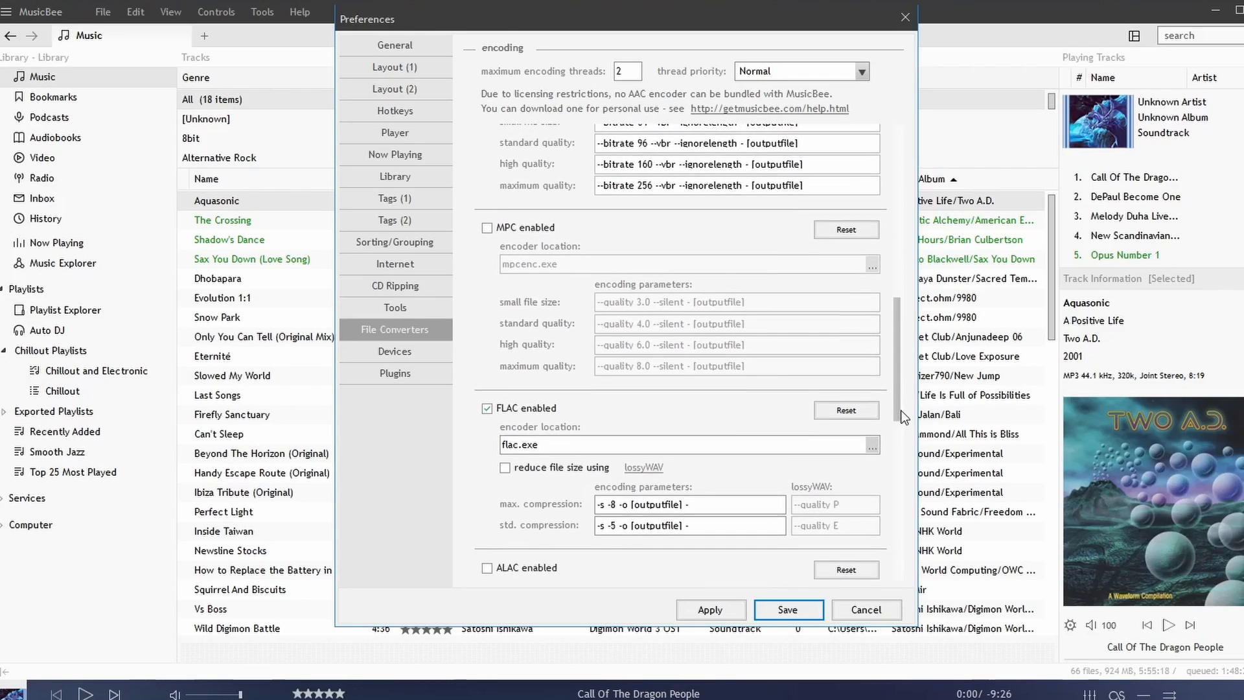
{"action": "left_click", "coordinate": [488, 228]}
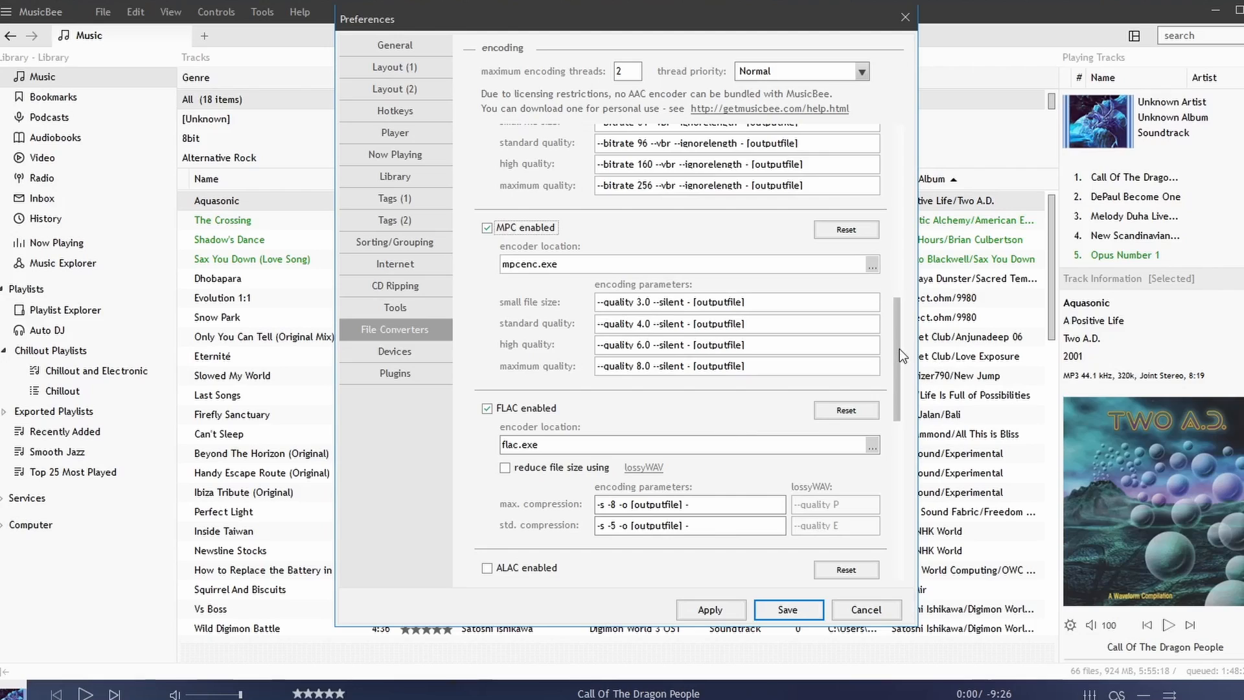
{"action": "scroll", "scroll_direction": "down", "scroll_amount": 3}
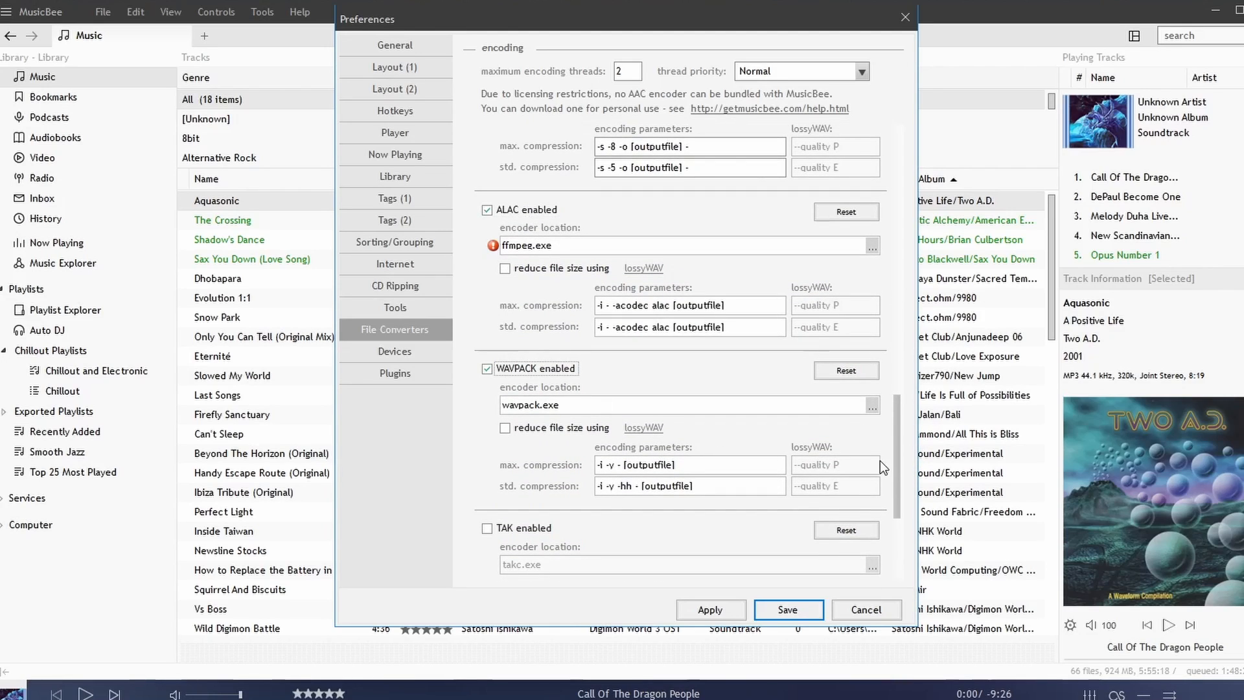
{"action": "scroll", "scroll_direction": "down", "scroll_amount": 3}
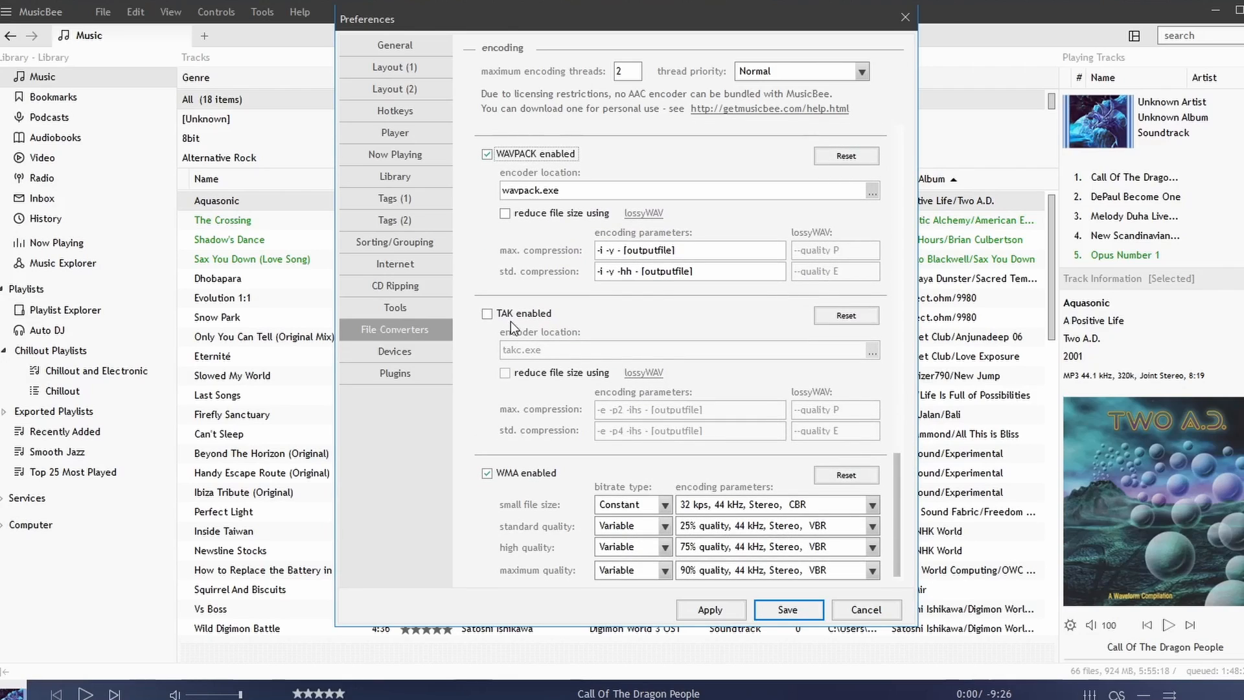
{"action": "left_click", "coordinate": [486, 314]}
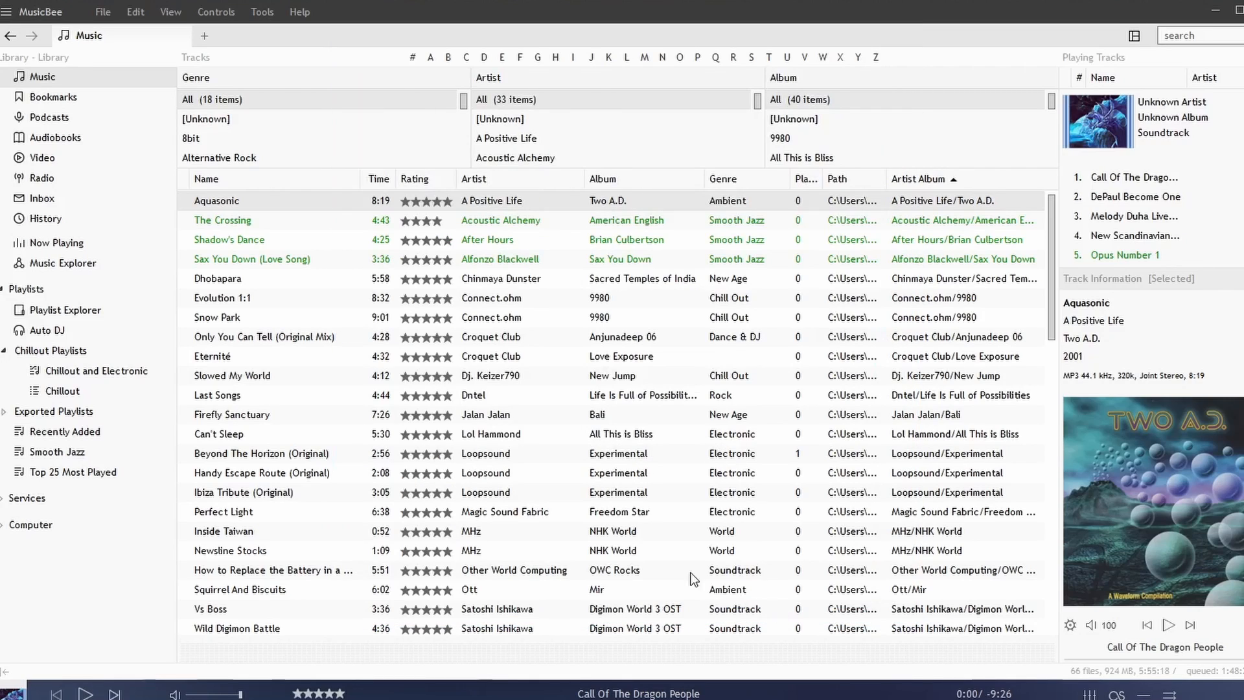
{"action": "left_click", "coordinate": [261, 12]}
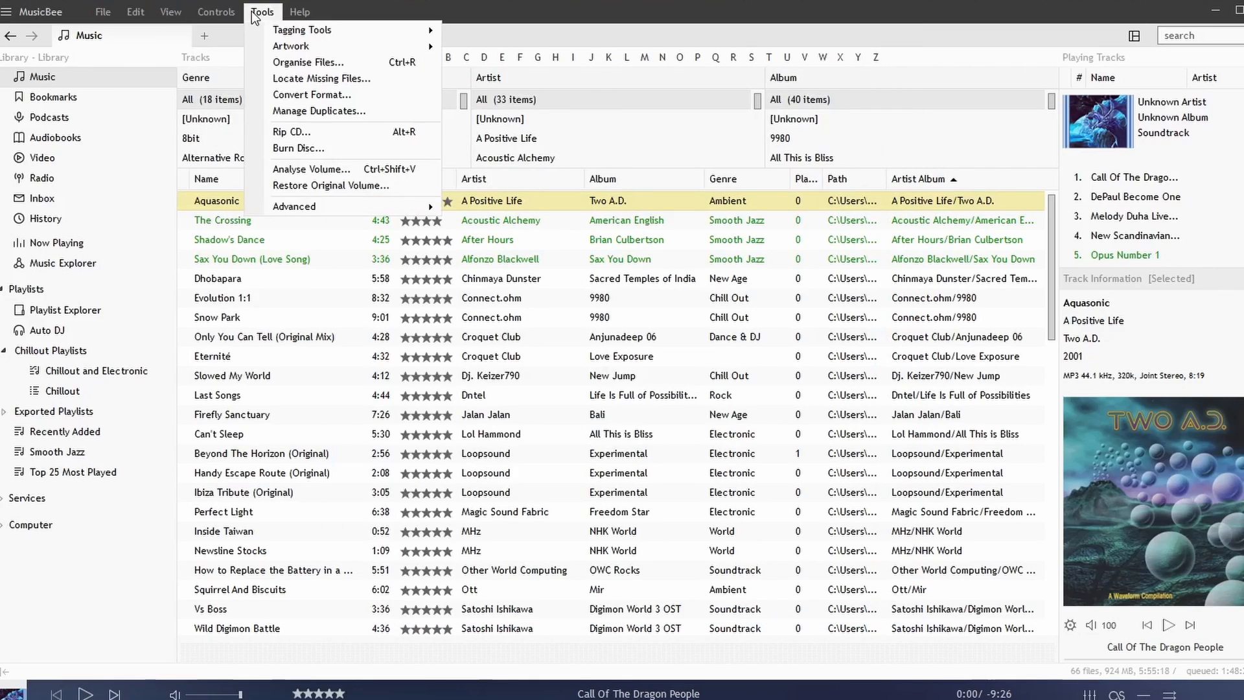
{"action": "left_click", "coordinate": [312, 94]}
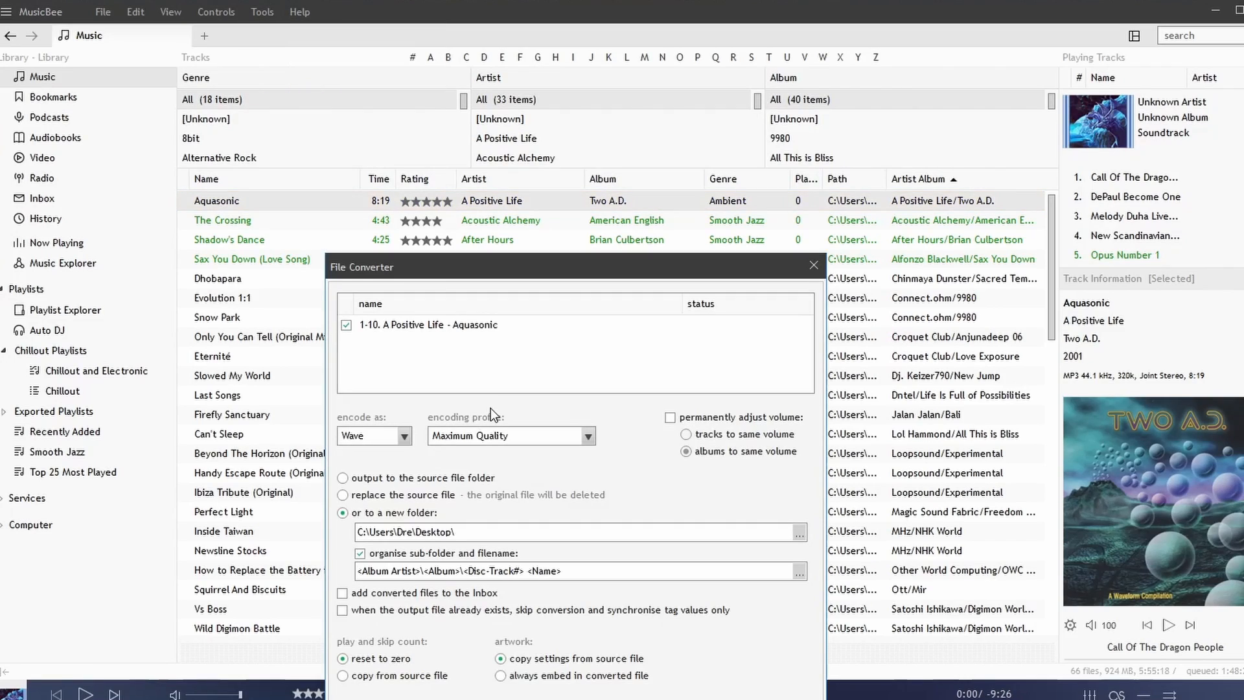
{"action": "left_click", "coordinate": [403, 435]}
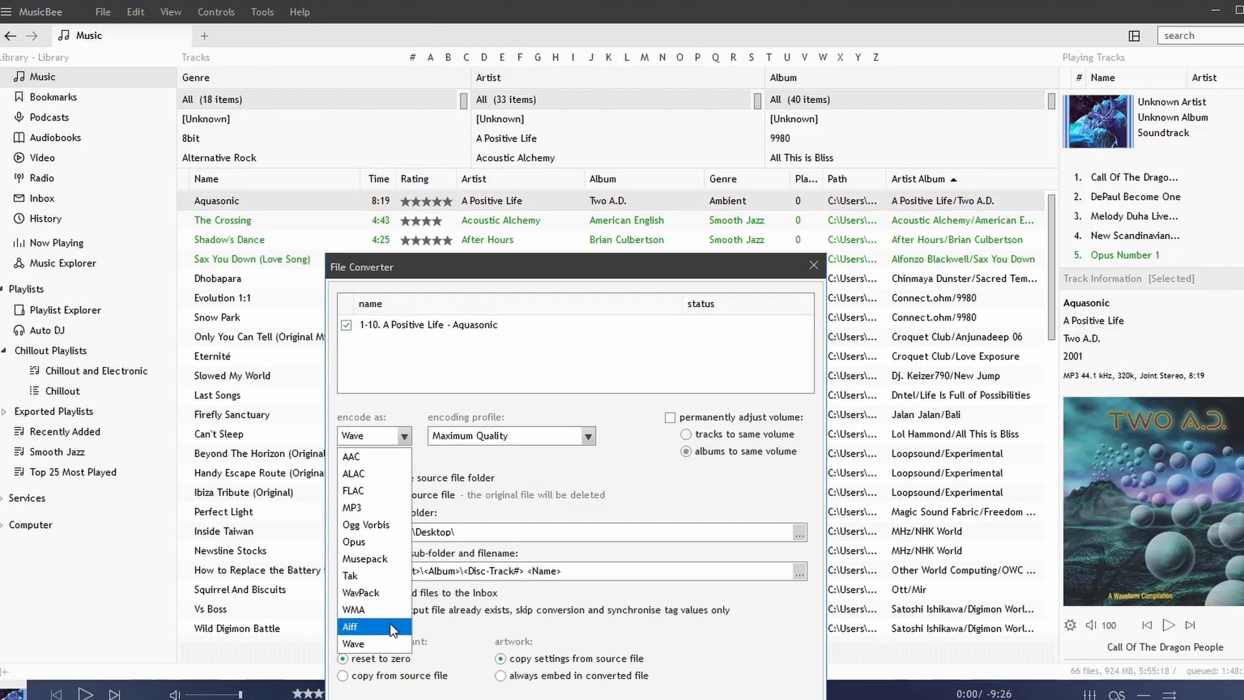
{"action": "mouse_move", "coordinate": [381, 576]}
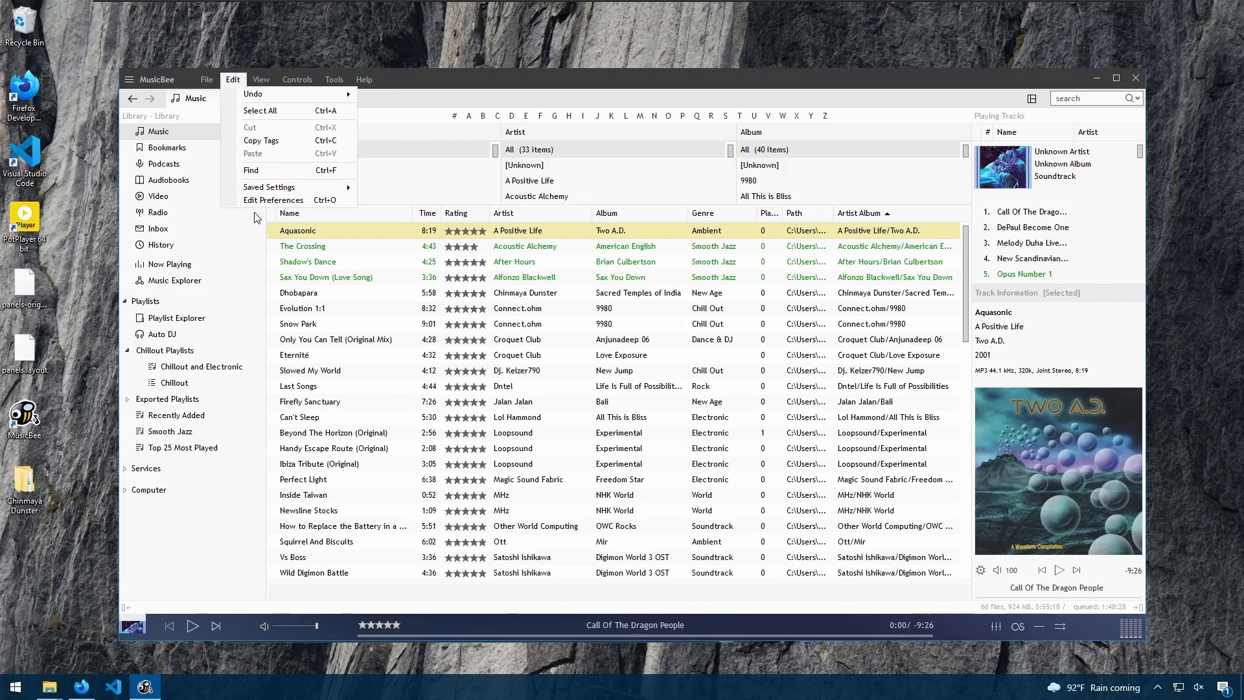
Step: Switch to the MusicBee-Panels-and-Codecs GitHub page in Firefox and highlight the readme's codec list
{"action": "left_click", "coordinate": [273, 200]}
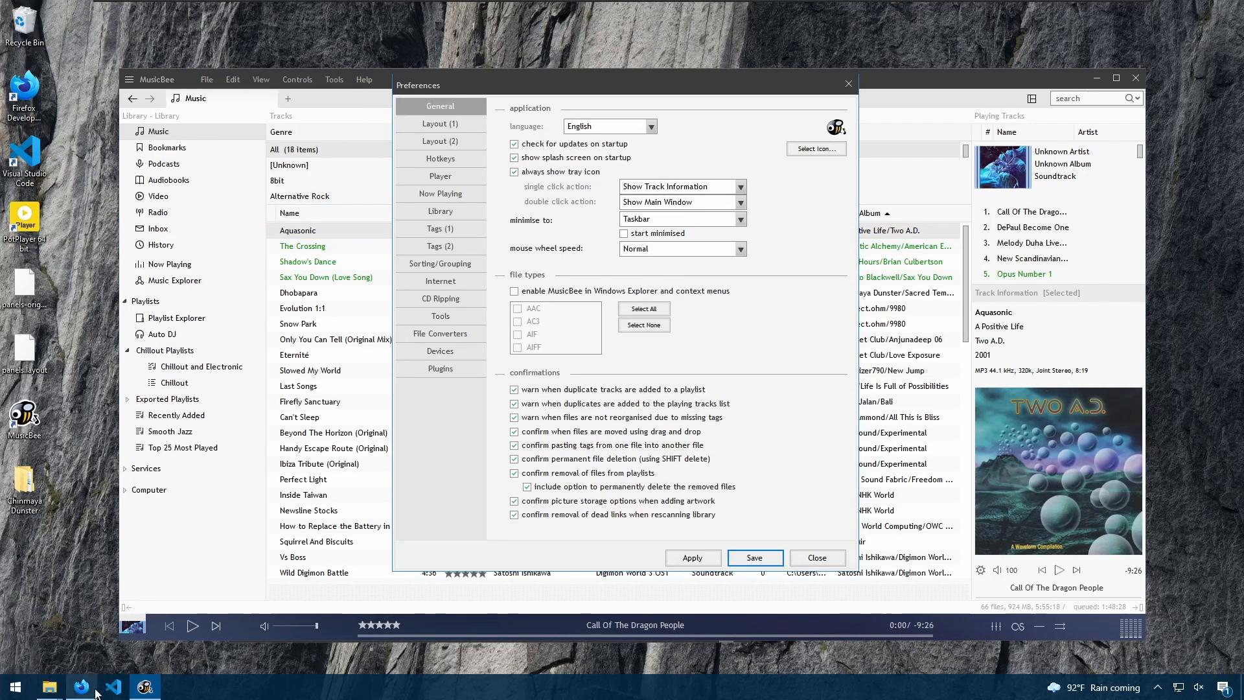
{"action": "left_click", "coordinate": [80, 686]}
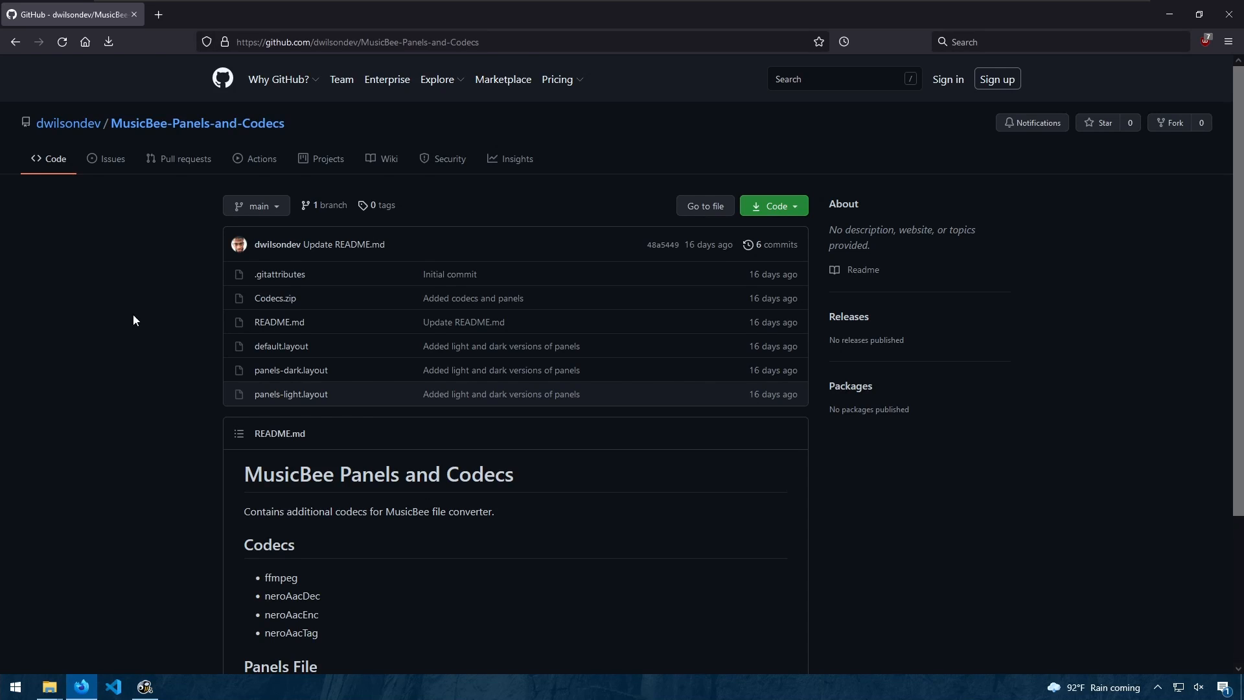
{"action": "scroll", "scroll_direction": "down", "scroll_amount": 3}
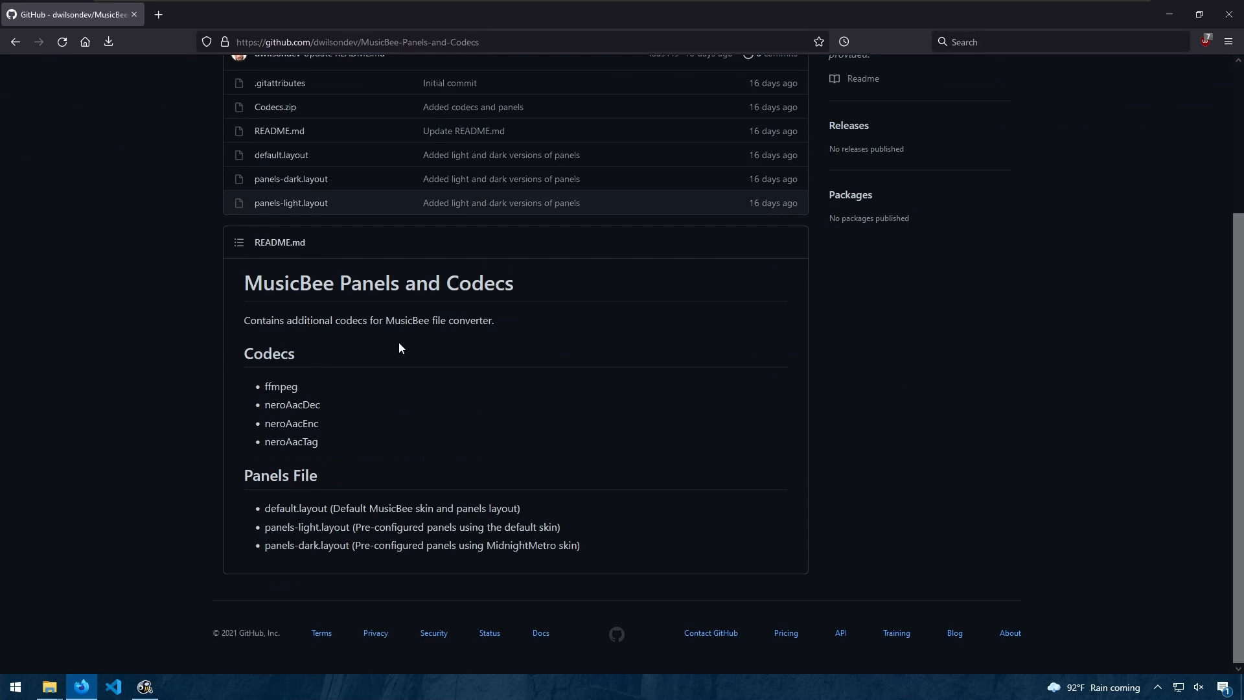
{"action": "left_click_drag", "start_coordinate": [268, 386], "coordinate": [319, 441]}
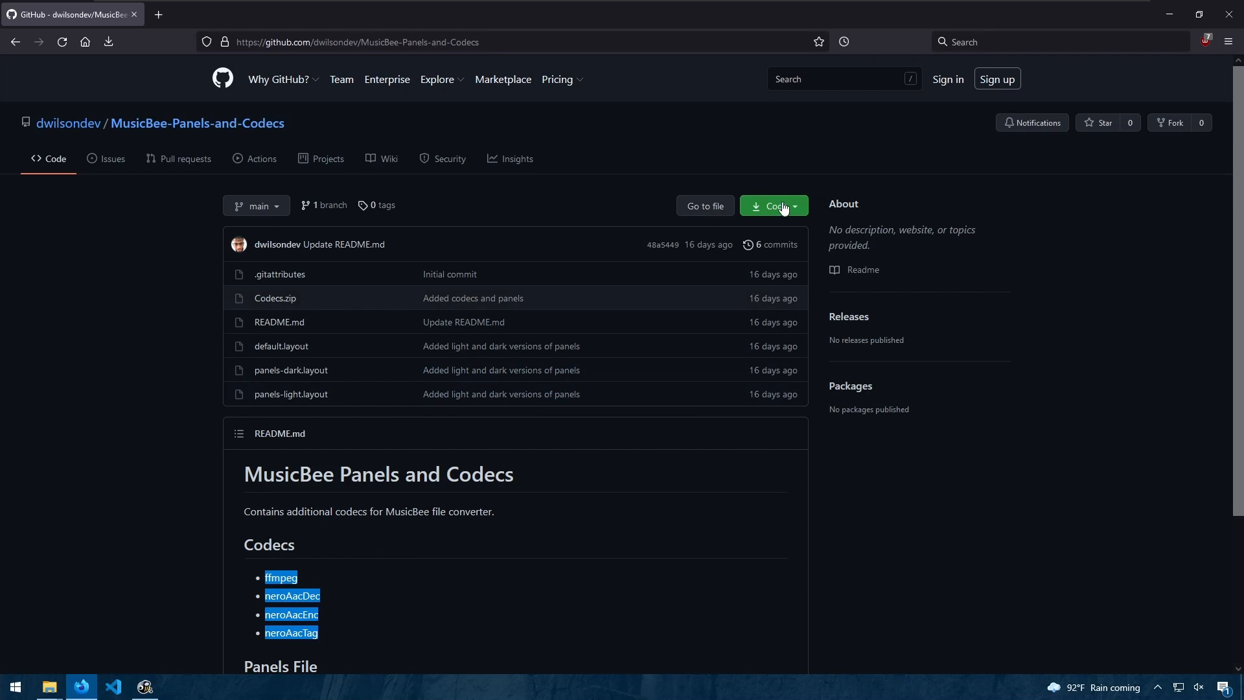
Step: Download the repository as MusicBee-Panels-and-Codecs-main.zip and show it in the Downloads folder
{"action": "left_click", "coordinate": [772, 206]}
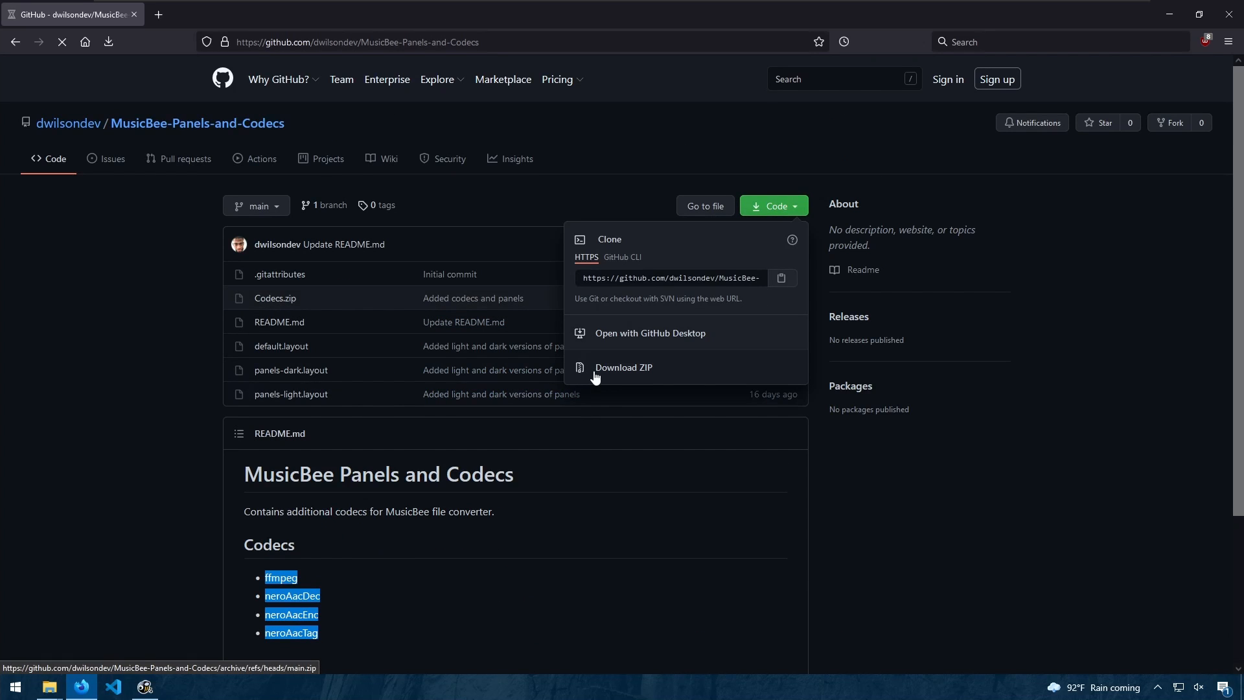
{"action": "left_click", "coordinate": [623, 367]}
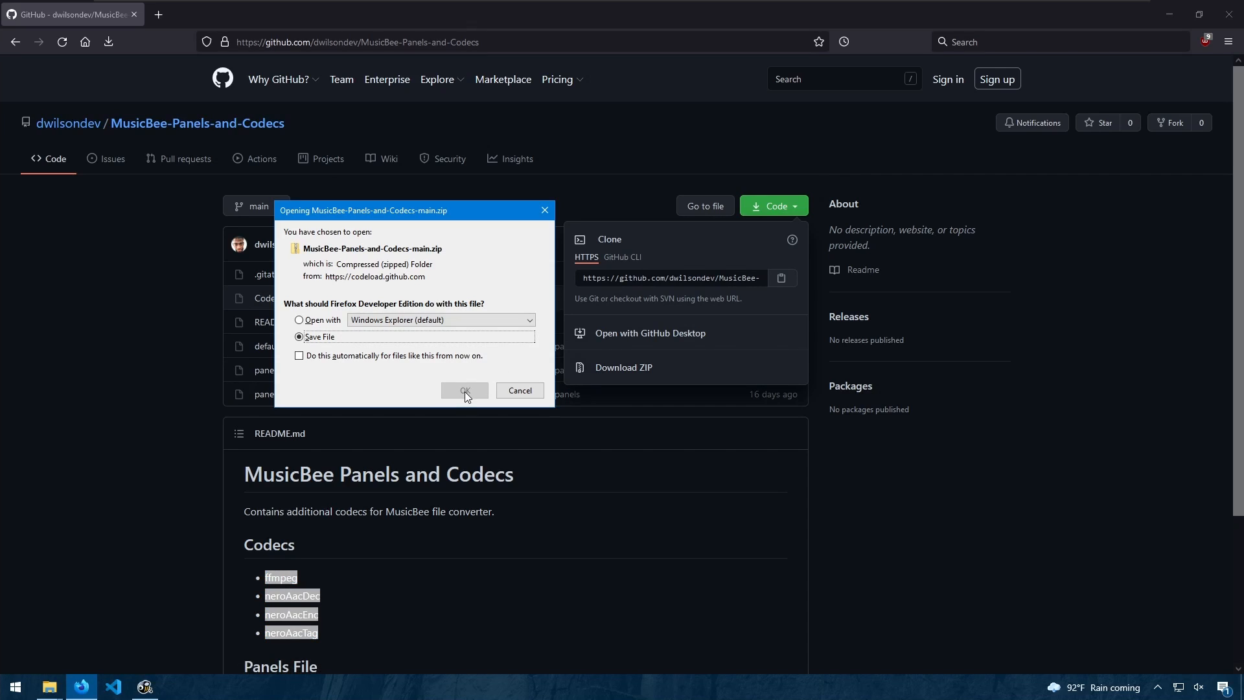
{"action": "left_click", "coordinate": [463, 390]}
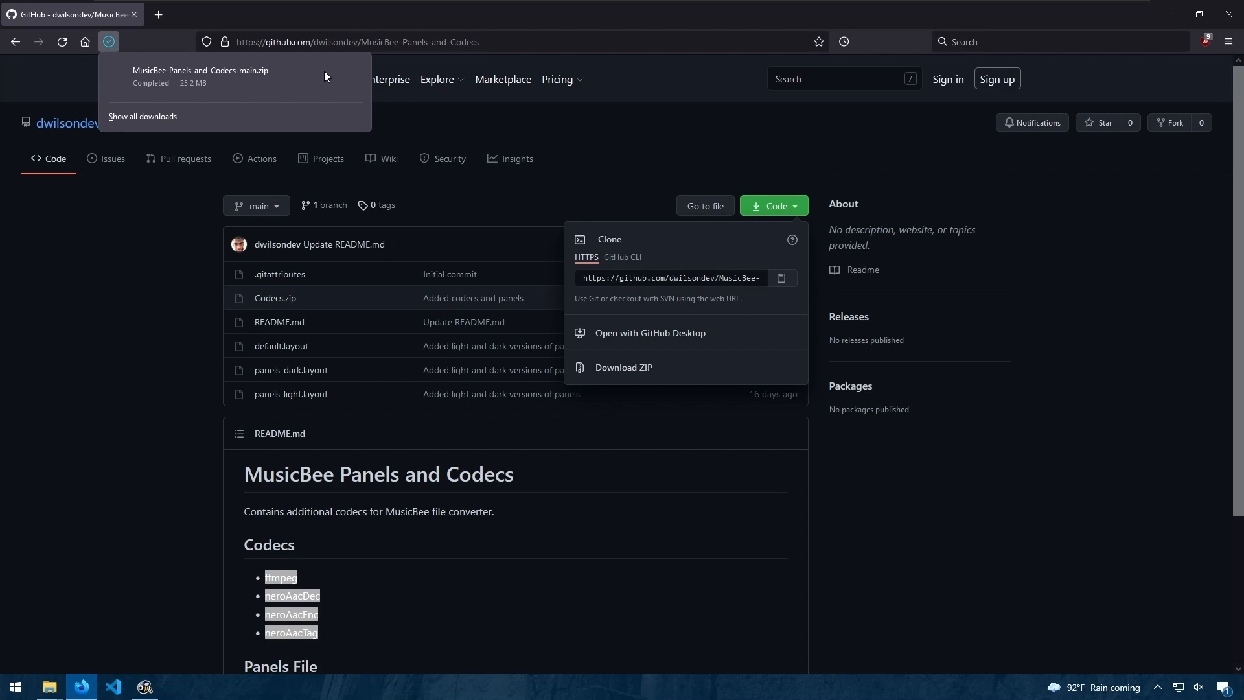
{"action": "left_click", "coordinate": [48, 687]}
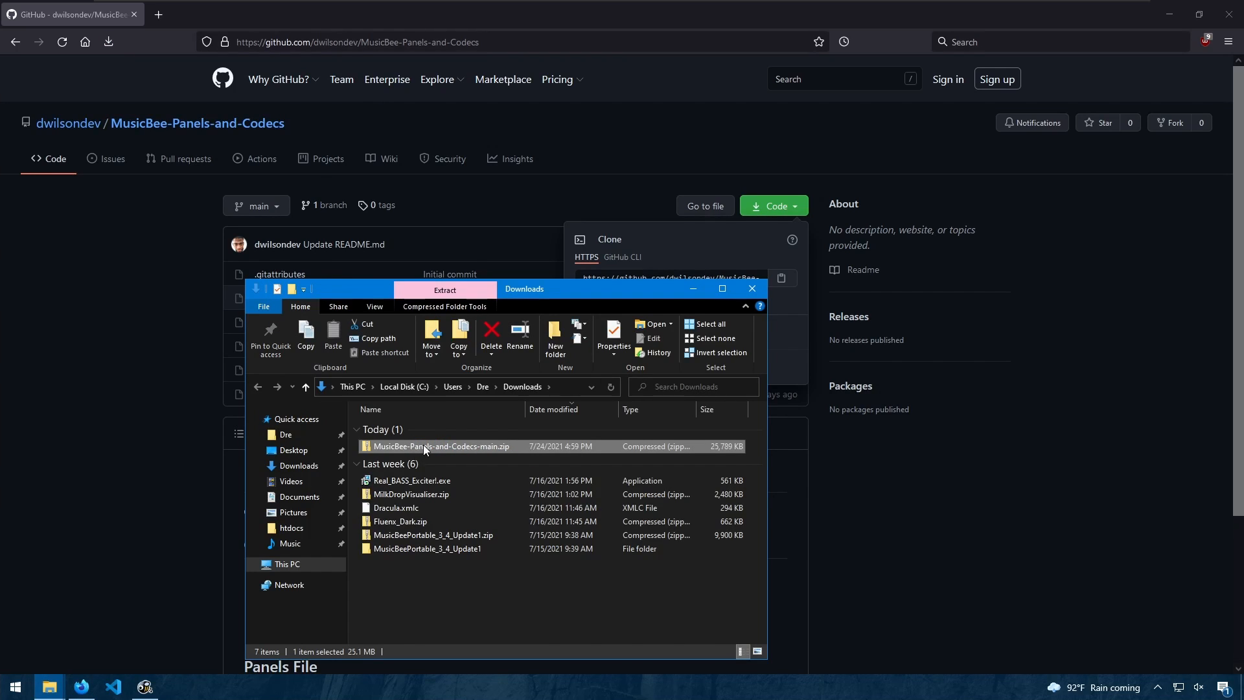
Step: Extract the downloaded repository zip and open the extracted folder
{"action": "right_click", "coordinate": [425, 445]}
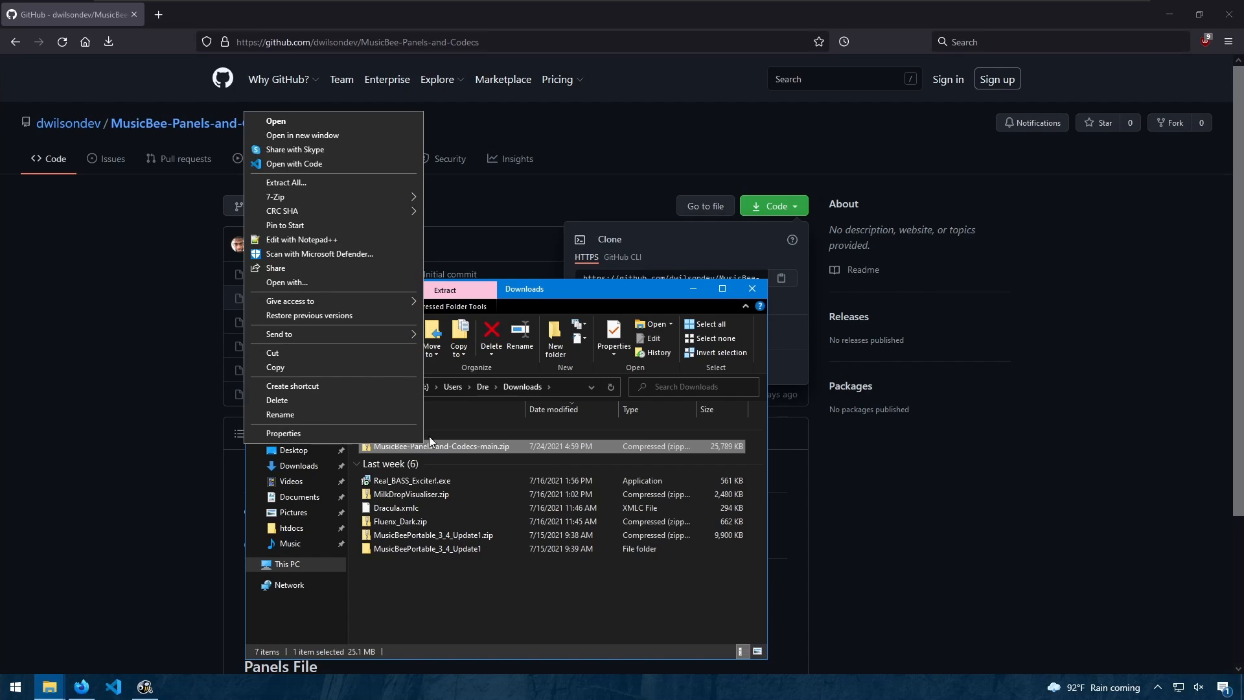
{"action": "left_click", "coordinate": [561, 446]}
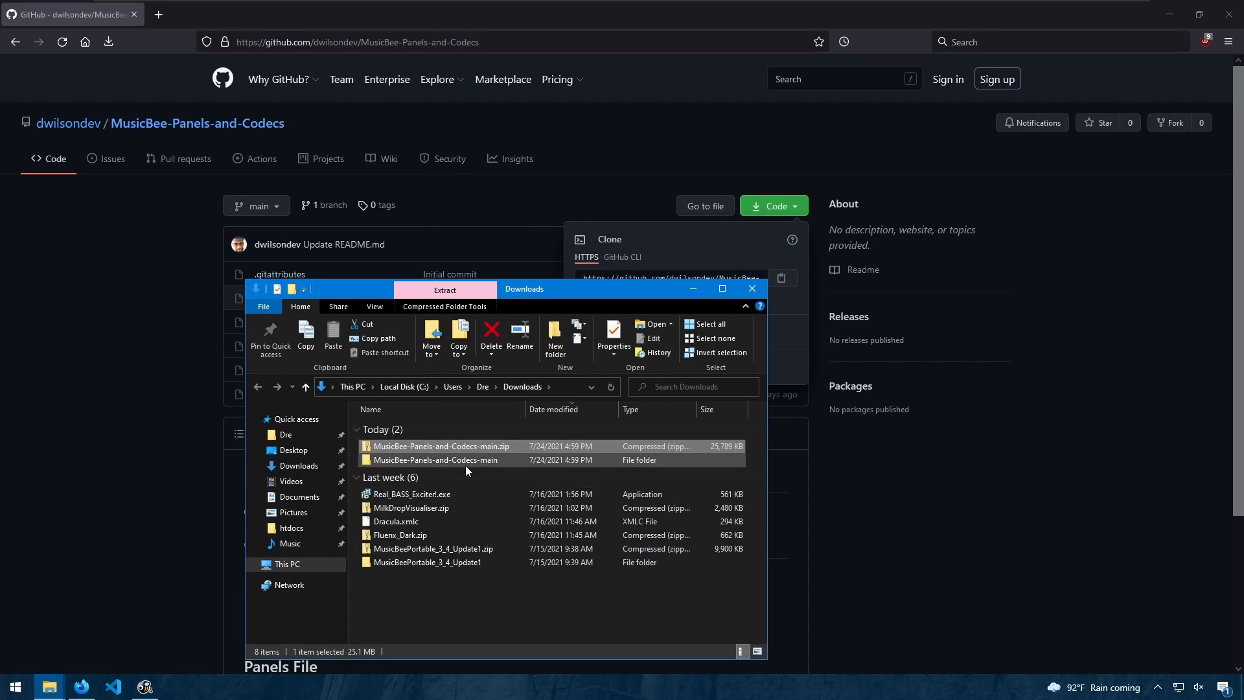
{"action": "double_click", "coordinate": [435, 460]}
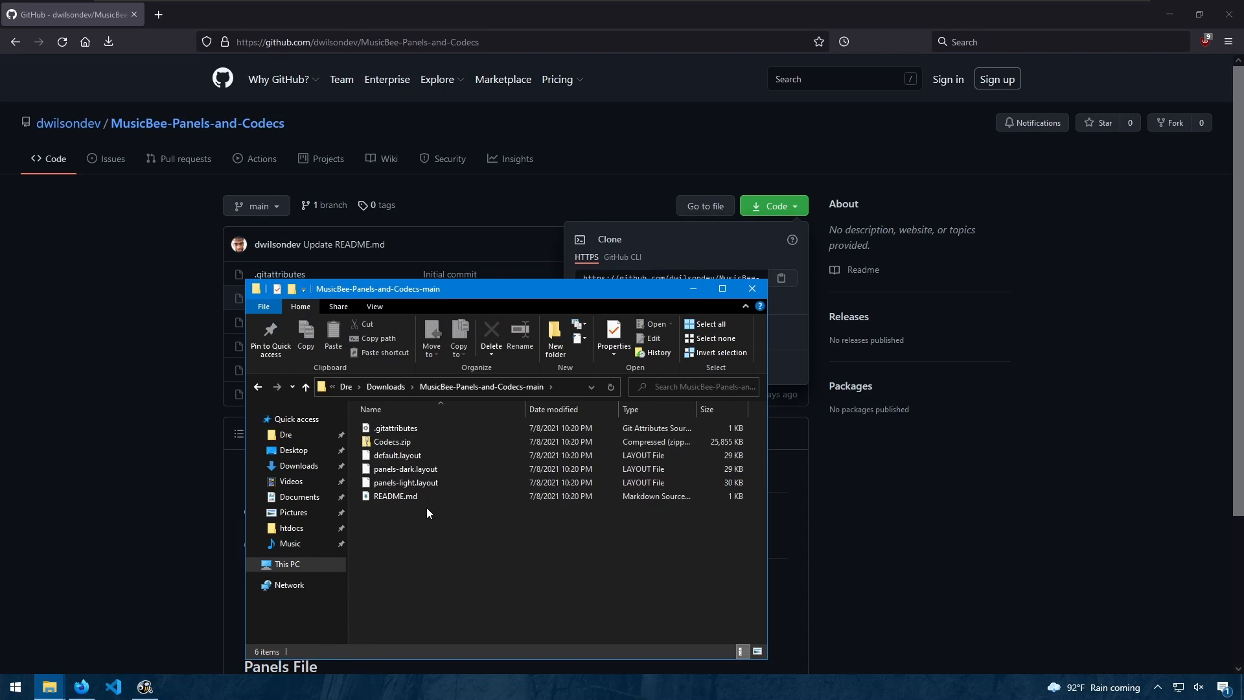
Step: Extract Codecs.zip and copy ffmpeg and the three neroAac executables from the Codecs folder
{"action": "right_click", "coordinate": [391, 442]}
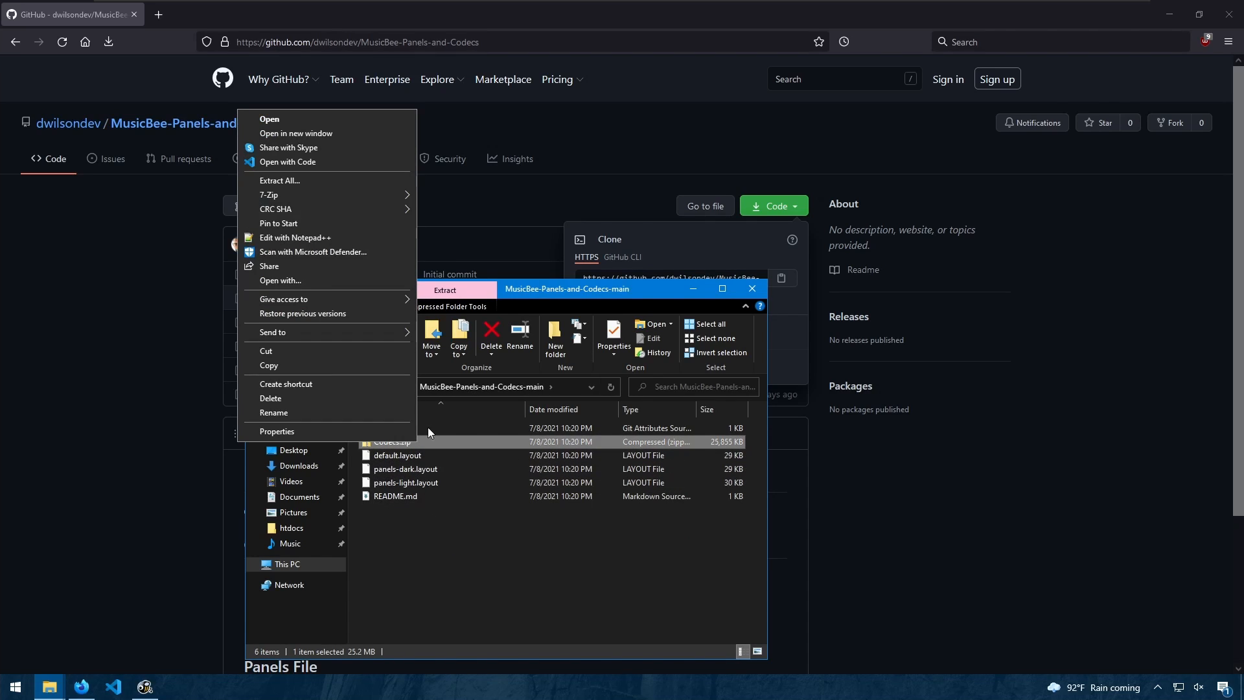
{"action": "left_click", "coordinate": [280, 181]}
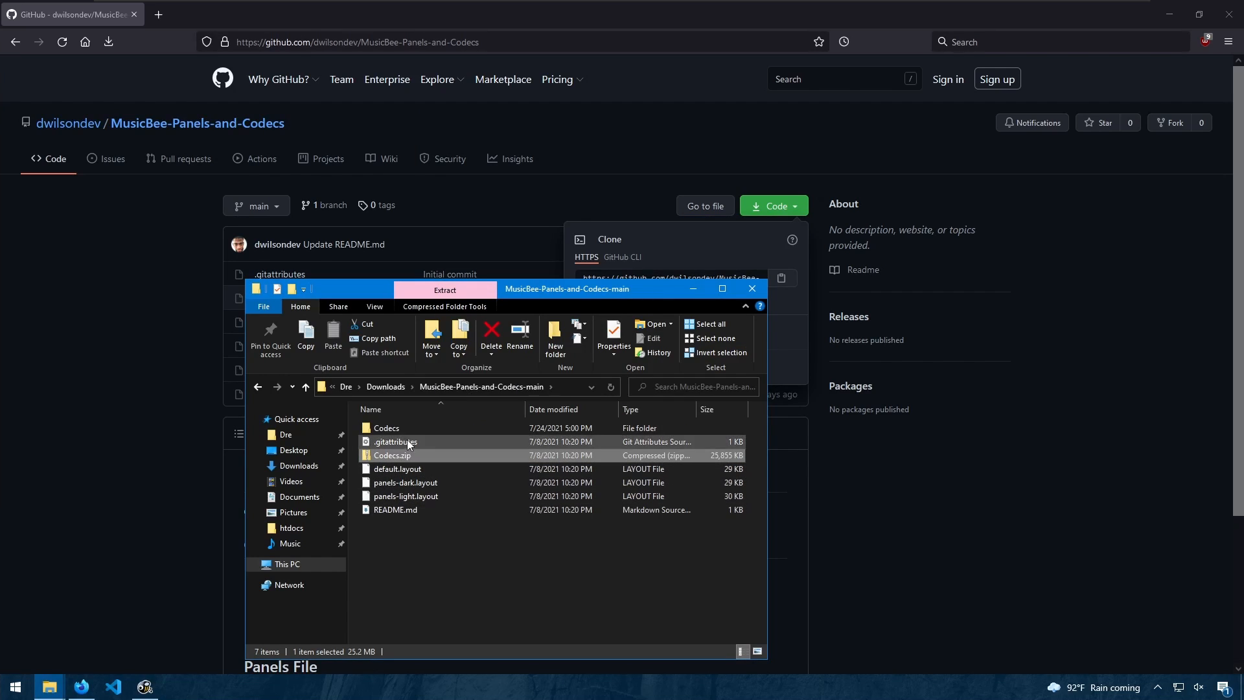
{"action": "double_click", "coordinate": [386, 429]}
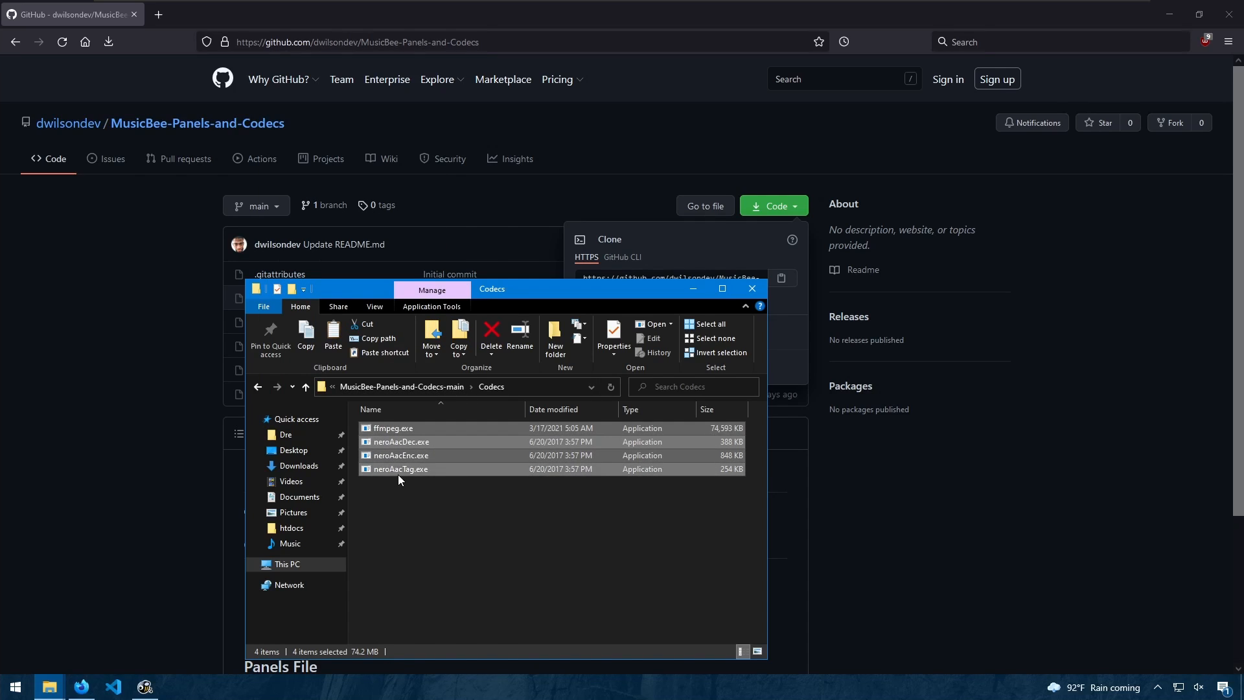
{"action": "mouse_move", "coordinate": [410, 476]}
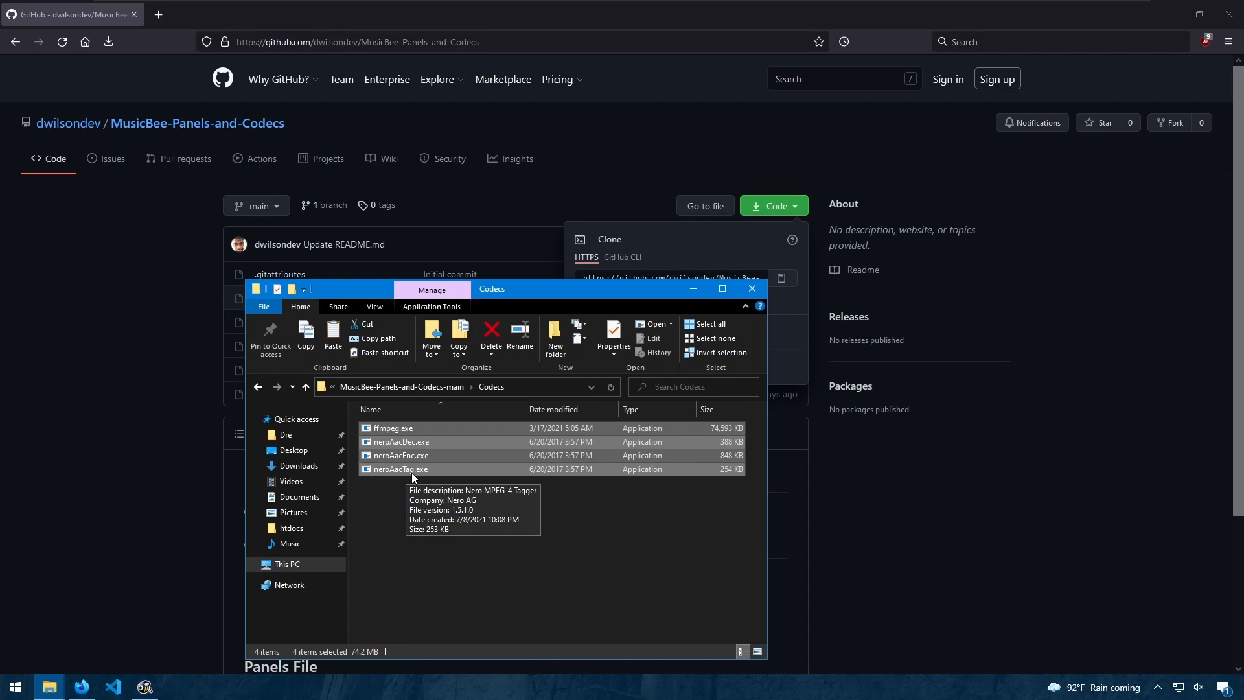
{"action": "left_click", "coordinate": [399, 469]}
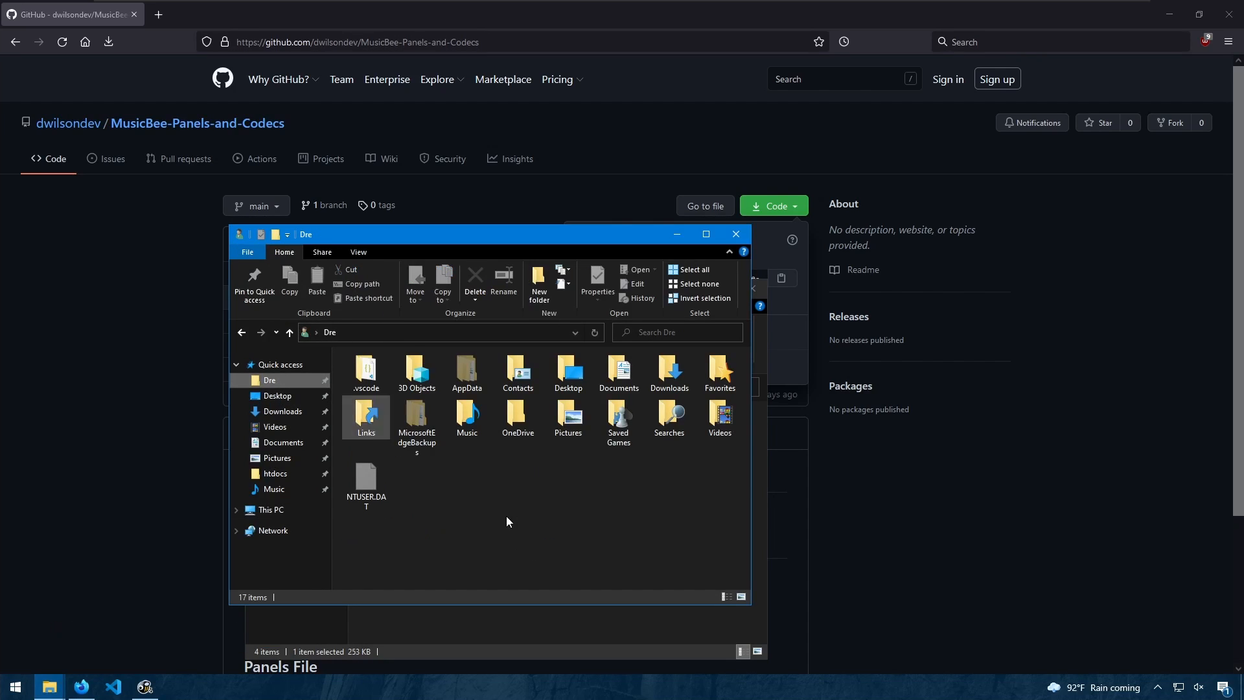
Step: Reach the MusicBee folder inside Music in File Explorer
{"action": "left_click", "coordinate": [618, 373]}
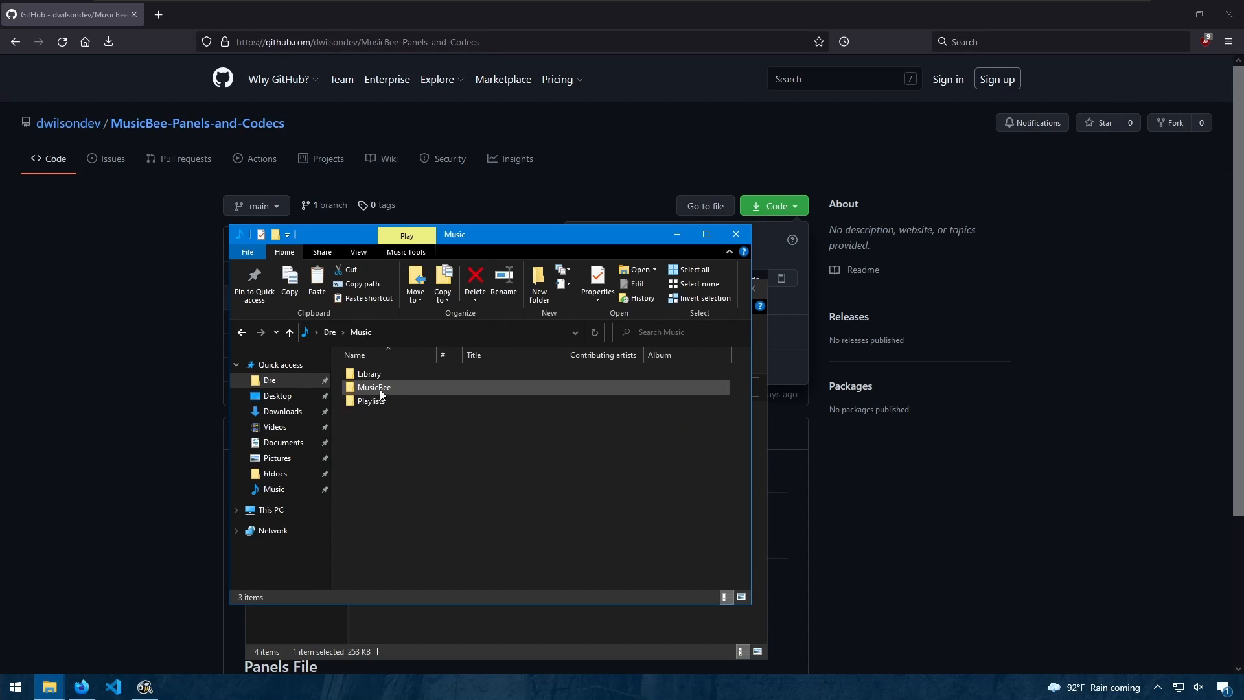
{"action": "double_click", "coordinate": [373, 387]}
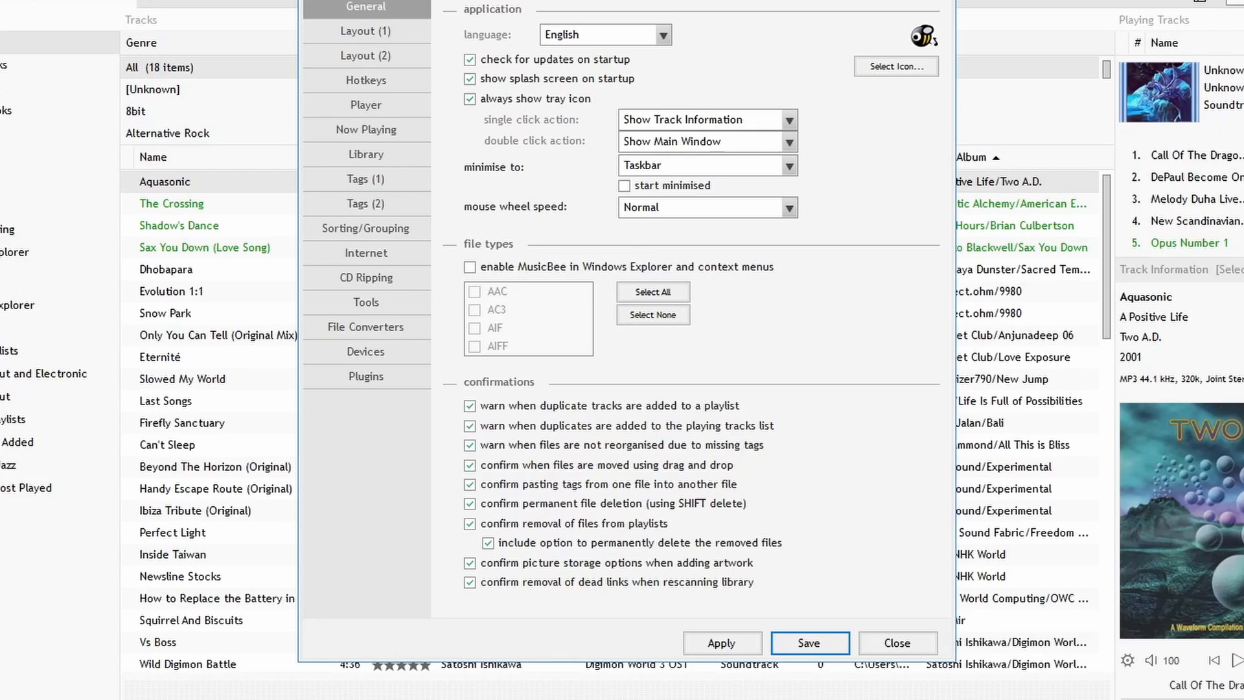
Step: Review the File Converters encoder list and select the LAME.exe MP3 encoder entry
{"action": "left_click", "coordinate": [366, 327]}
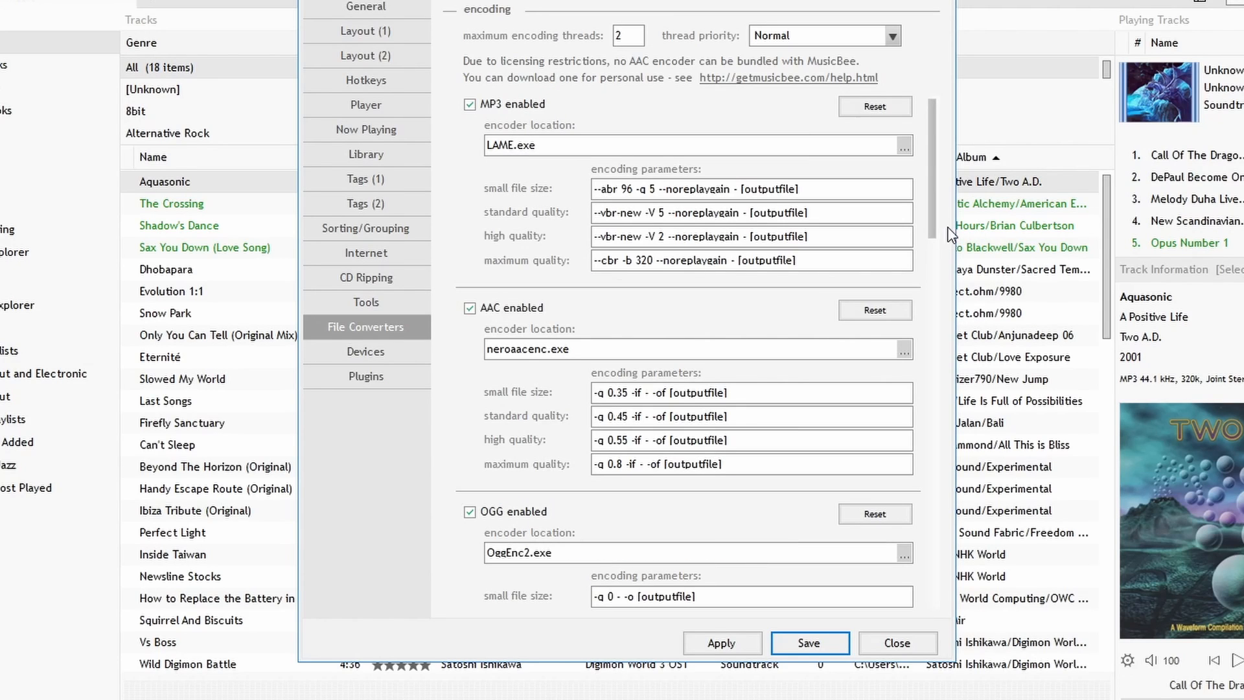
{"action": "scroll", "scroll_direction": "down", "scroll_amount": 3}
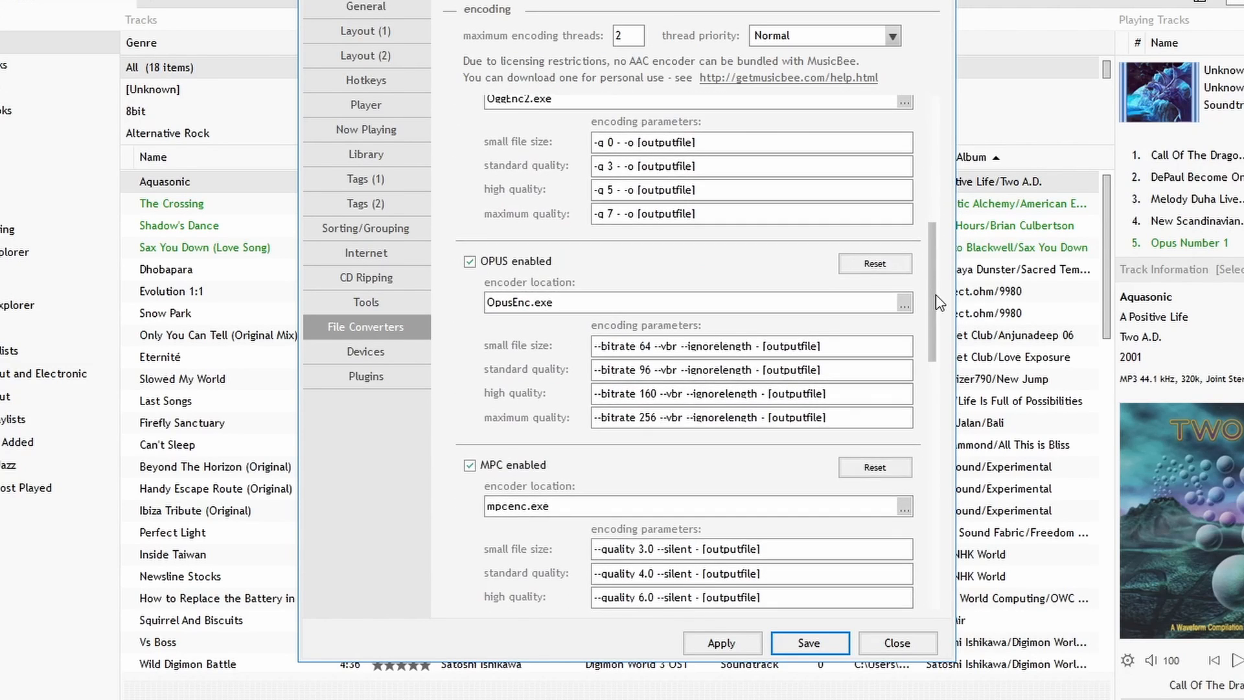
{"action": "scroll", "scroll_direction": "down", "scroll_amount": 3}
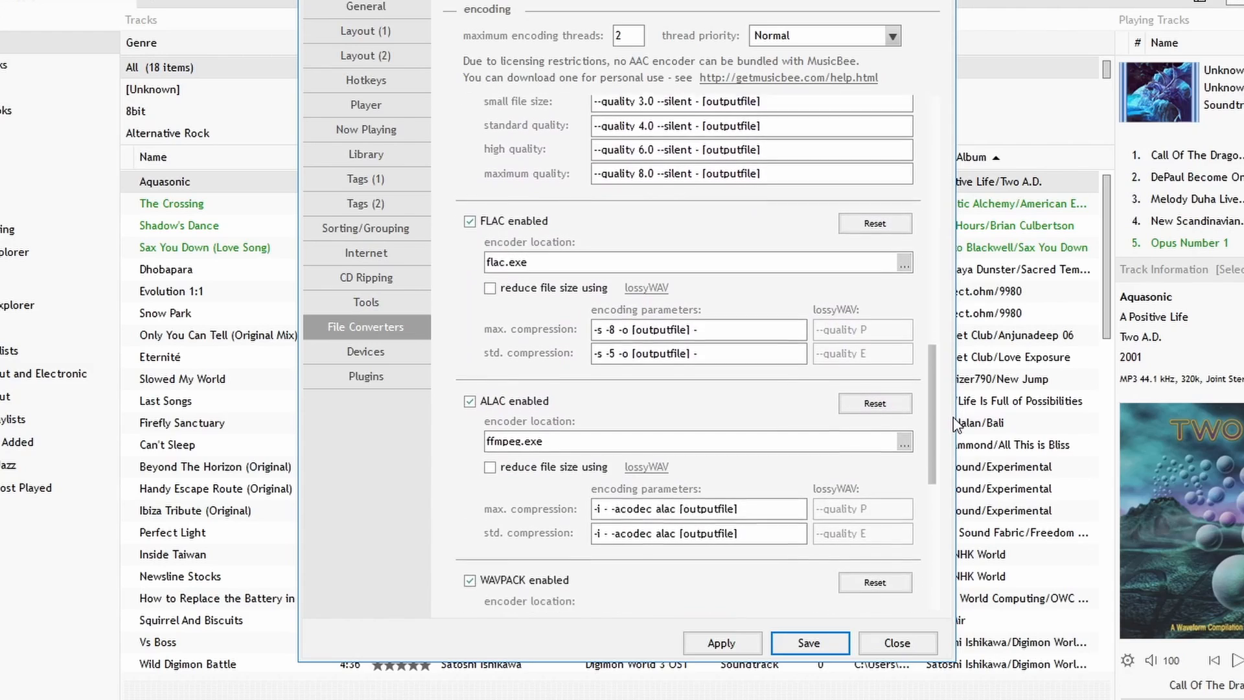
{"action": "scroll", "scroll_direction": "down", "scroll_amount": 3}
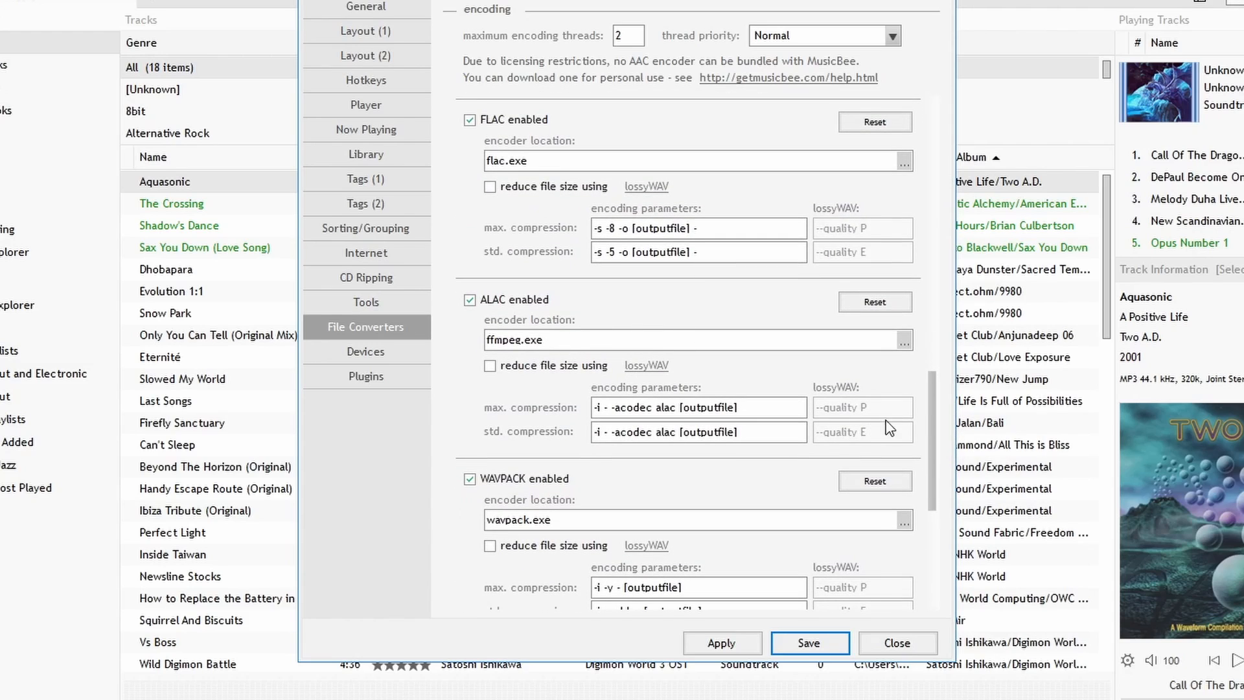
{"action": "scroll", "scroll_direction": "down", "scroll_amount": 3}
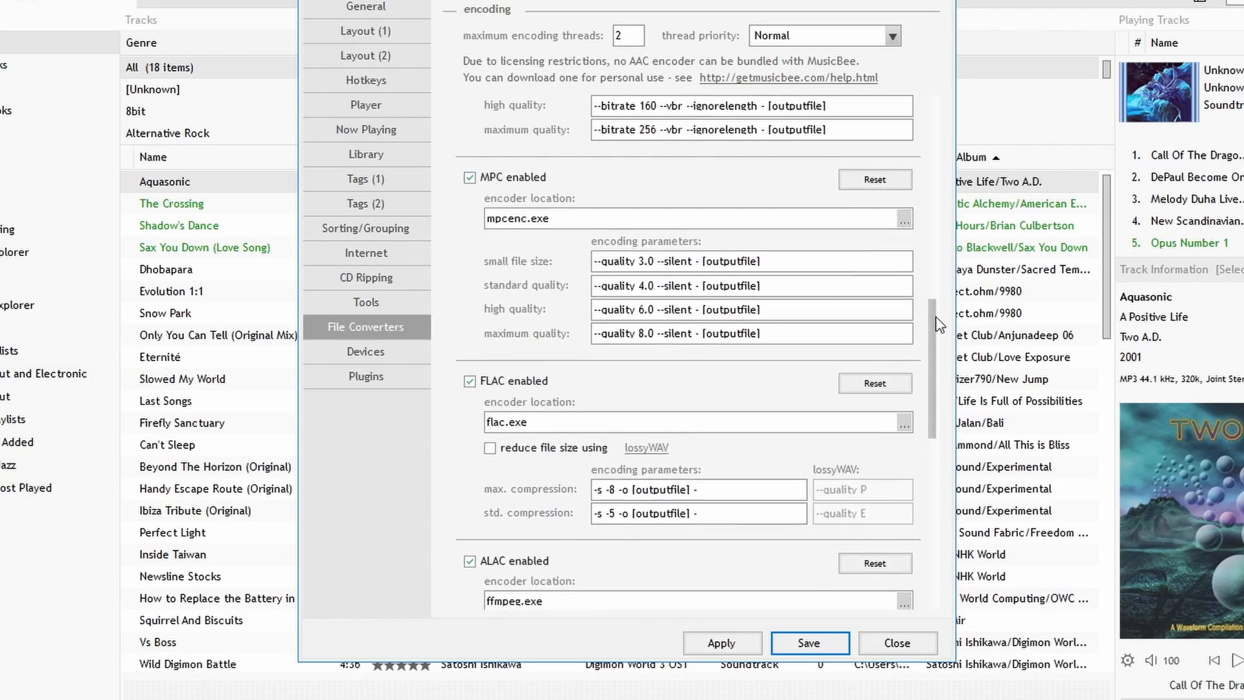
{"action": "scroll", "scroll_direction": "up", "scroll_amount": 3}
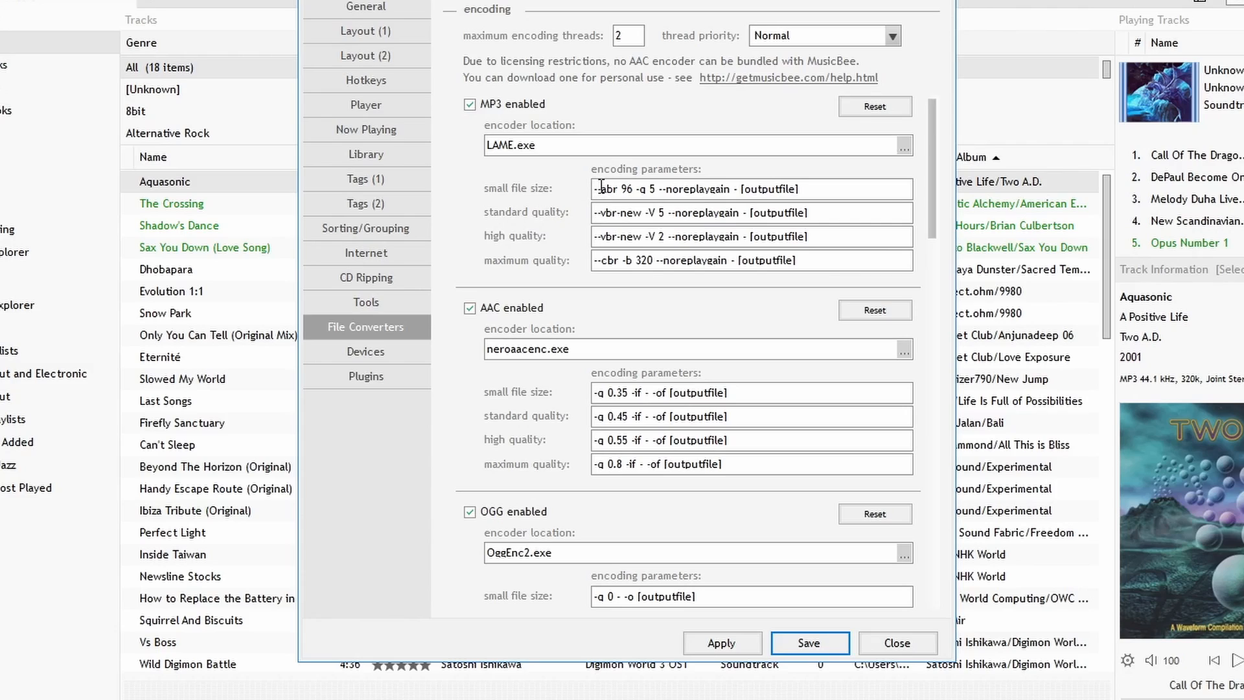
{"action": "mouse_move", "coordinate": [595, 174]}
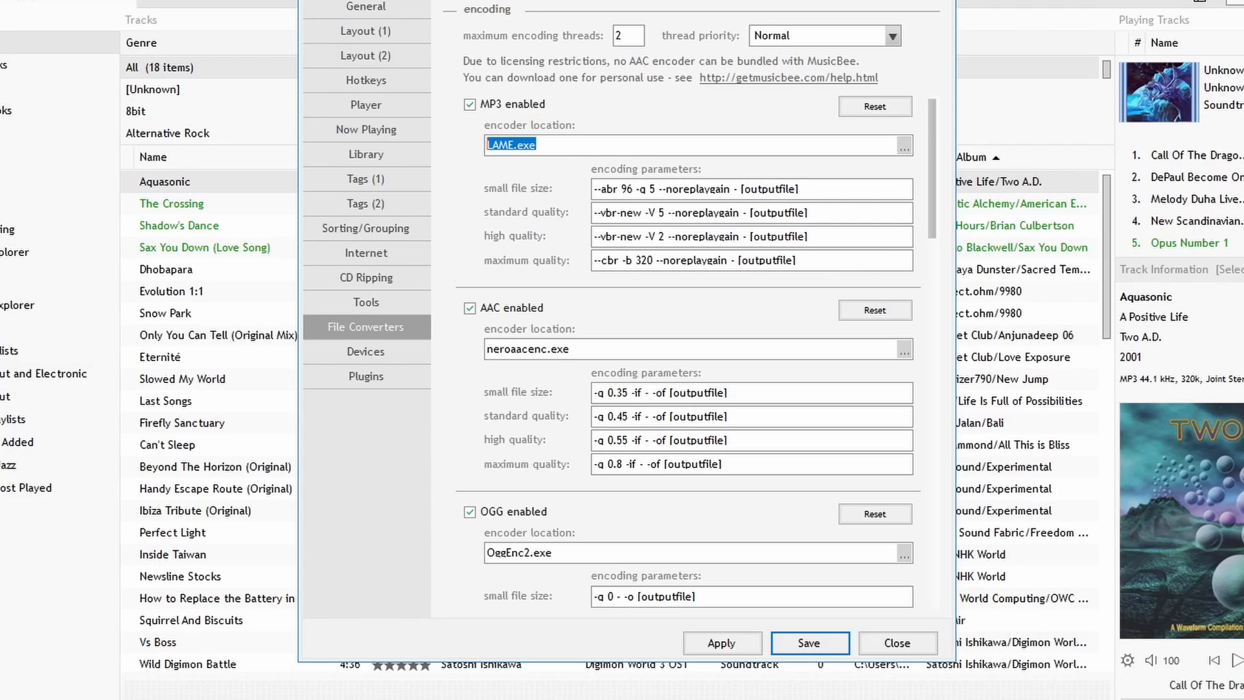
{"action": "left_click", "coordinate": [834, 146]}
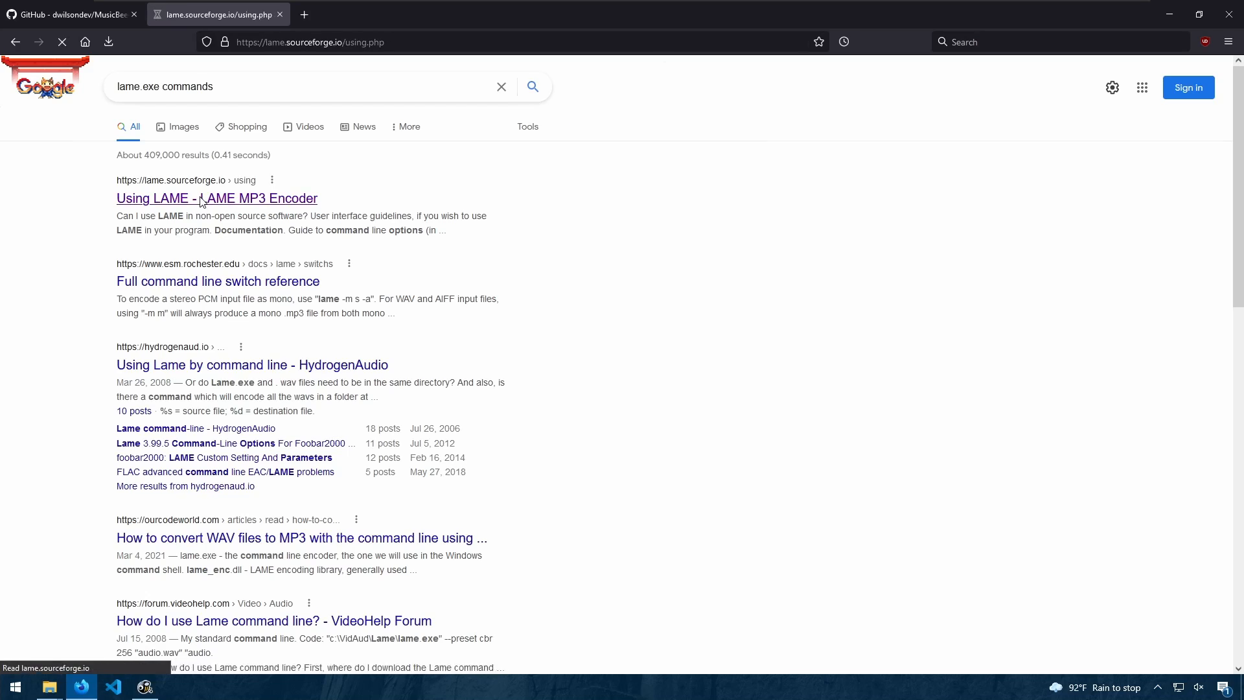
Step: Read the LAME usage documentation down to its options guide and select an option name
{"action": "left_click", "coordinate": [216, 198]}
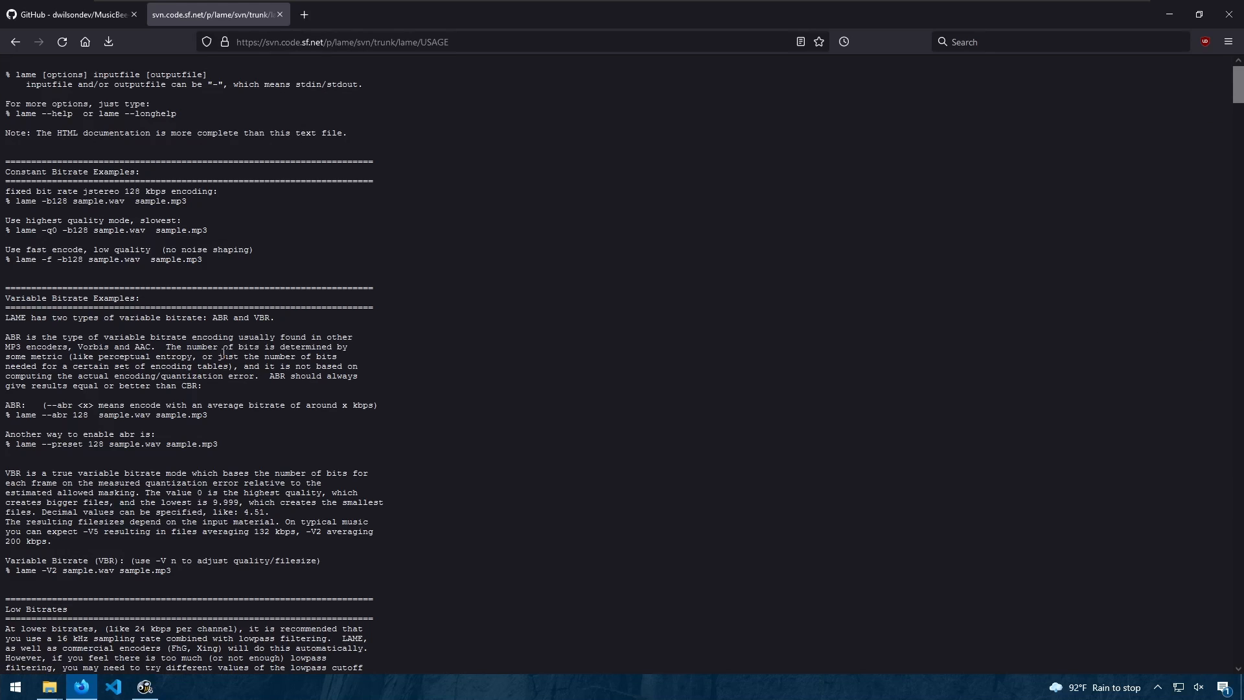
{"action": "scroll", "scroll_direction": "down", "scroll_amount": 3}
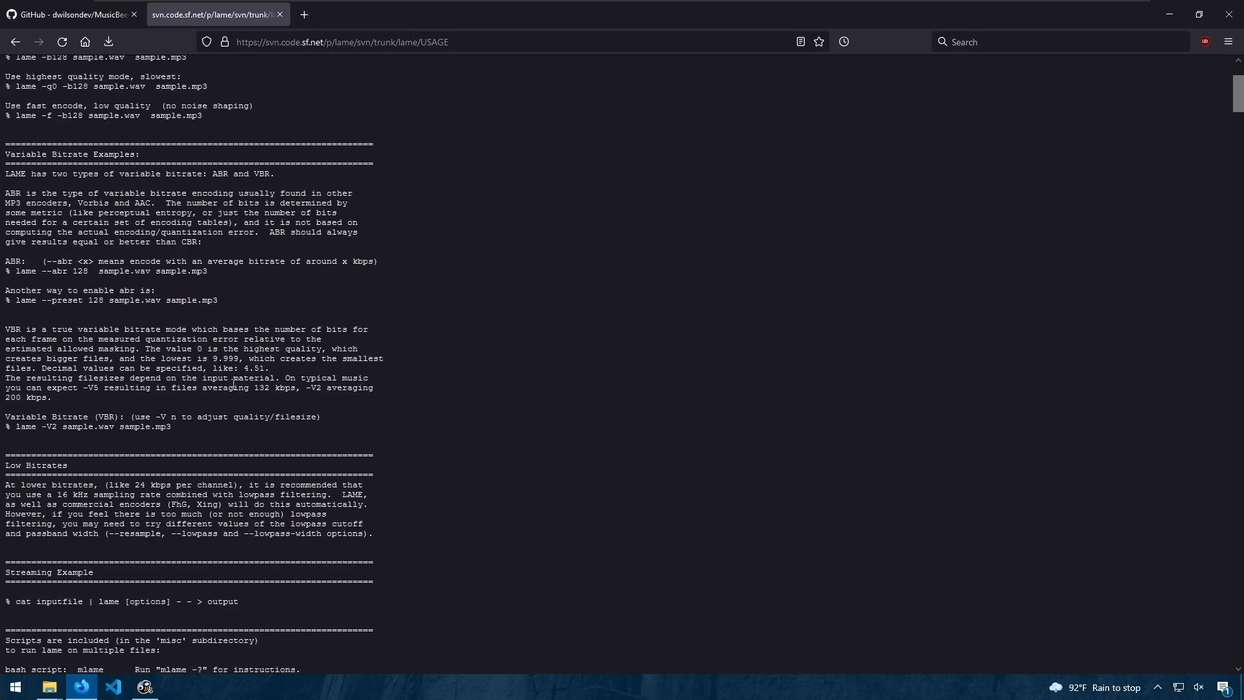
{"action": "scroll", "scroll_direction": "down", "scroll_amount": 3}
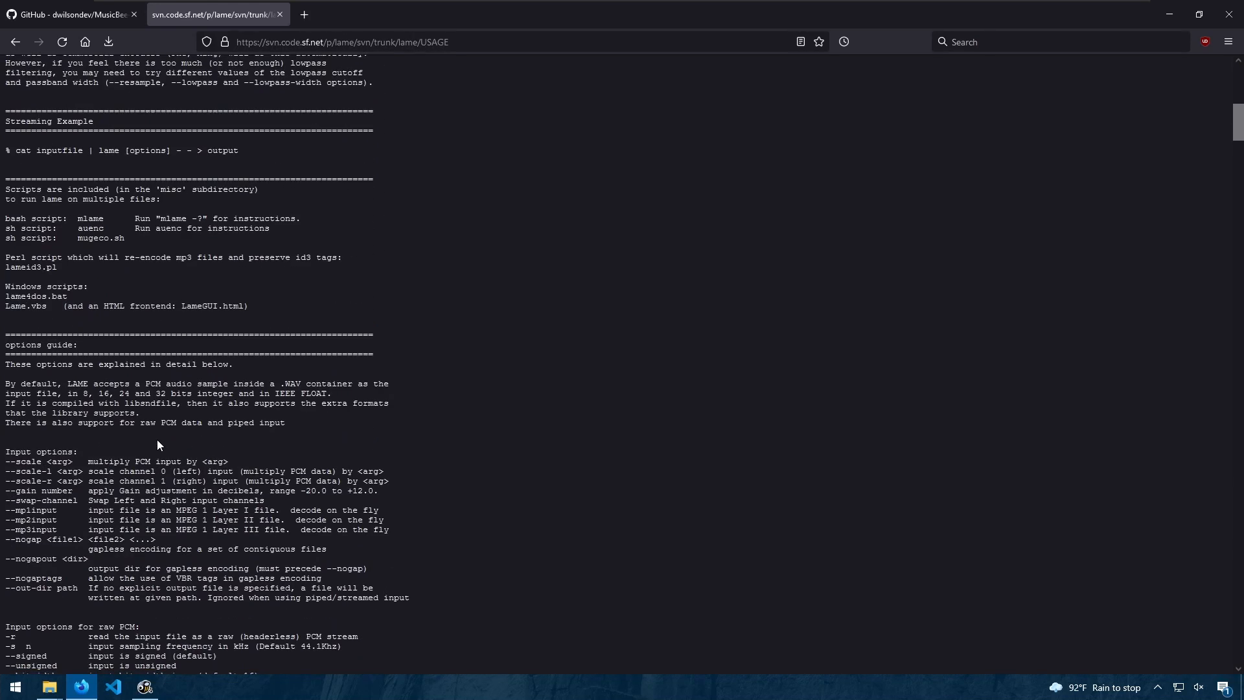
{"action": "scroll", "scroll_direction": "down", "scroll_amount": 3}
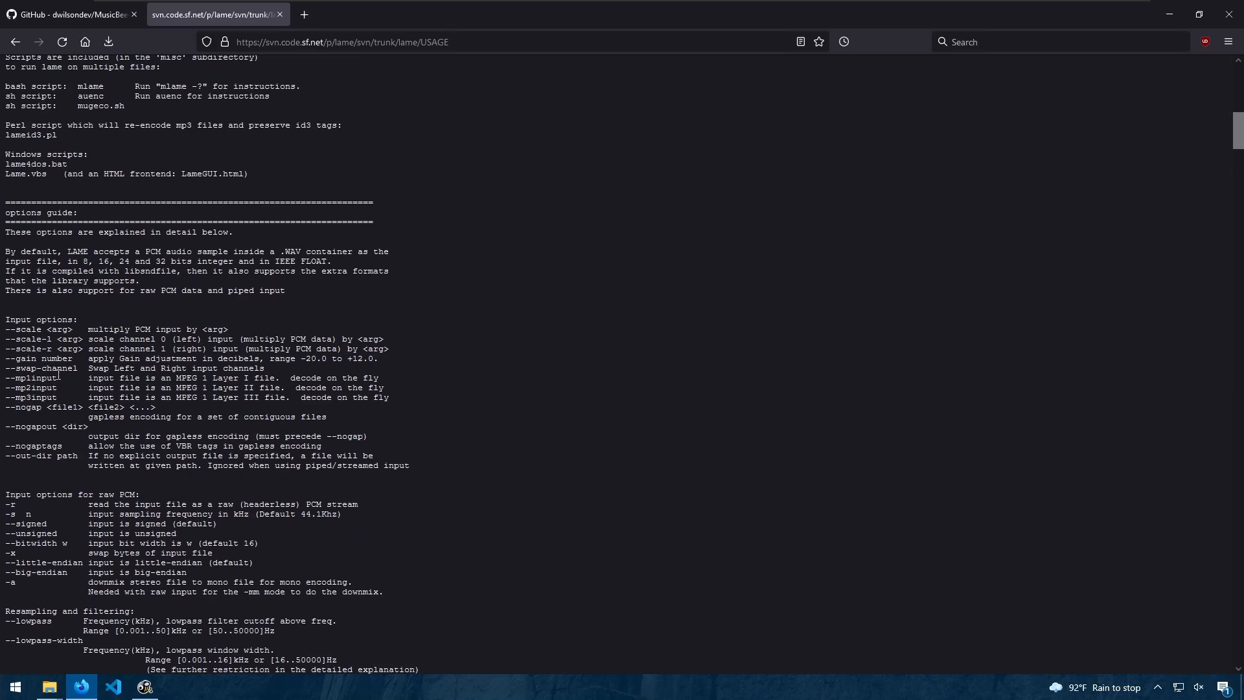
{"action": "double_click", "coordinate": [36, 357]}
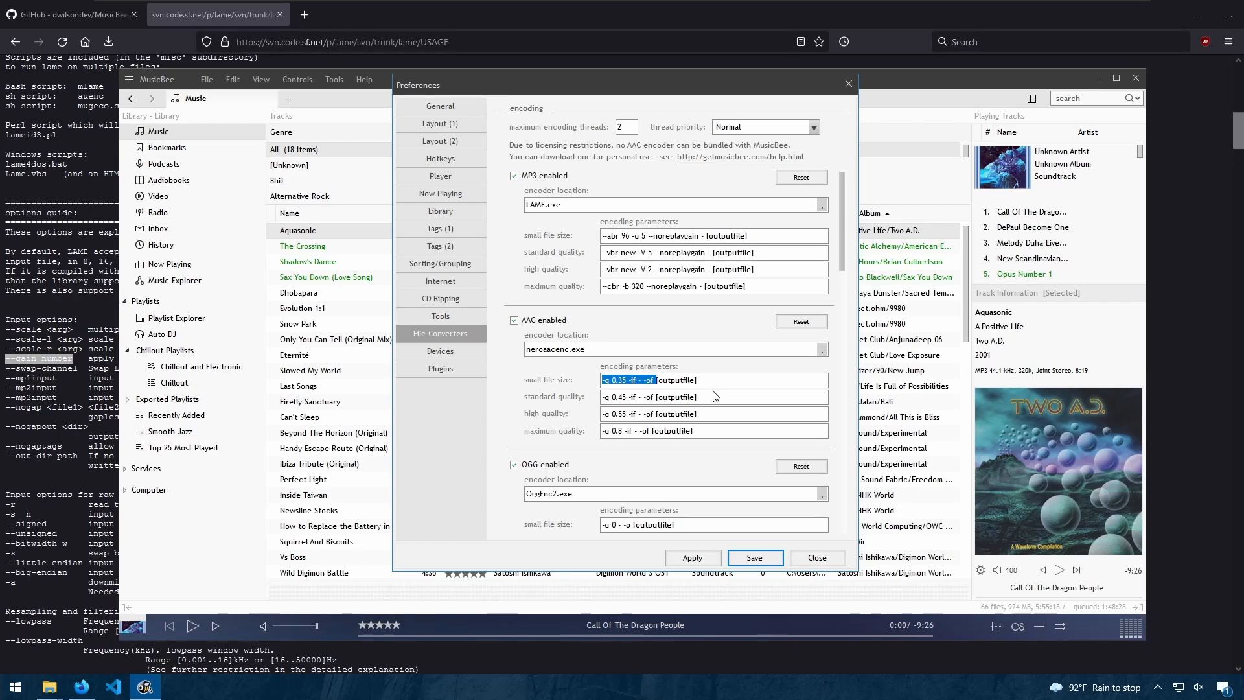
Step: Search for ffmpeg commands and load the ffmpeg Documentation page
{"action": "scroll", "scroll_direction": "down", "scroll_amount": 3}
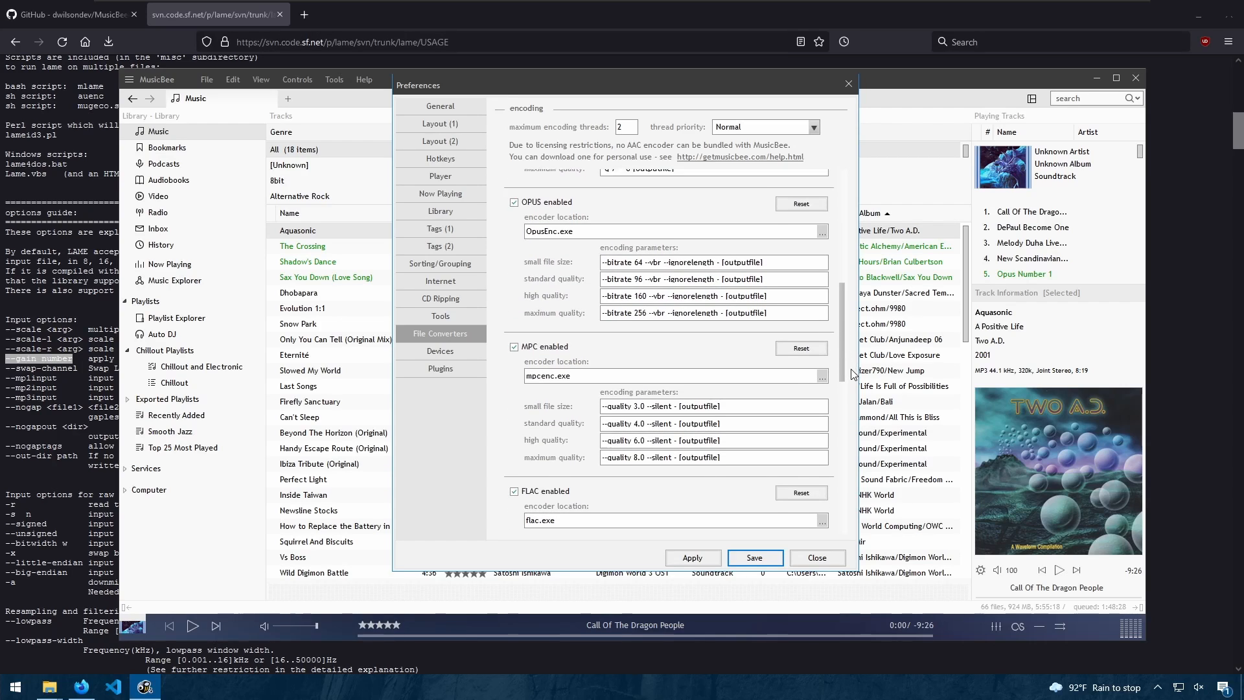
{"action": "scroll", "scroll_direction": "down", "scroll_amount": 3}
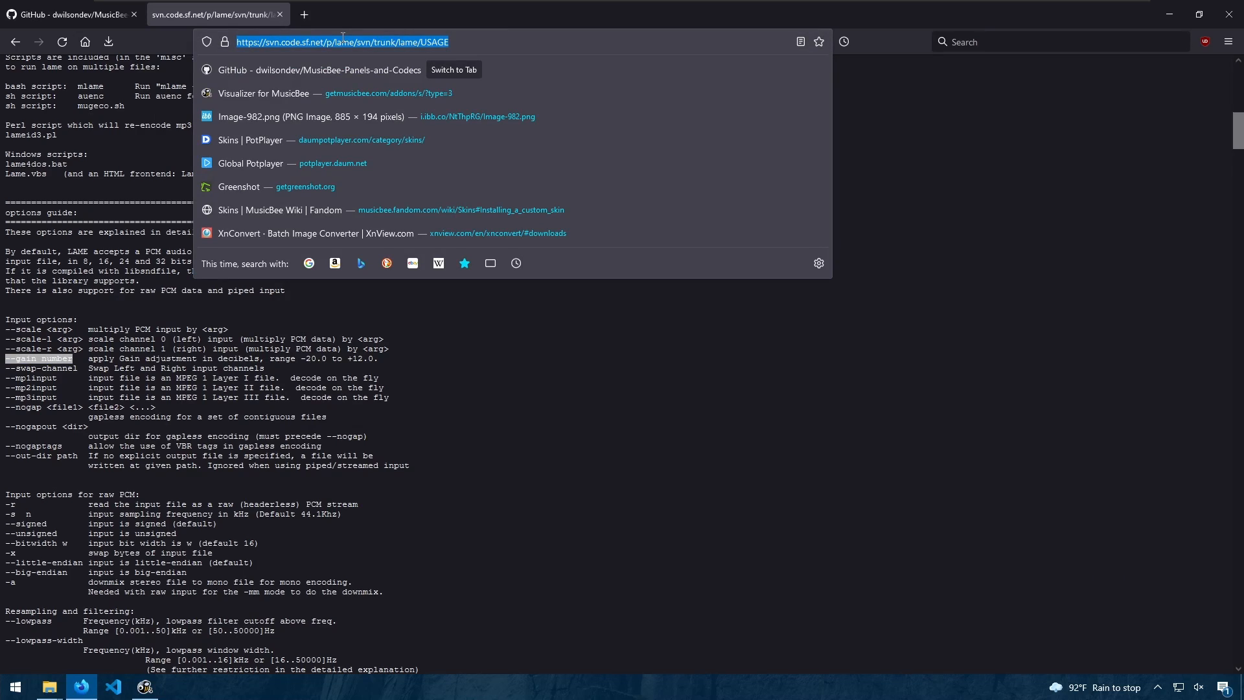
{"action": "type", "text": "ffmpeg+commands"}
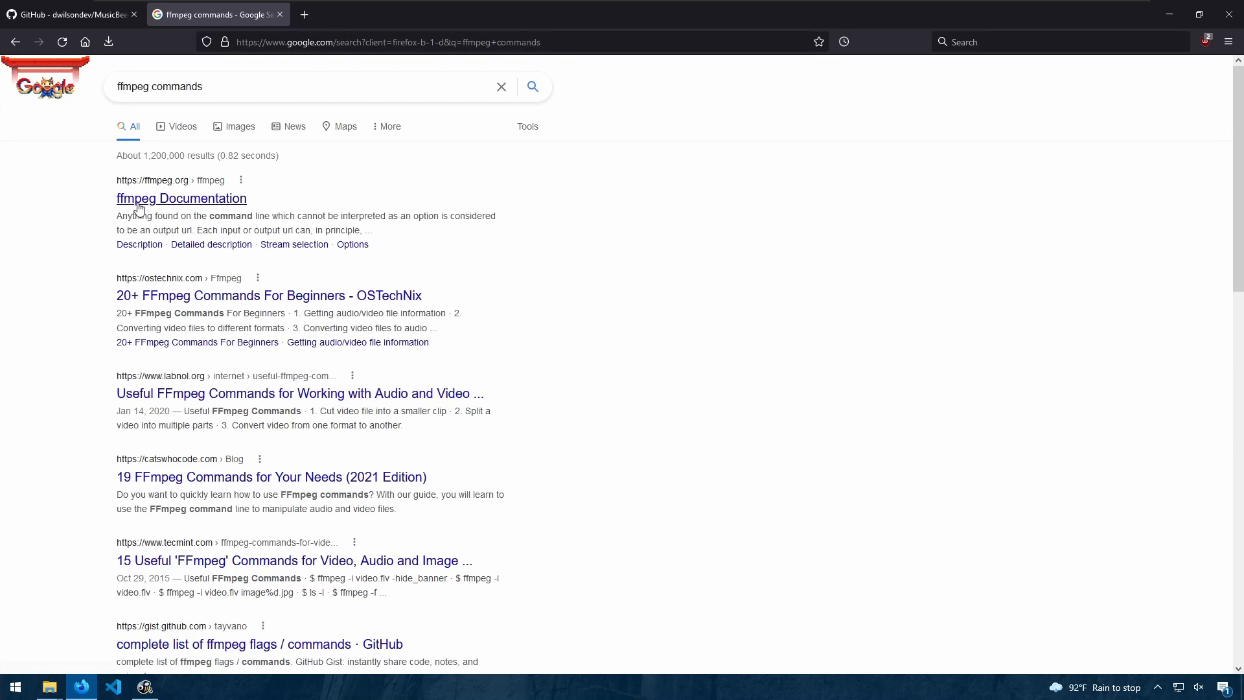
{"action": "left_click", "coordinate": [181, 198]}
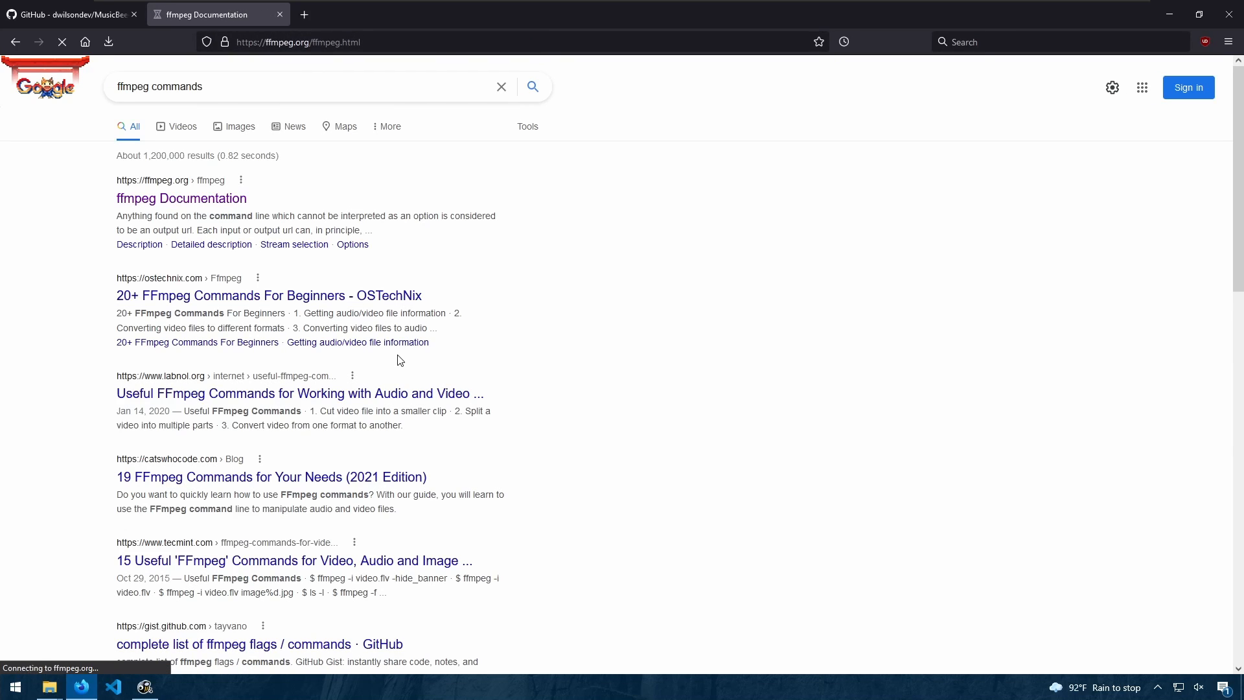
{"action": "left_click", "coordinate": [181, 199]}
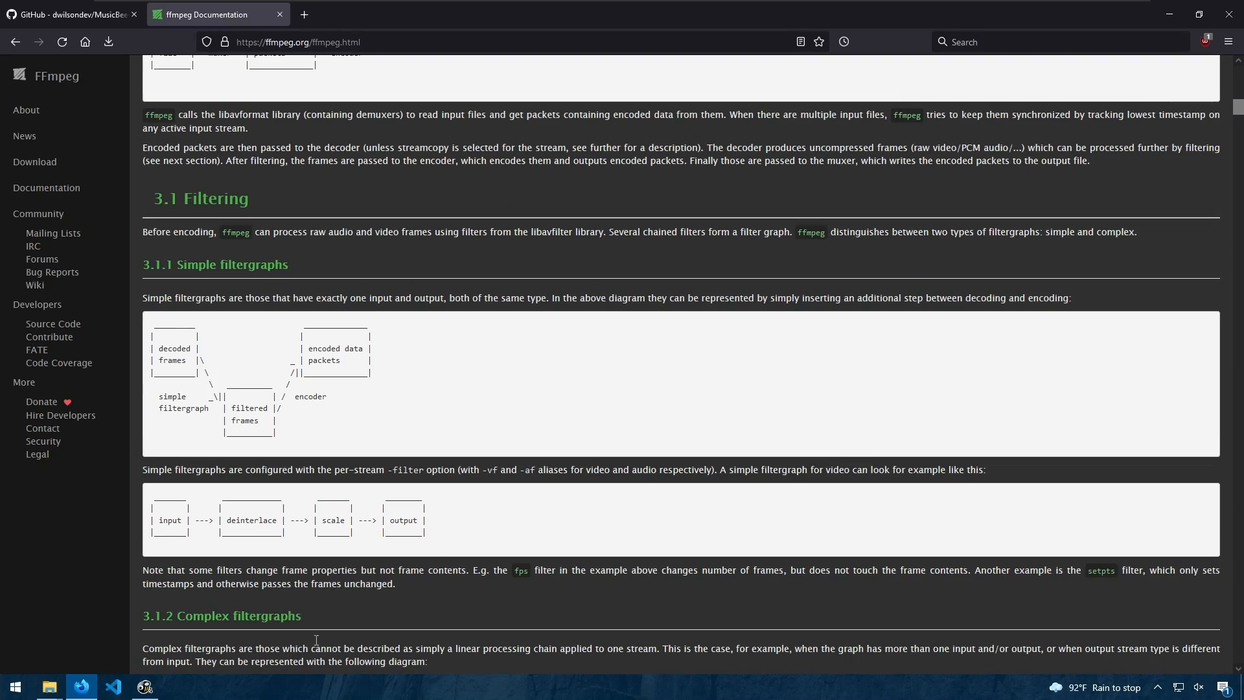
{"action": "left_click", "coordinate": [144, 687]}
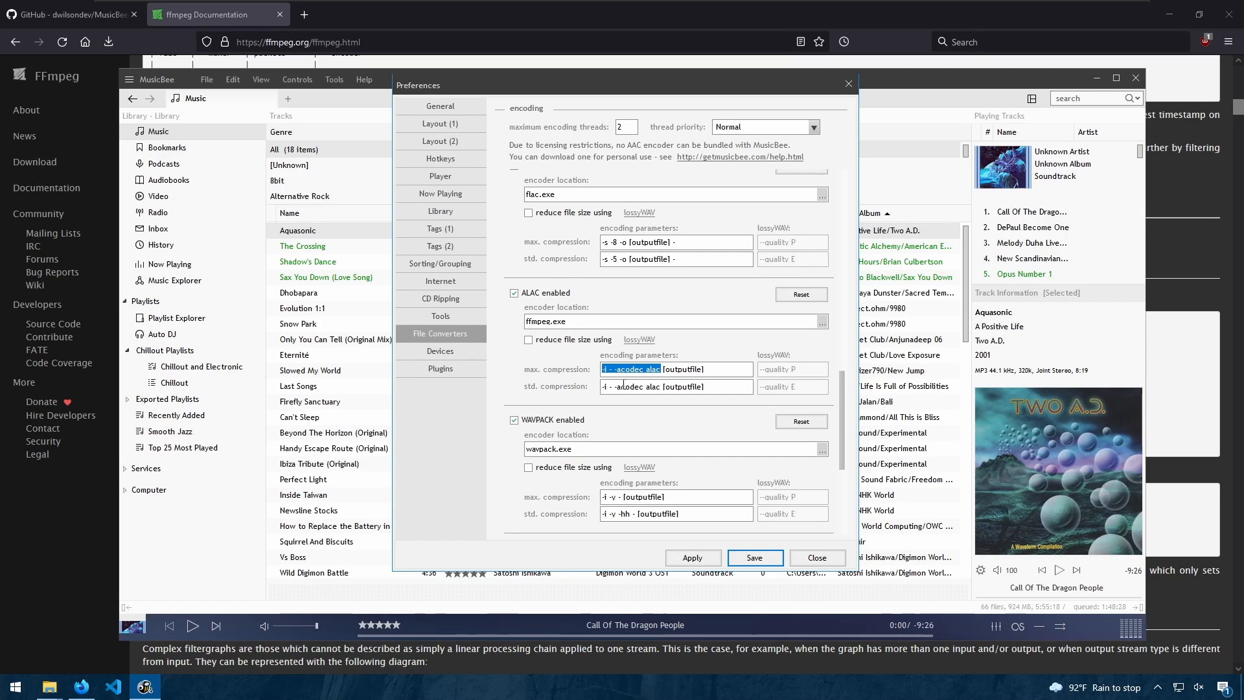
Step: Inspect the ALAC and OPUS parameters and leave thread priority at Normal
{"action": "left_click", "coordinate": [664, 369]}
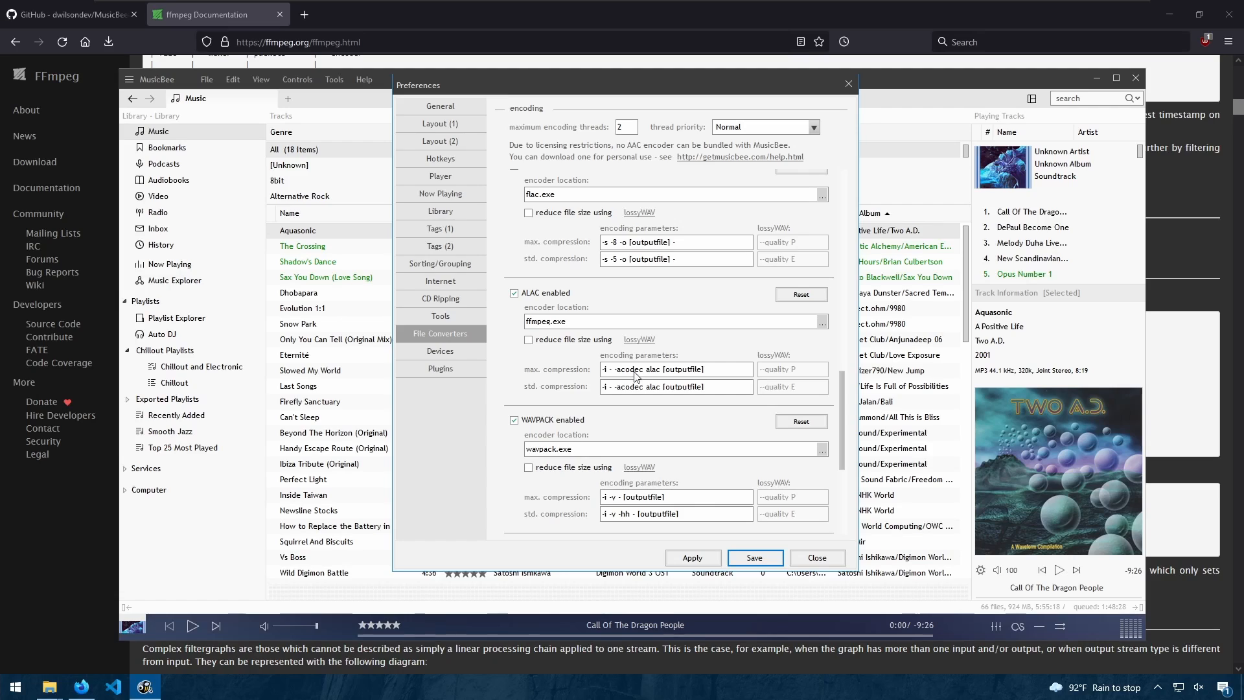
{"action": "double_click", "coordinate": [658, 369]}
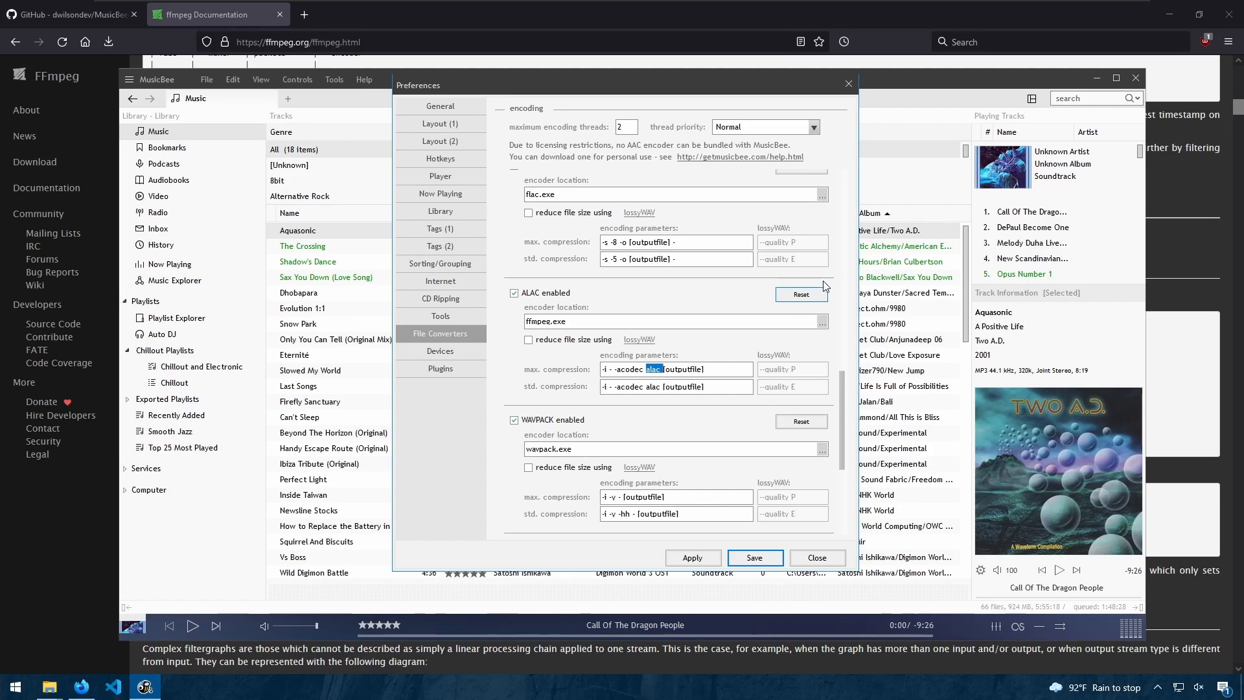
{"action": "scroll", "scroll_direction": "down", "scroll_amount": 3}
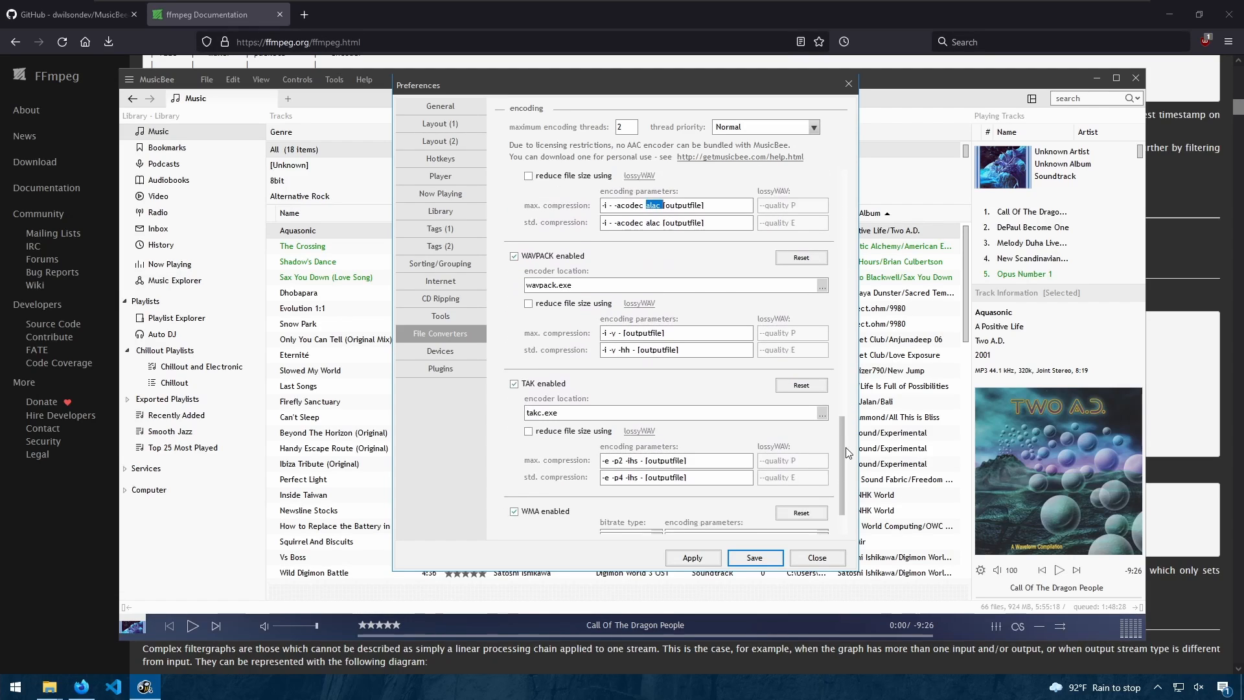
{"action": "scroll", "scroll_direction": "down", "scroll_amount": 3}
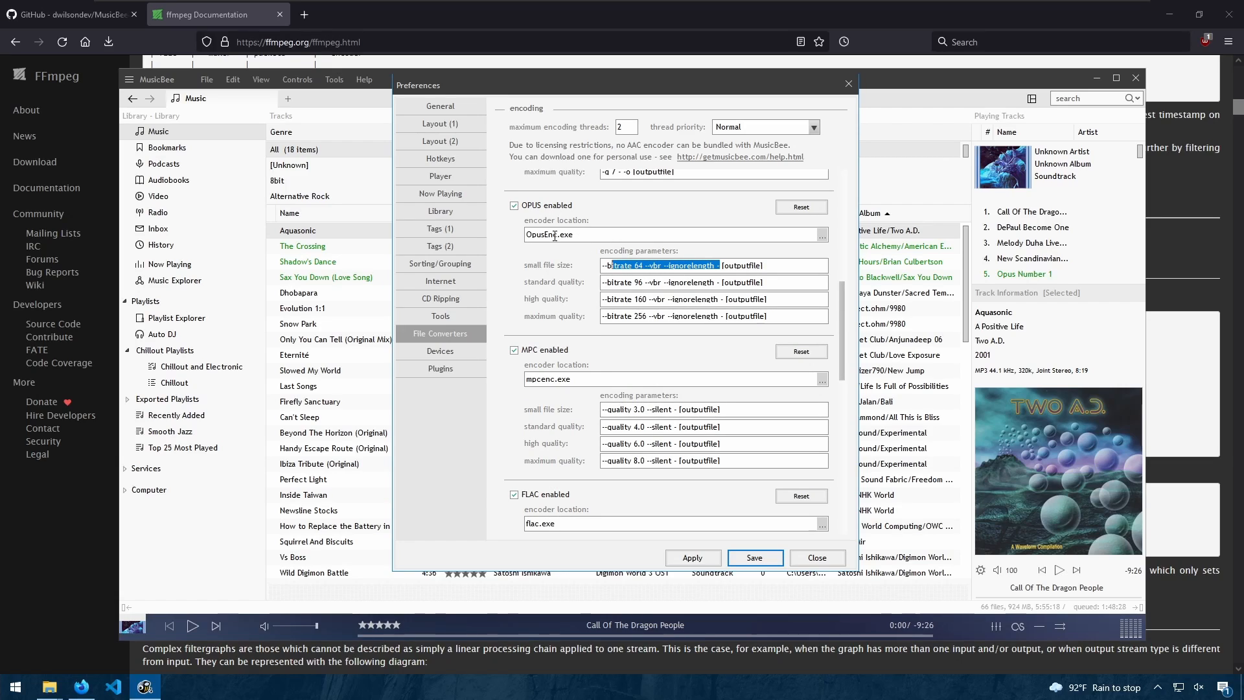
{"action": "scroll", "scroll_direction": "down", "scroll_amount": 3}
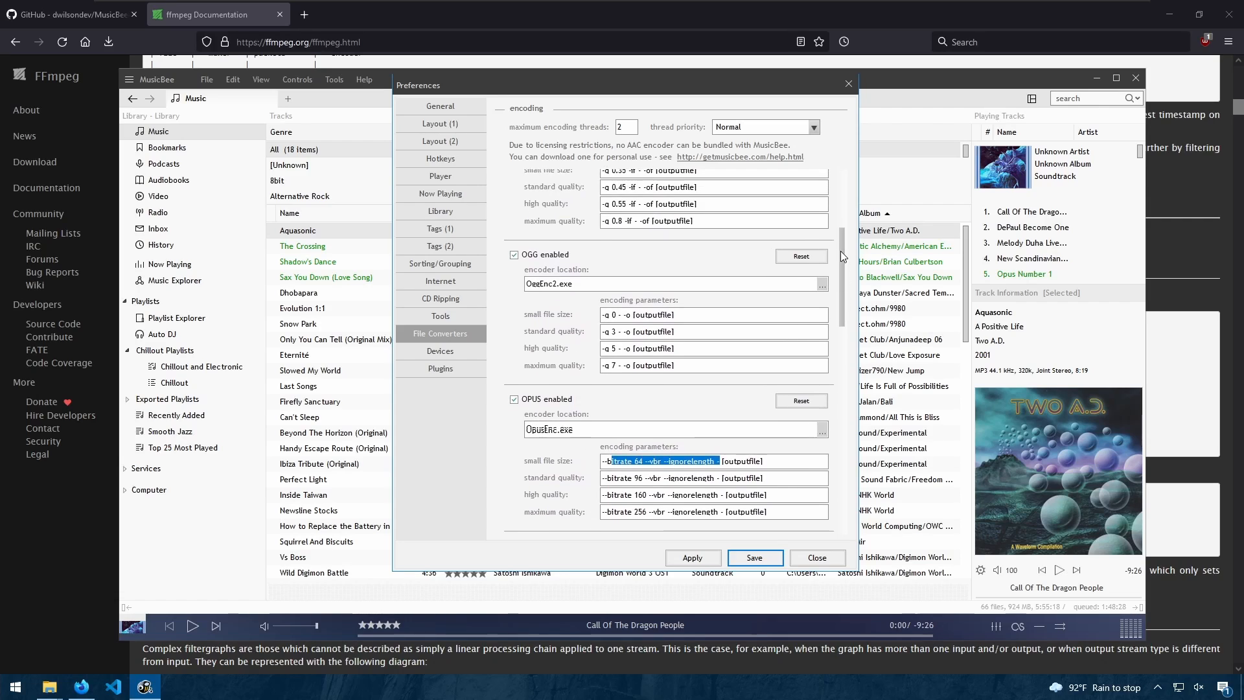
{"action": "left_click", "coordinate": [814, 127]}
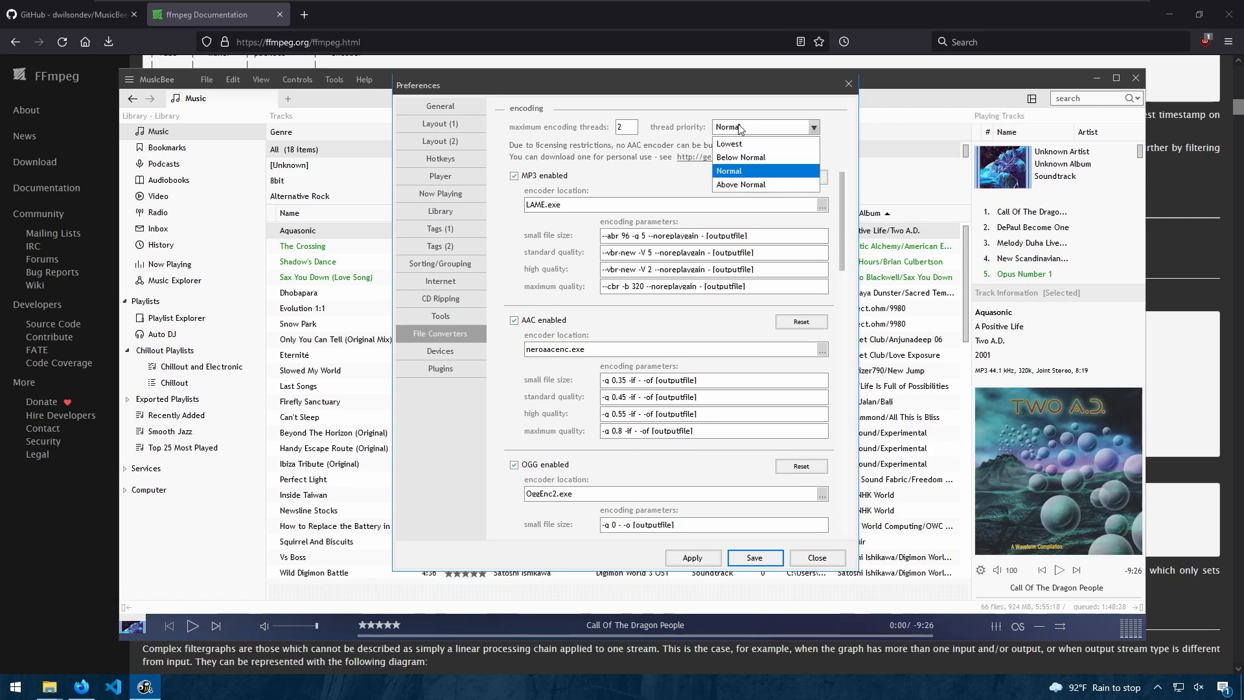
{"action": "mouse_move", "coordinate": [712, 184]}
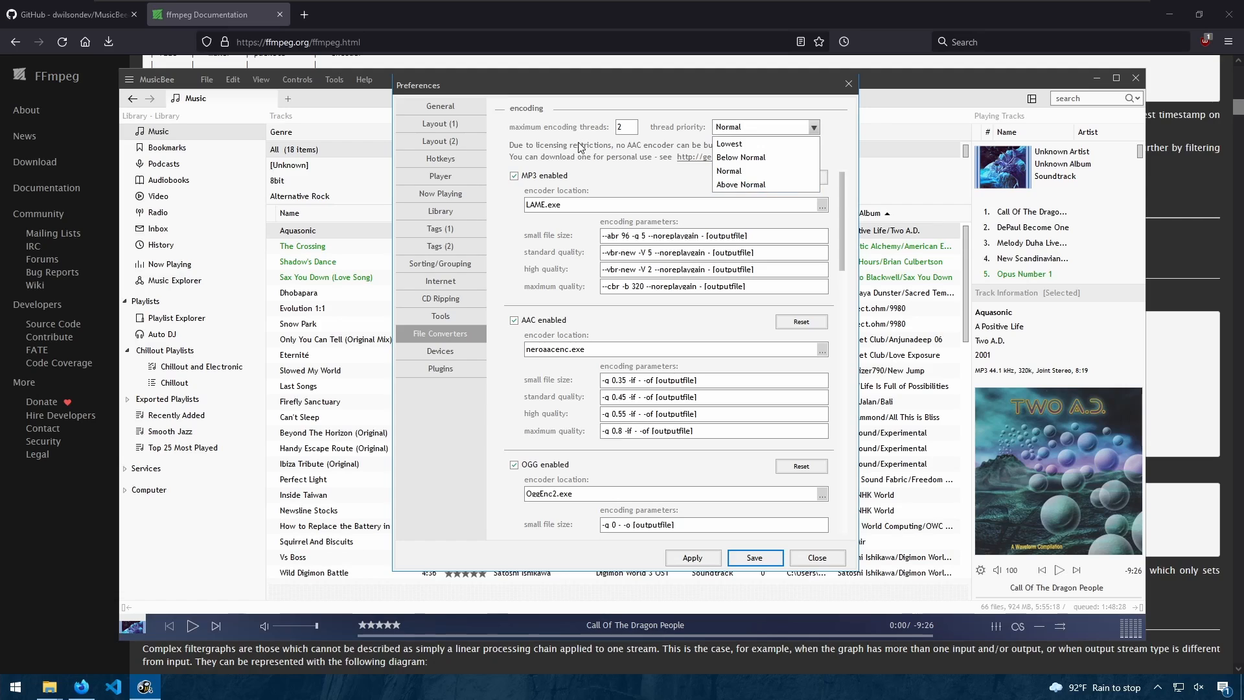
{"action": "left_click", "coordinate": [727, 170]}
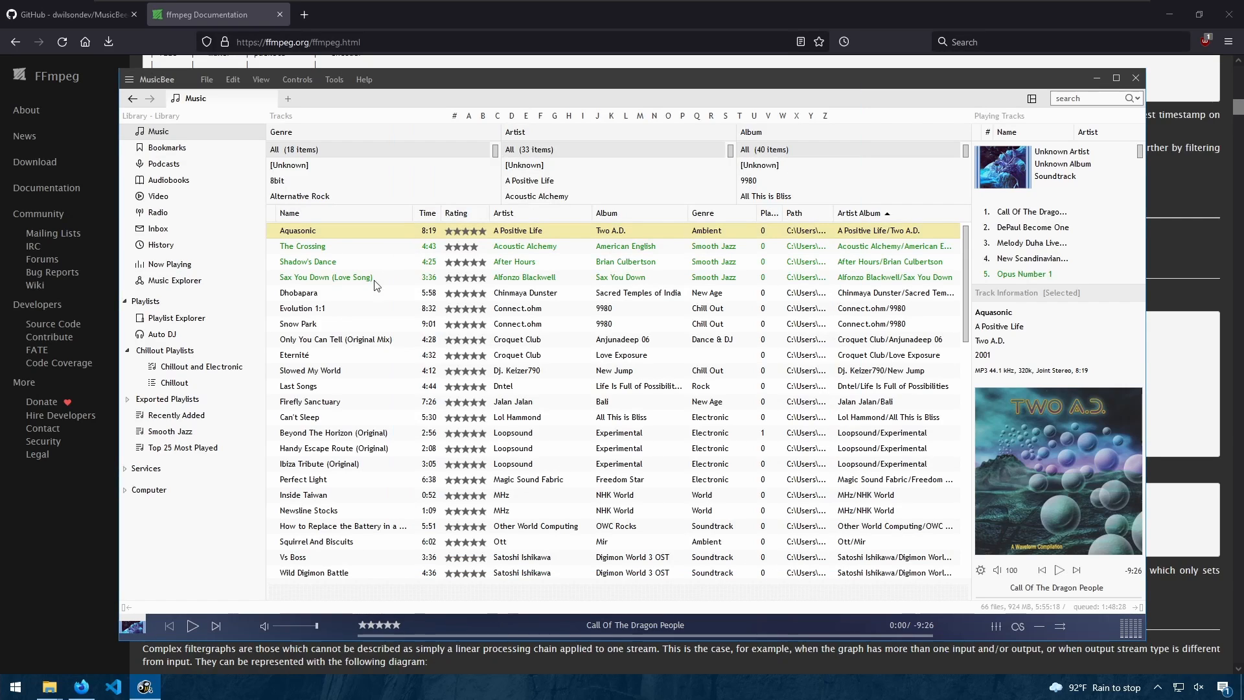
Step: Convert the Aquasonic track to Ogg Vorbis at Maximum Quality into the Desktop folder
{"action": "left_click", "coordinate": [335, 79]}
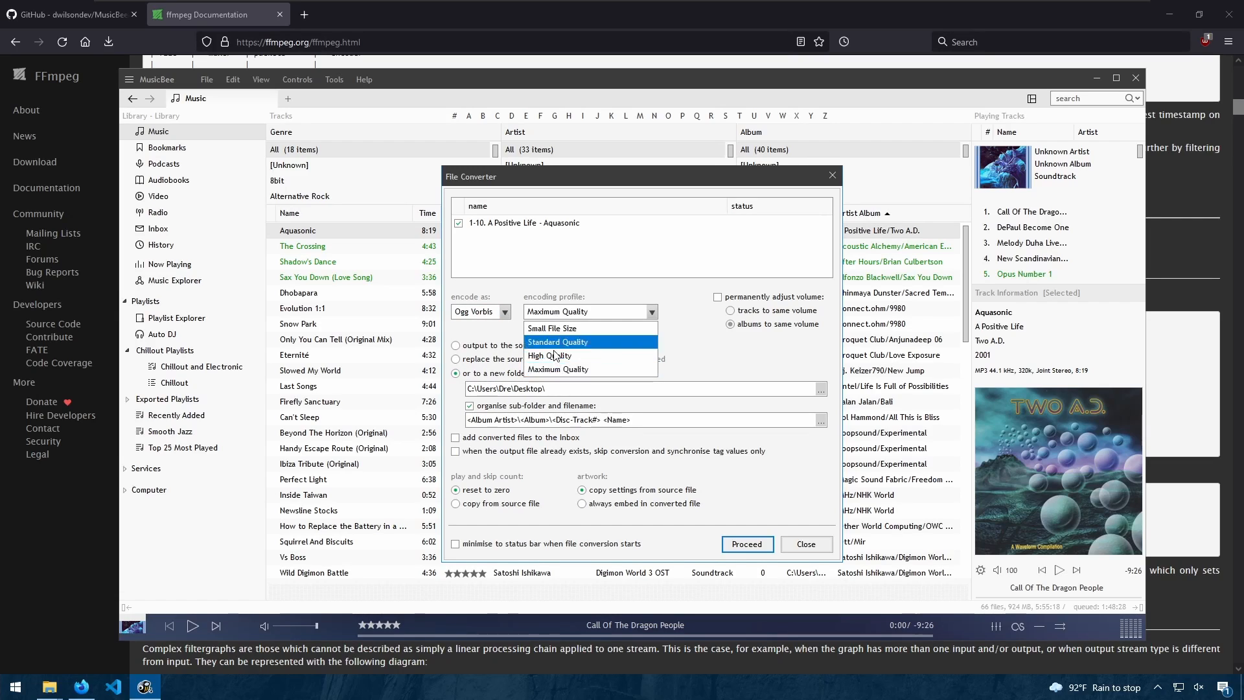
{"action": "left_click", "coordinate": [557, 369]}
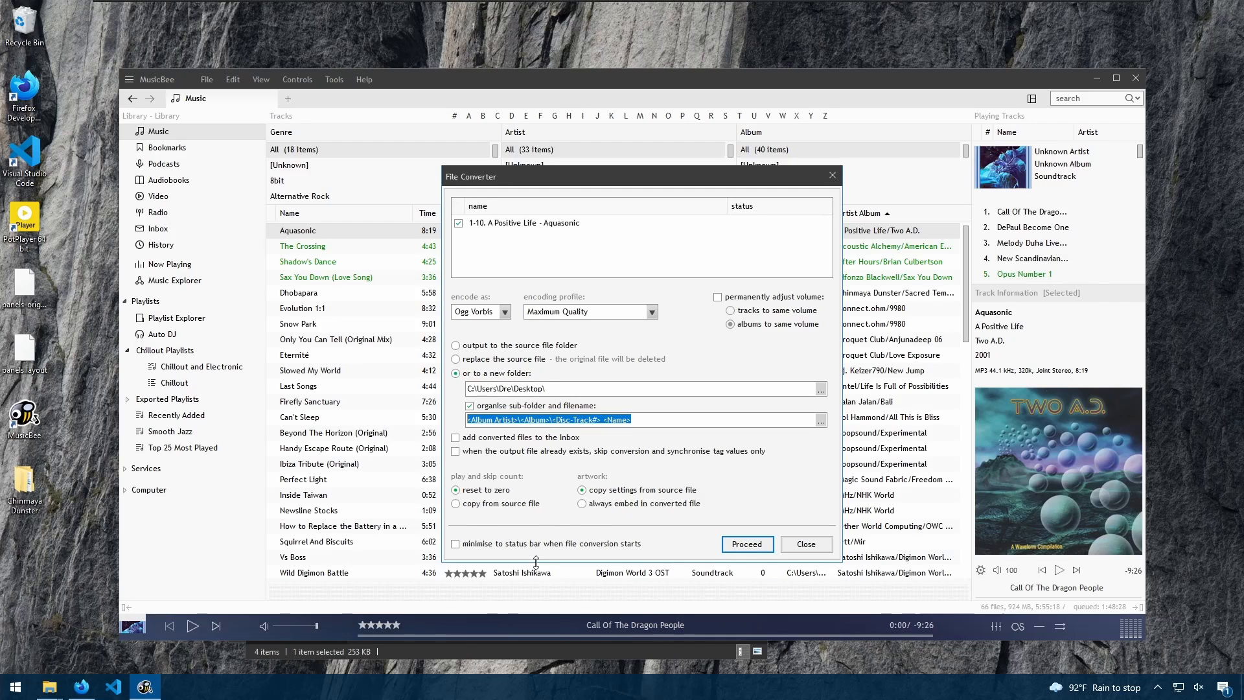
{"action": "left_click", "coordinate": [746, 543]}
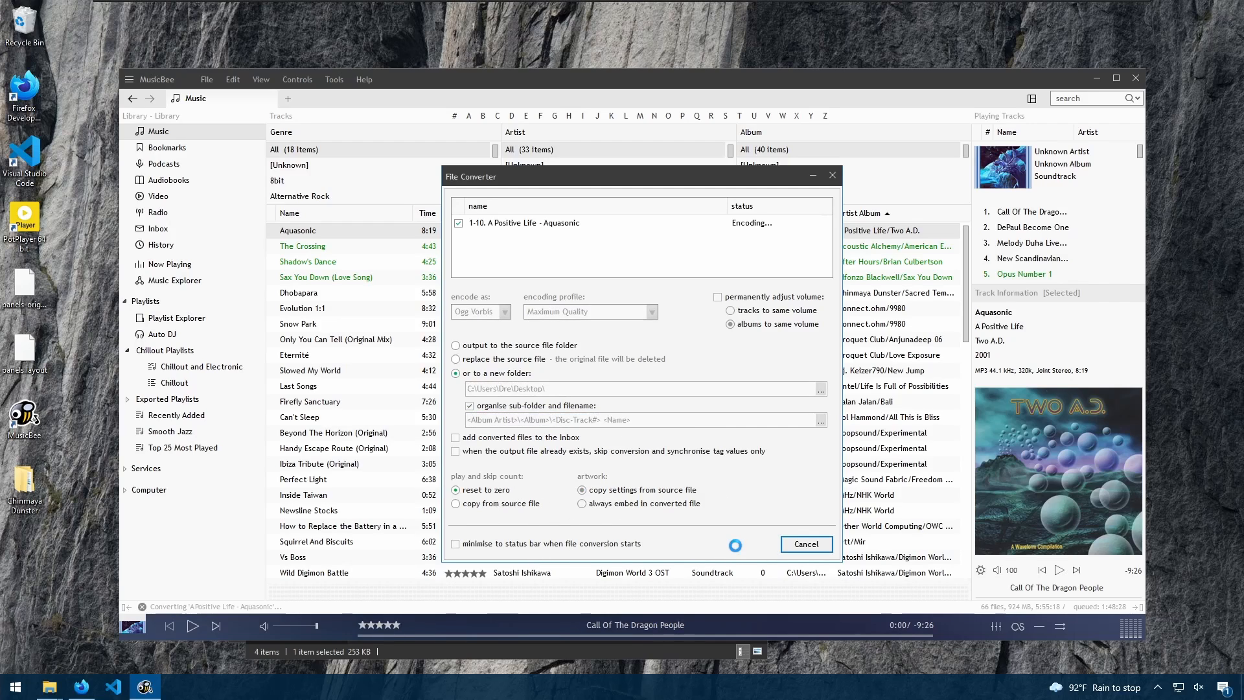